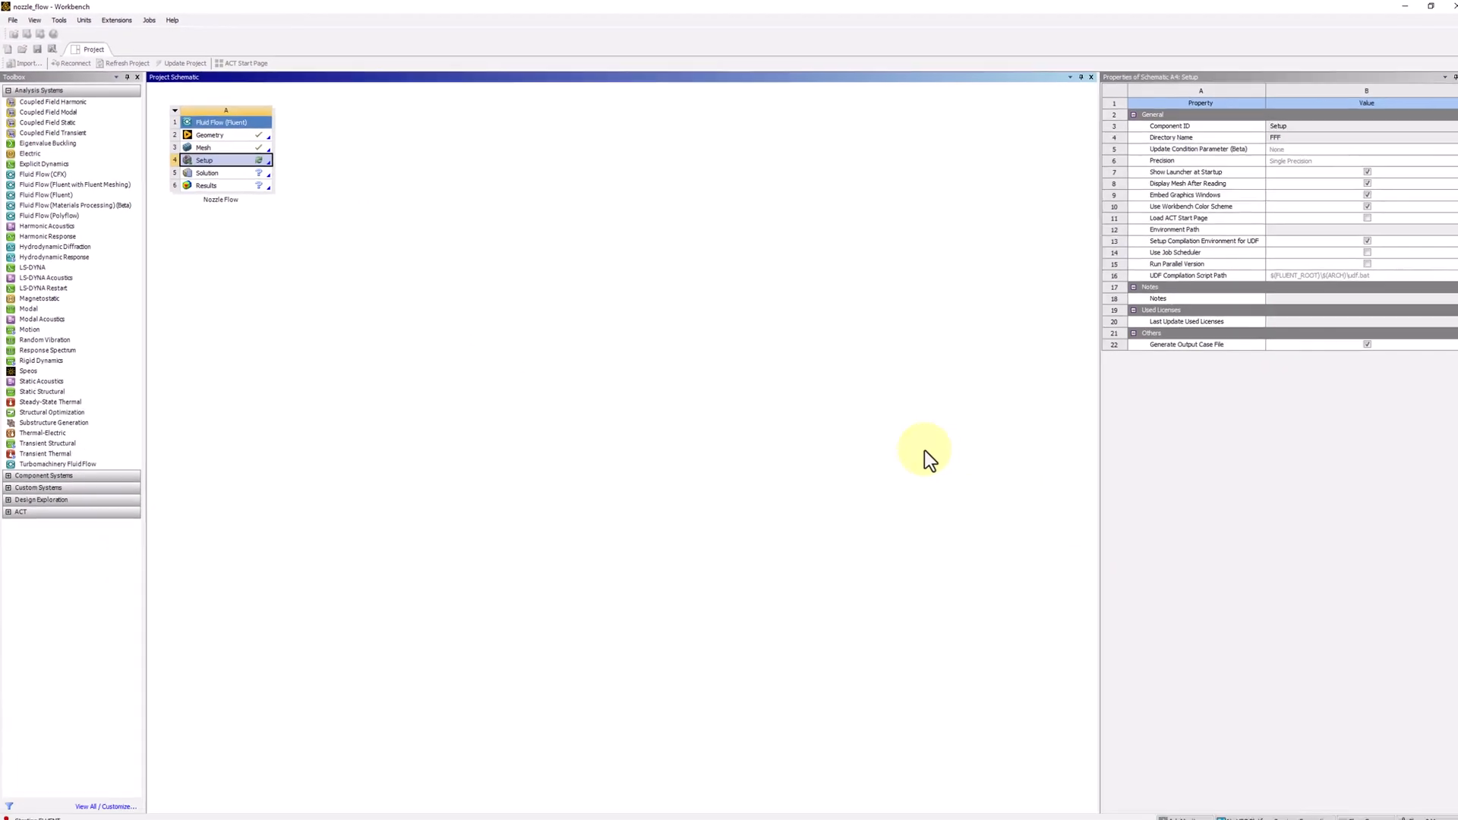
Launch Fluent from the Setup cell of the Fluid Flow (Fluent) system.
{"action": "double_click", "coordinate": [202, 158]}
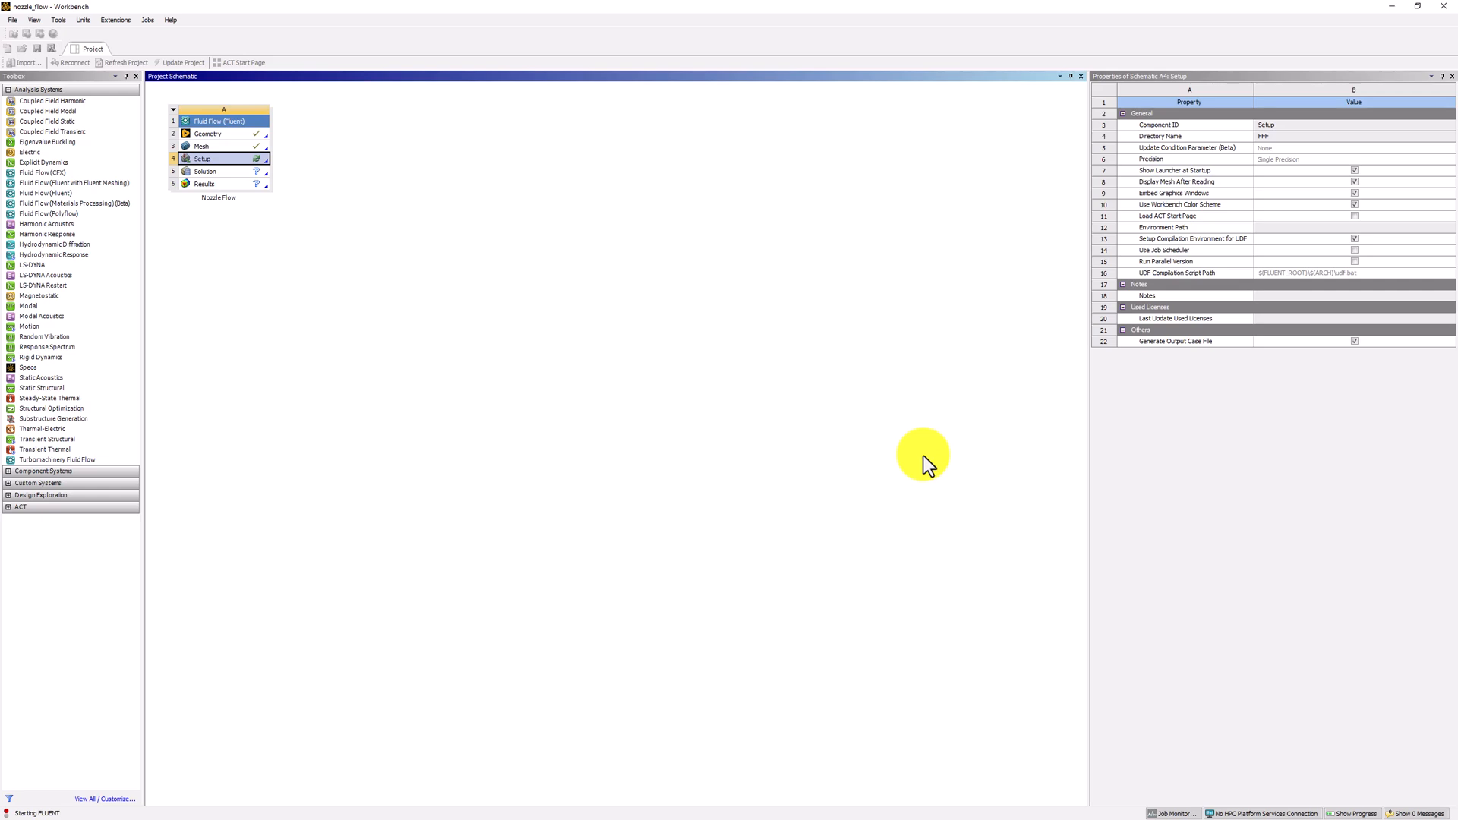
{"action": "double_click", "coordinate": [202, 158]}
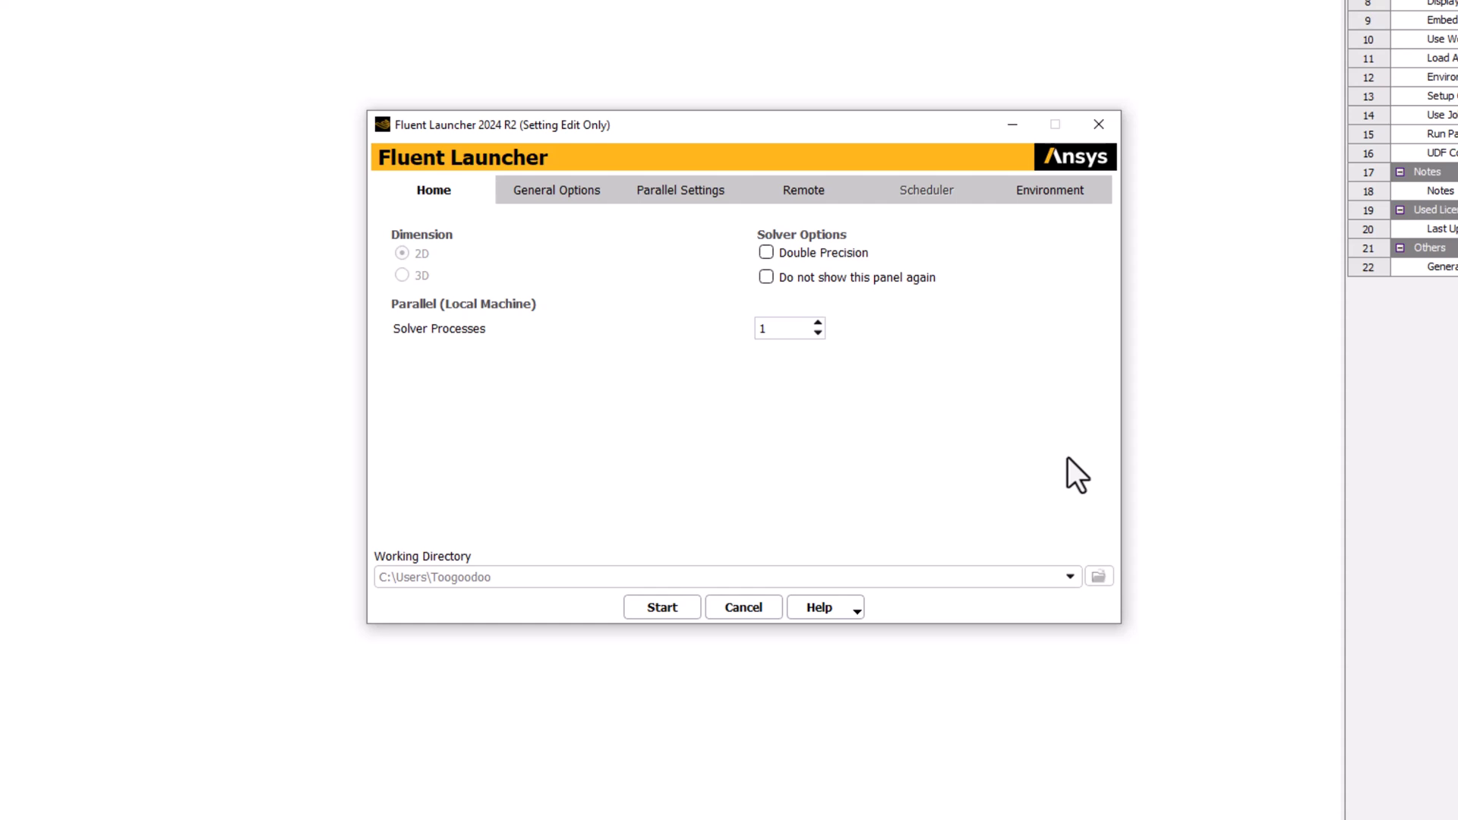
{"action": "mouse_move", "coordinate": [776, 263]}
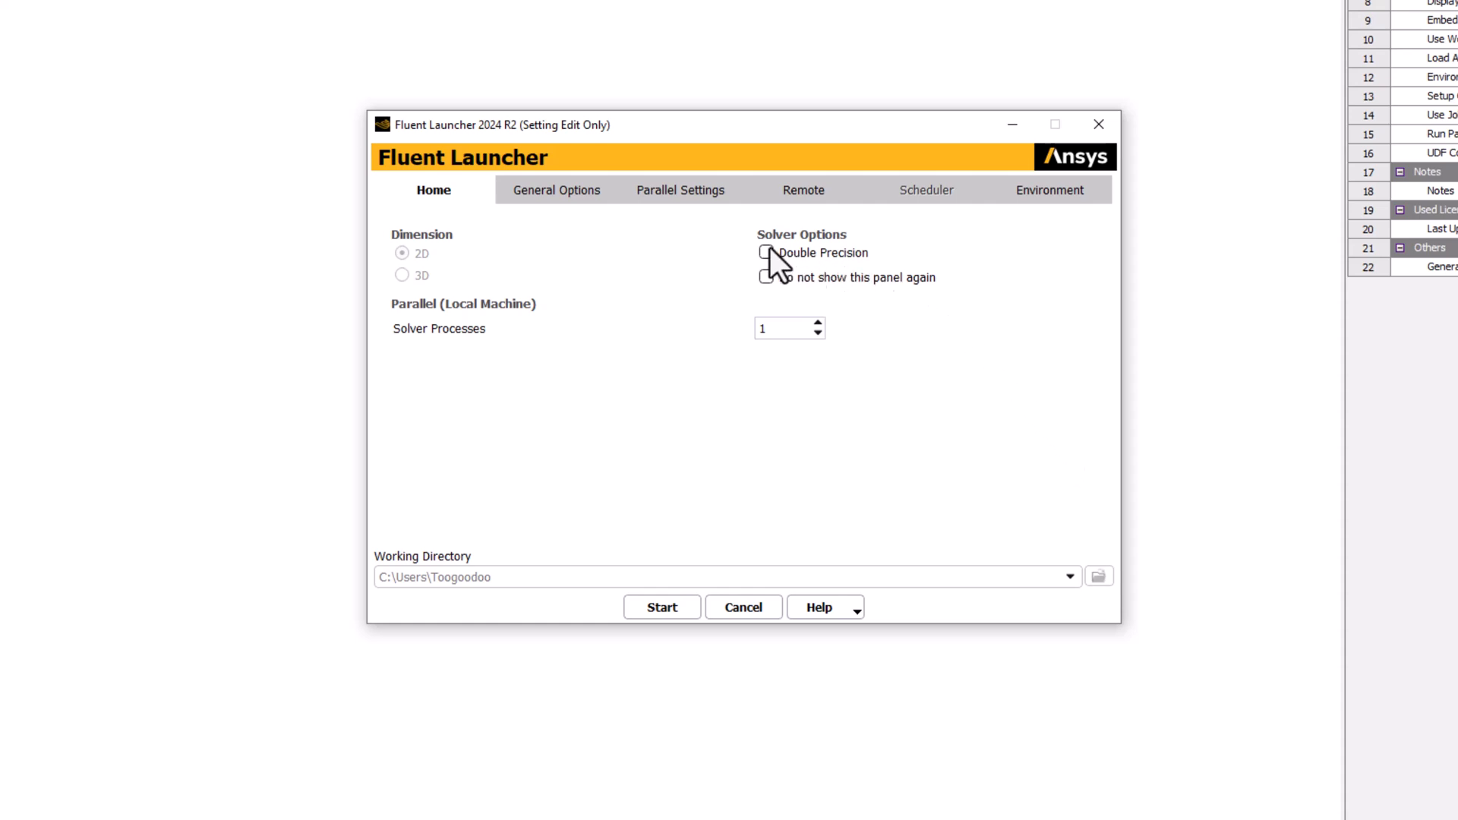
Start Fluent in double precision with 4 solver processes.
{"action": "left_click", "coordinate": [767, 252]}
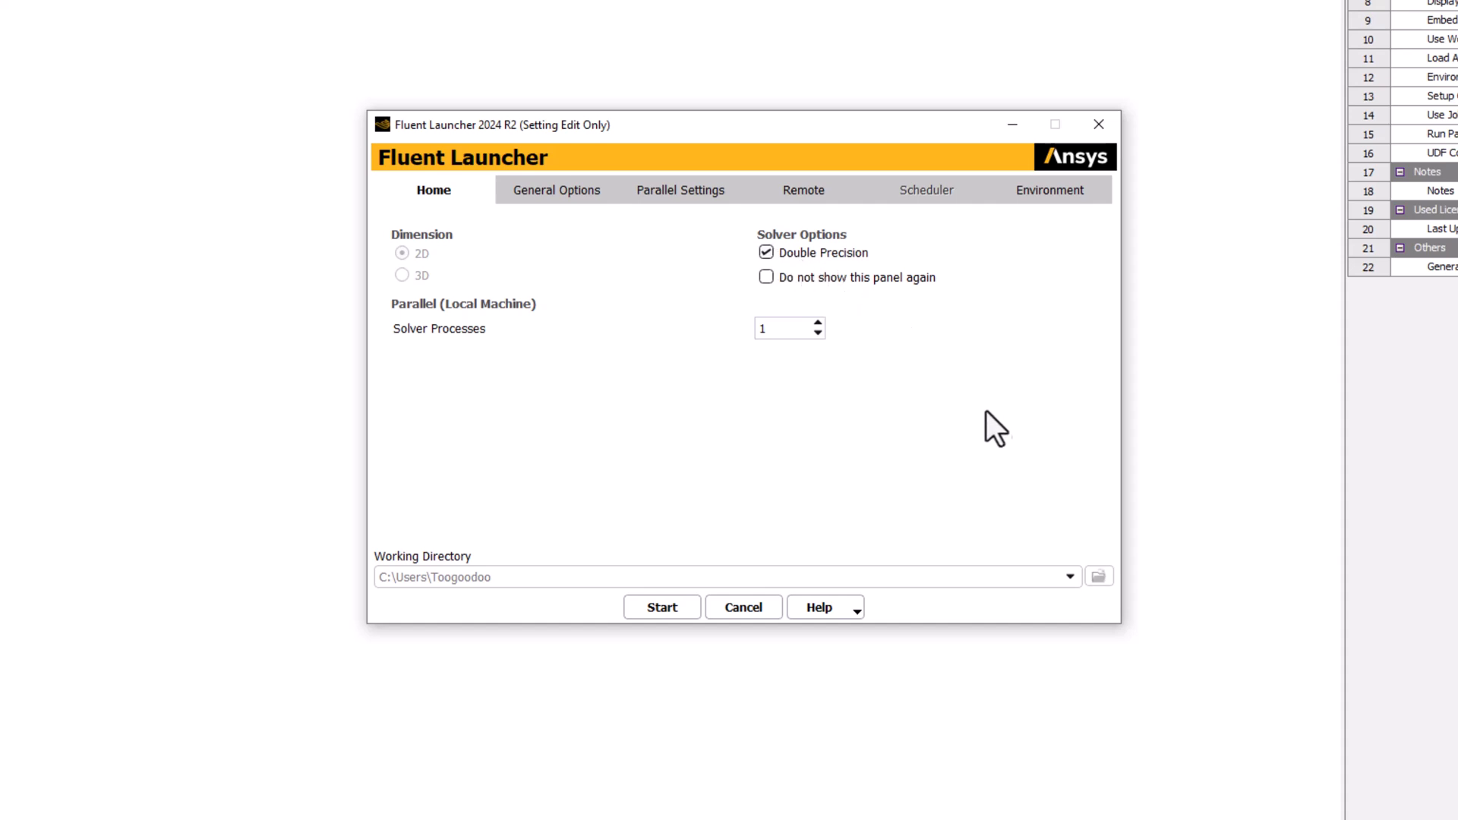
{"action": "mouse_move", "coordinate": [1008, 463]}
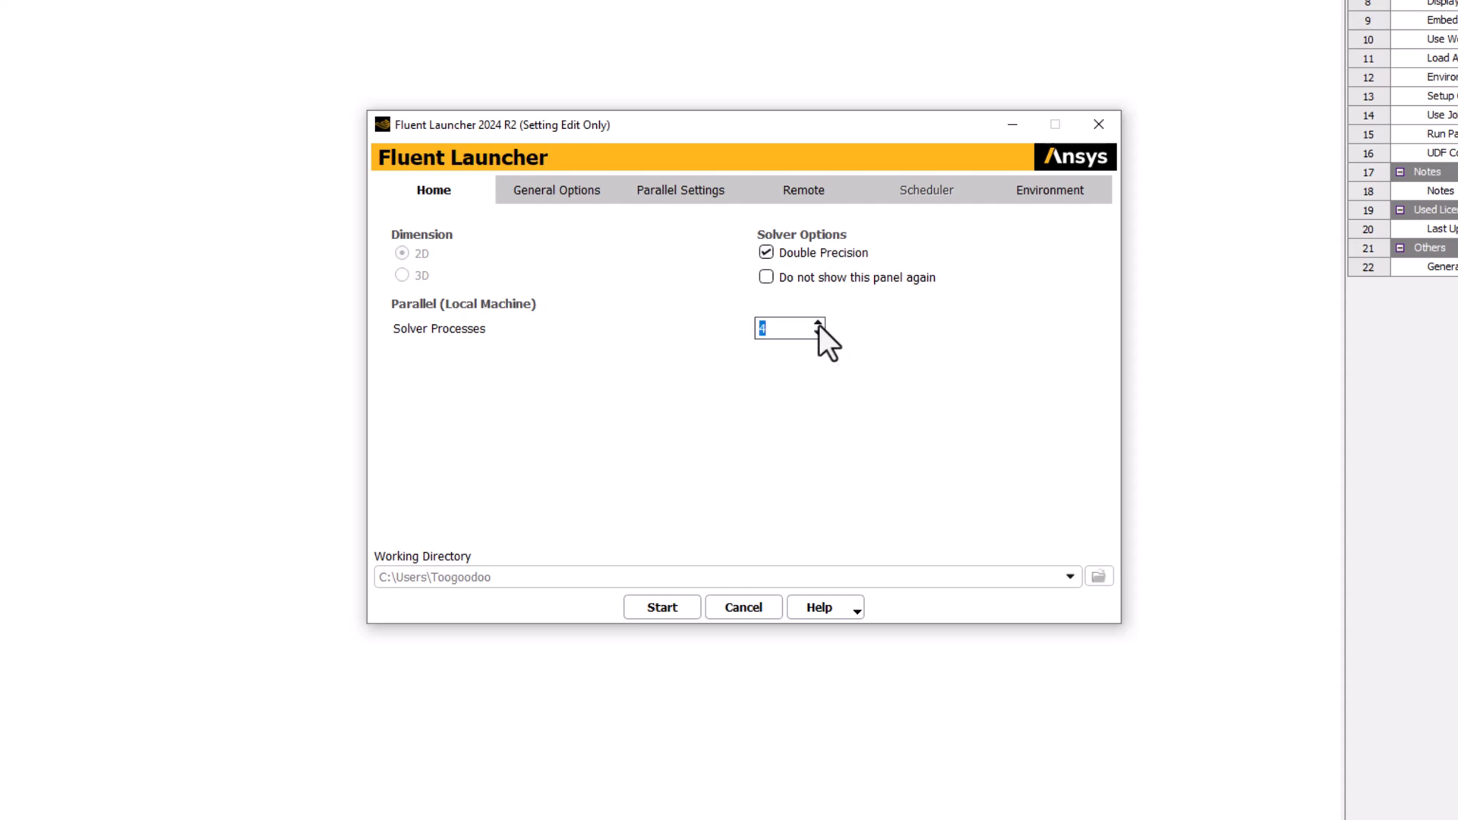
{"action": "mouse_move", "coordinate": [1007, 470]}
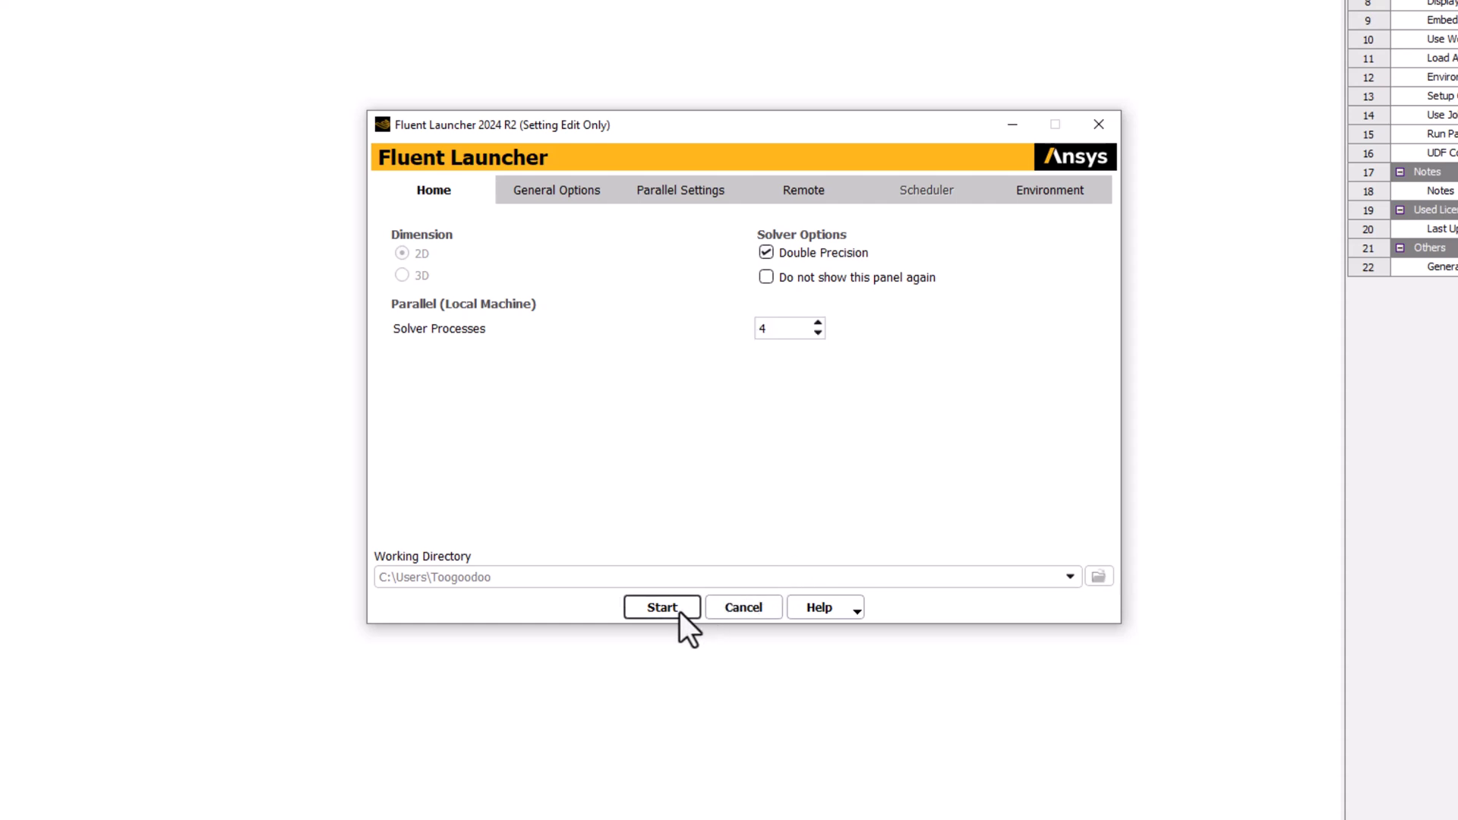
{"action": "left_click", "coordinate": [661, 608]}
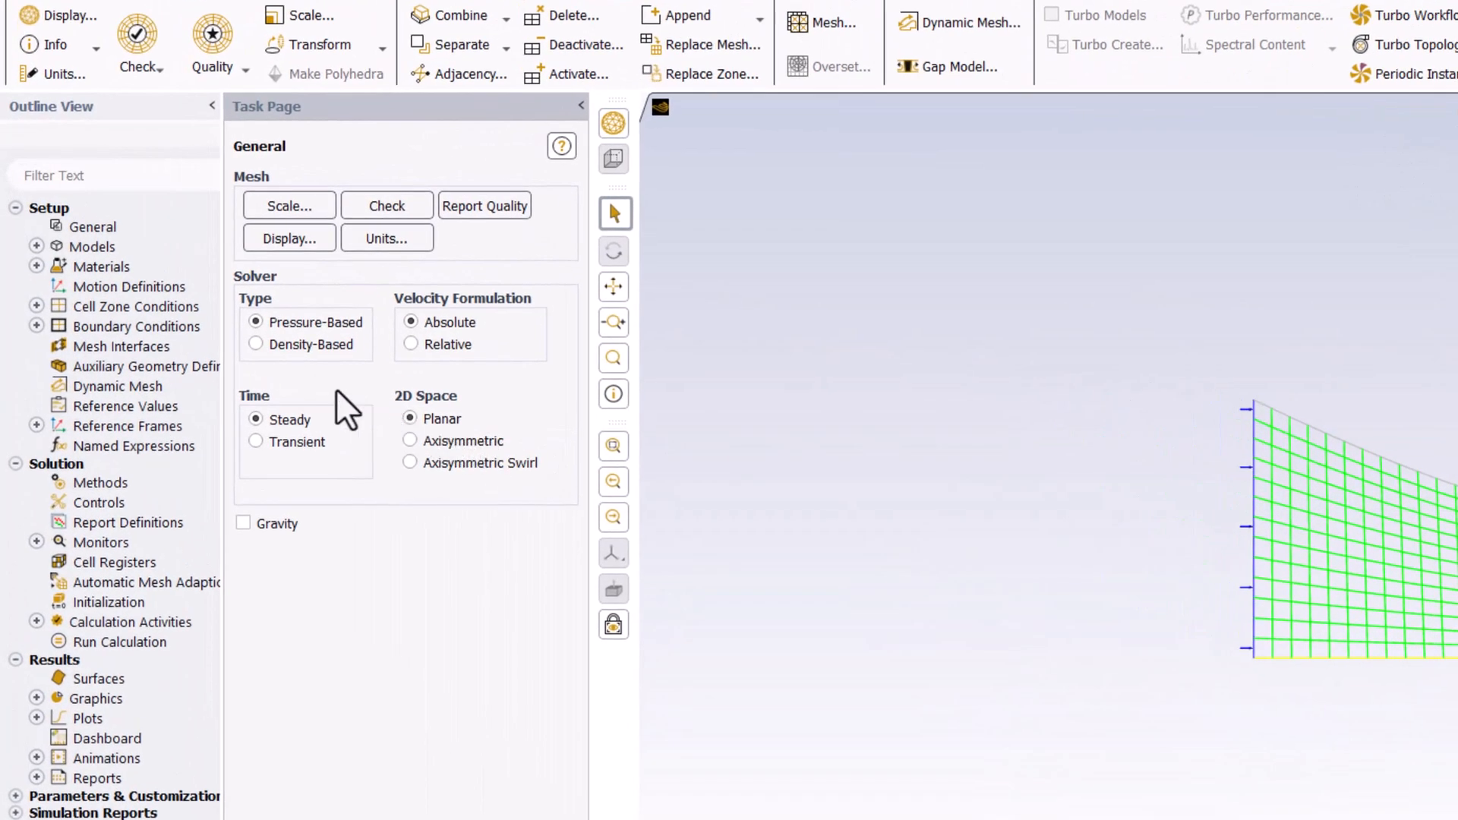
{"action": "mouse_move", "coordinate": [335, 423]}
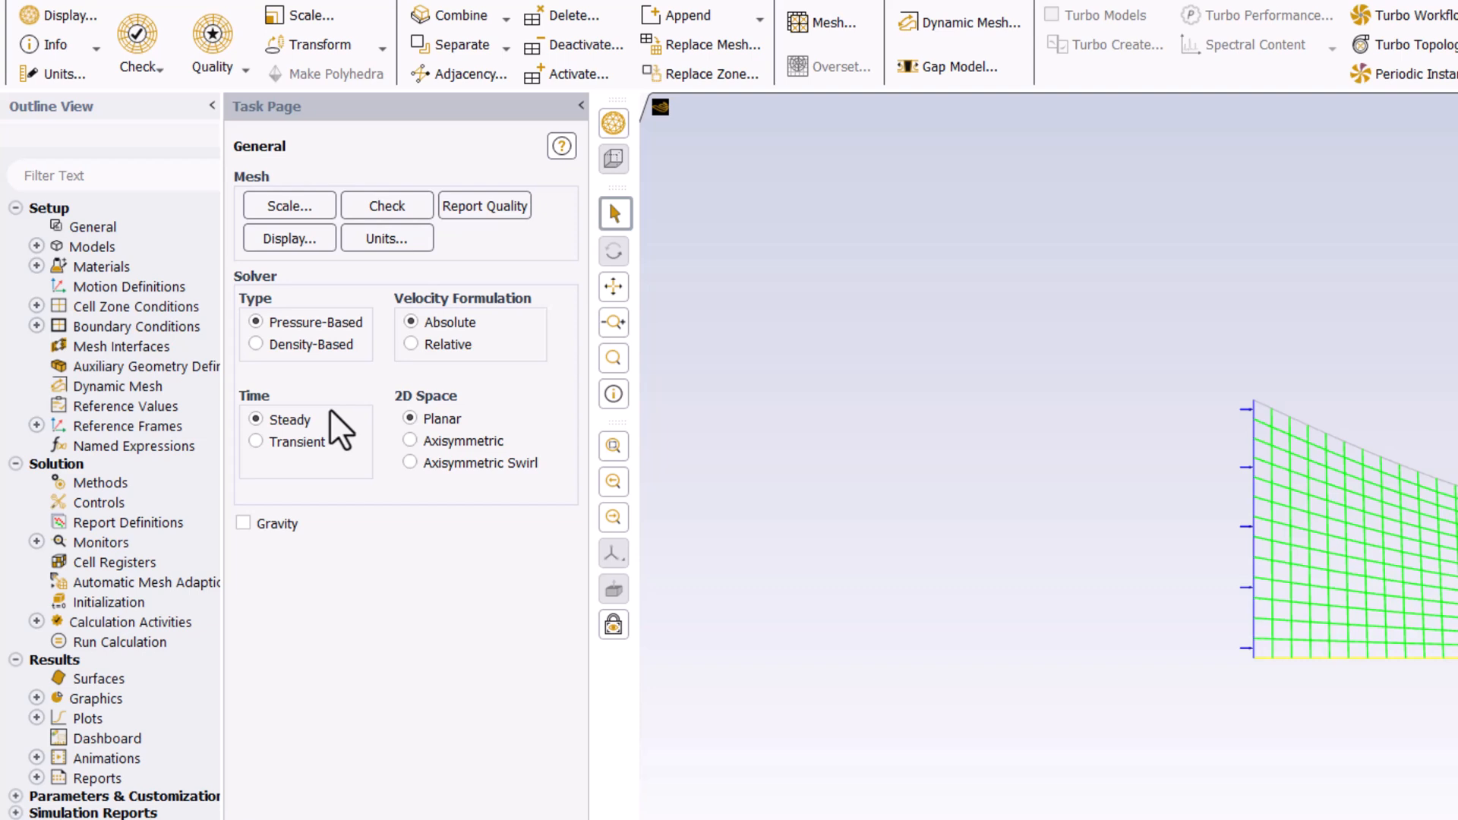
{"action": "mouse_move", "coordinate": [268, 363]}
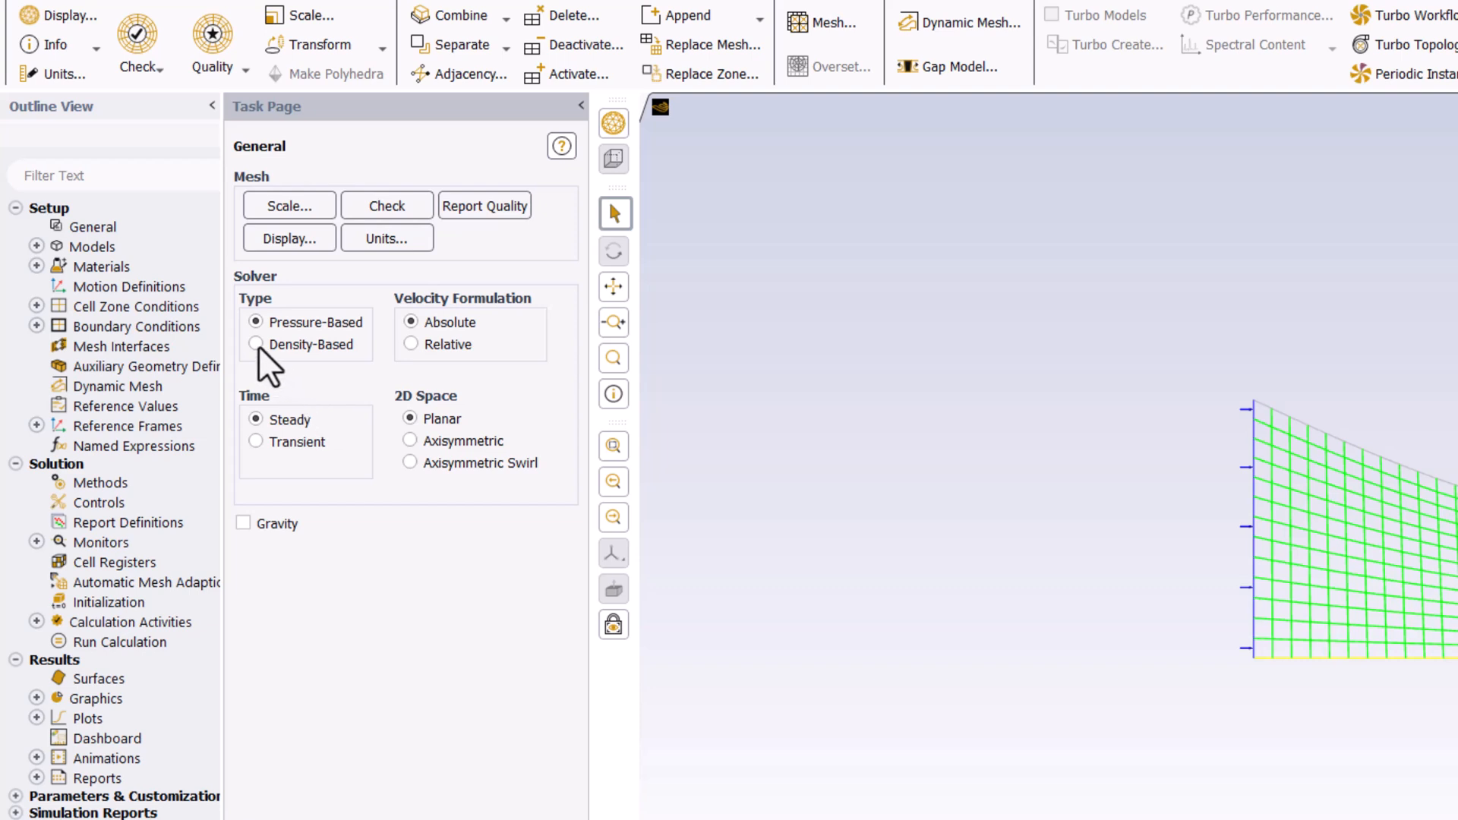
Choose the density-based steady solver and axisymmetric 2D space.
{"action": "left_click", "coordinate": [256, 344]}
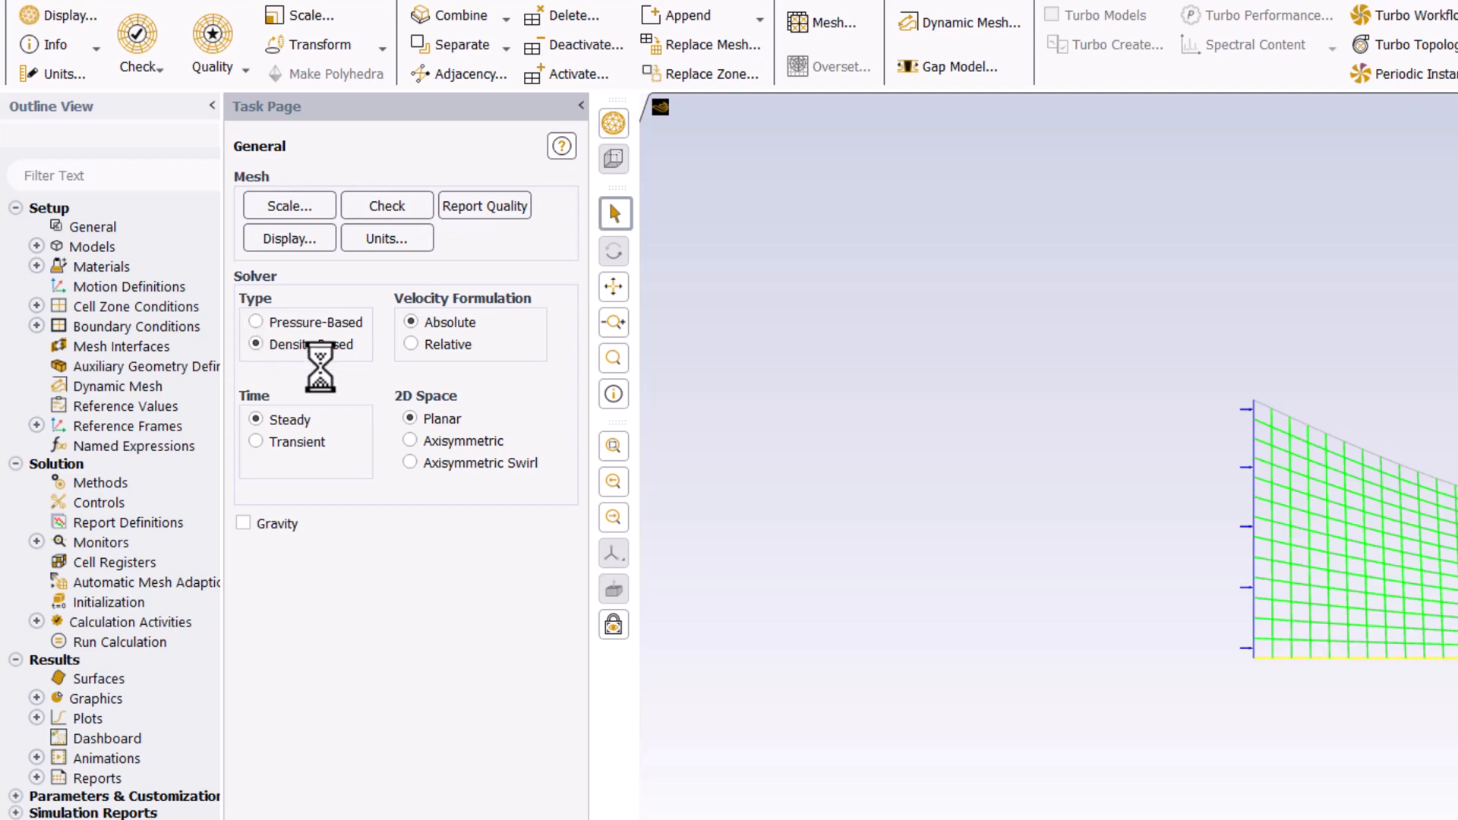
{"action": "left_click", "coordinate": [257, 344]}
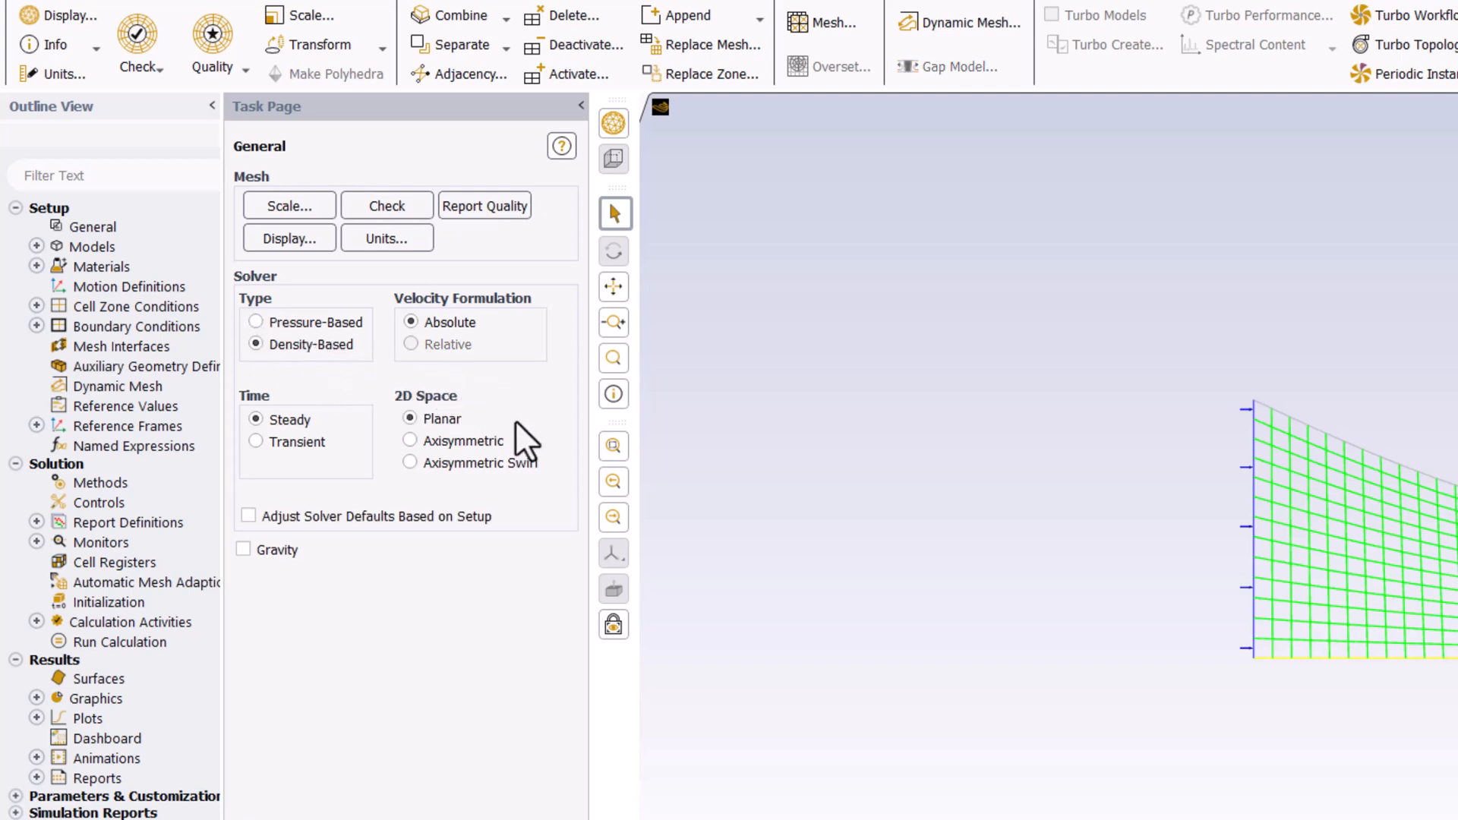
{"action": "mouse_move", "coordinate": [491, 463]}
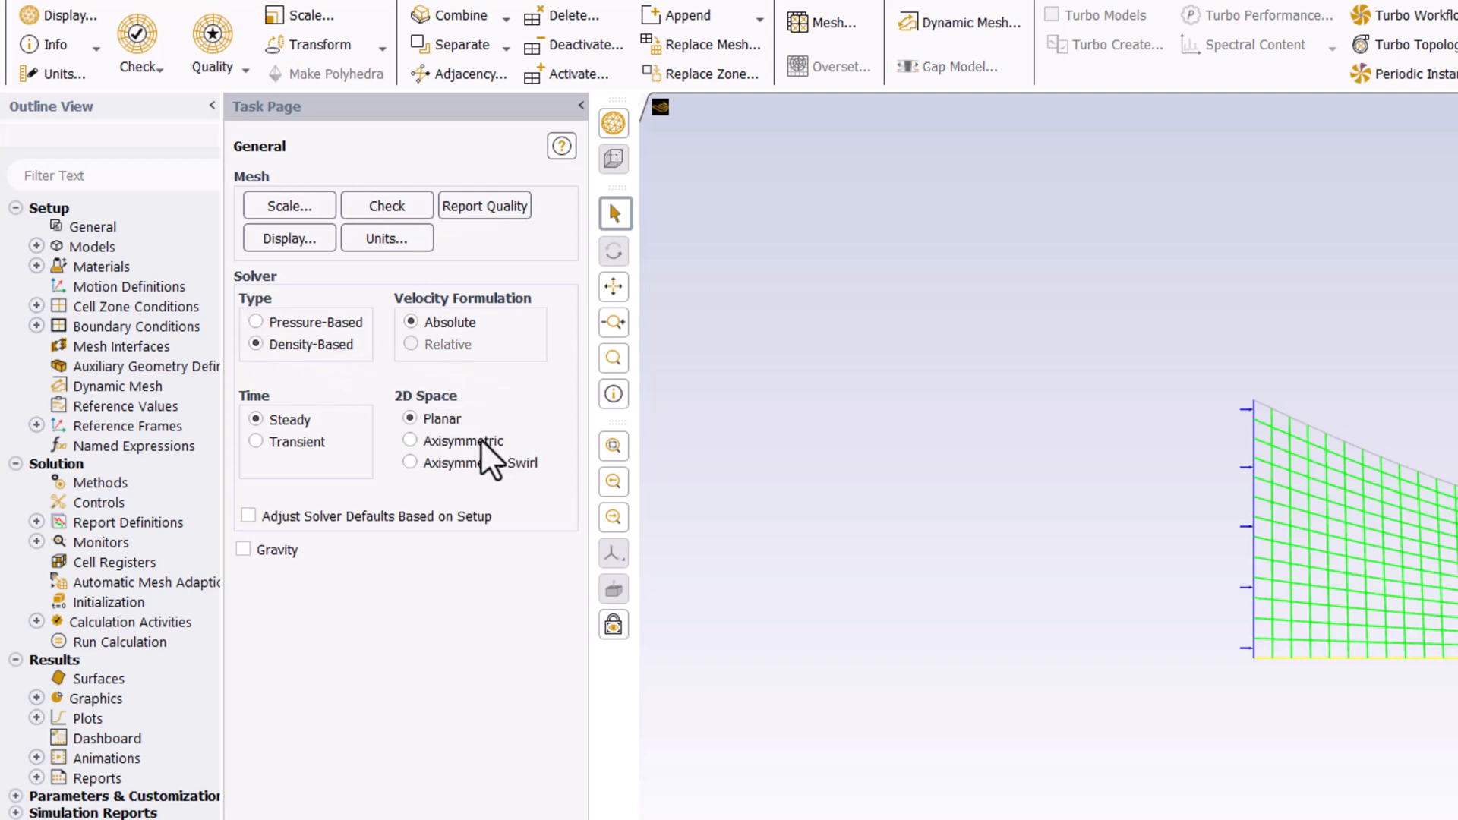
{"action": "left_click", "coordinate": [410, 441]}
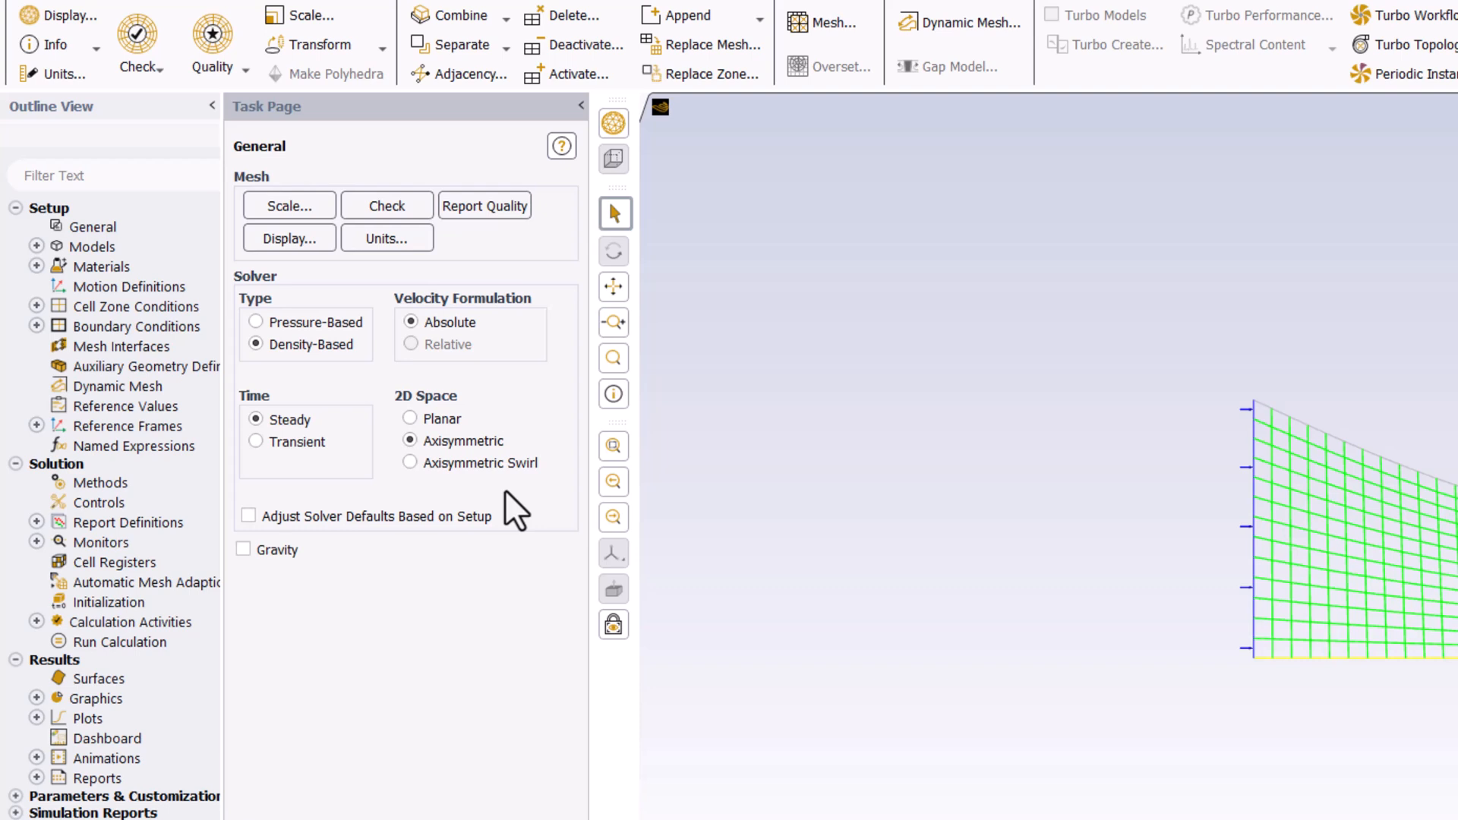
{"action": "mouse_move", "coordinate": [344, 457]}
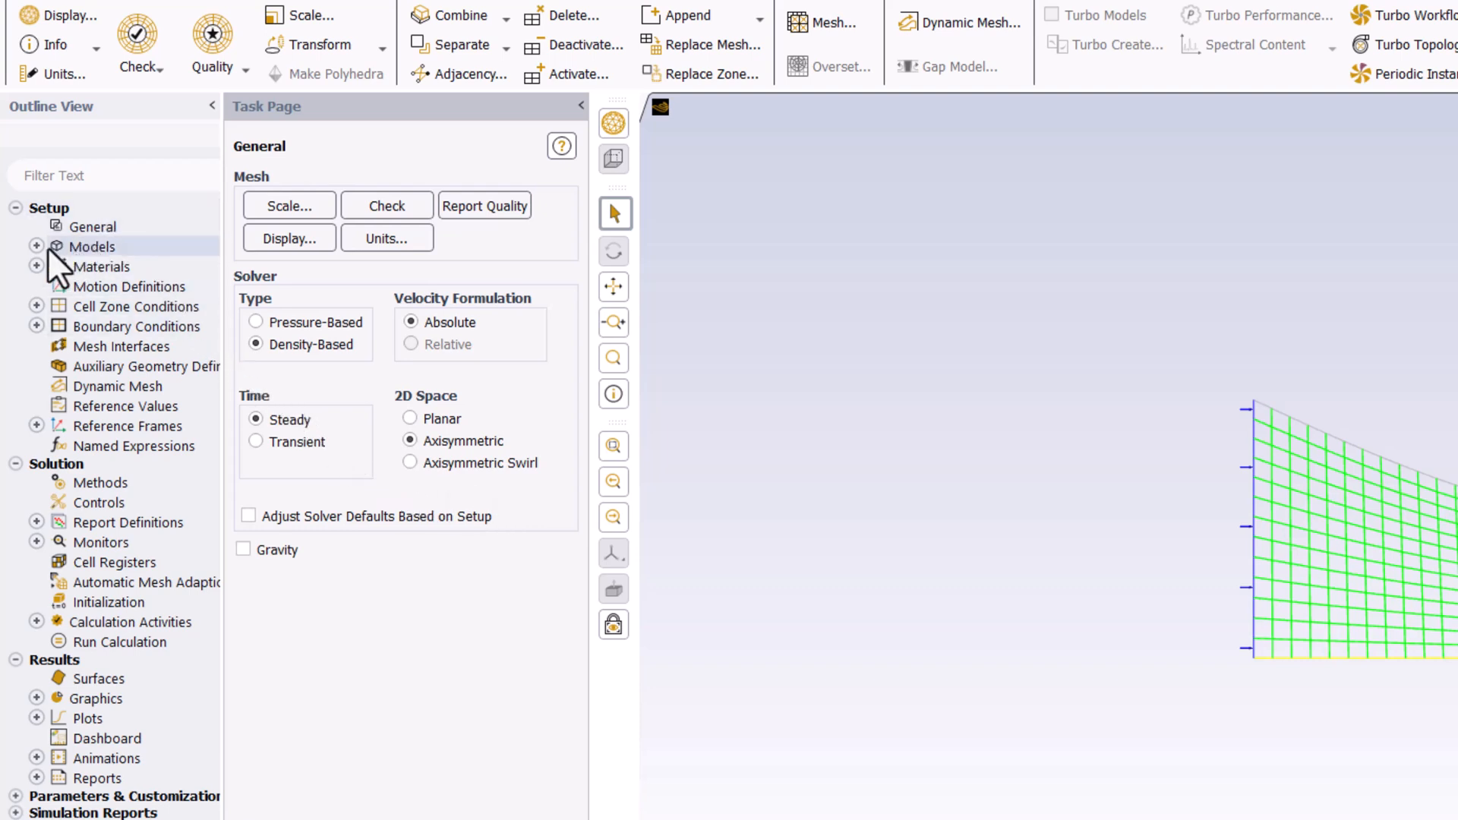
Change the viscous model from SST k-omega to Inviscid and confirm.
{"action": "left_click", "coordinate": [37, 246]}
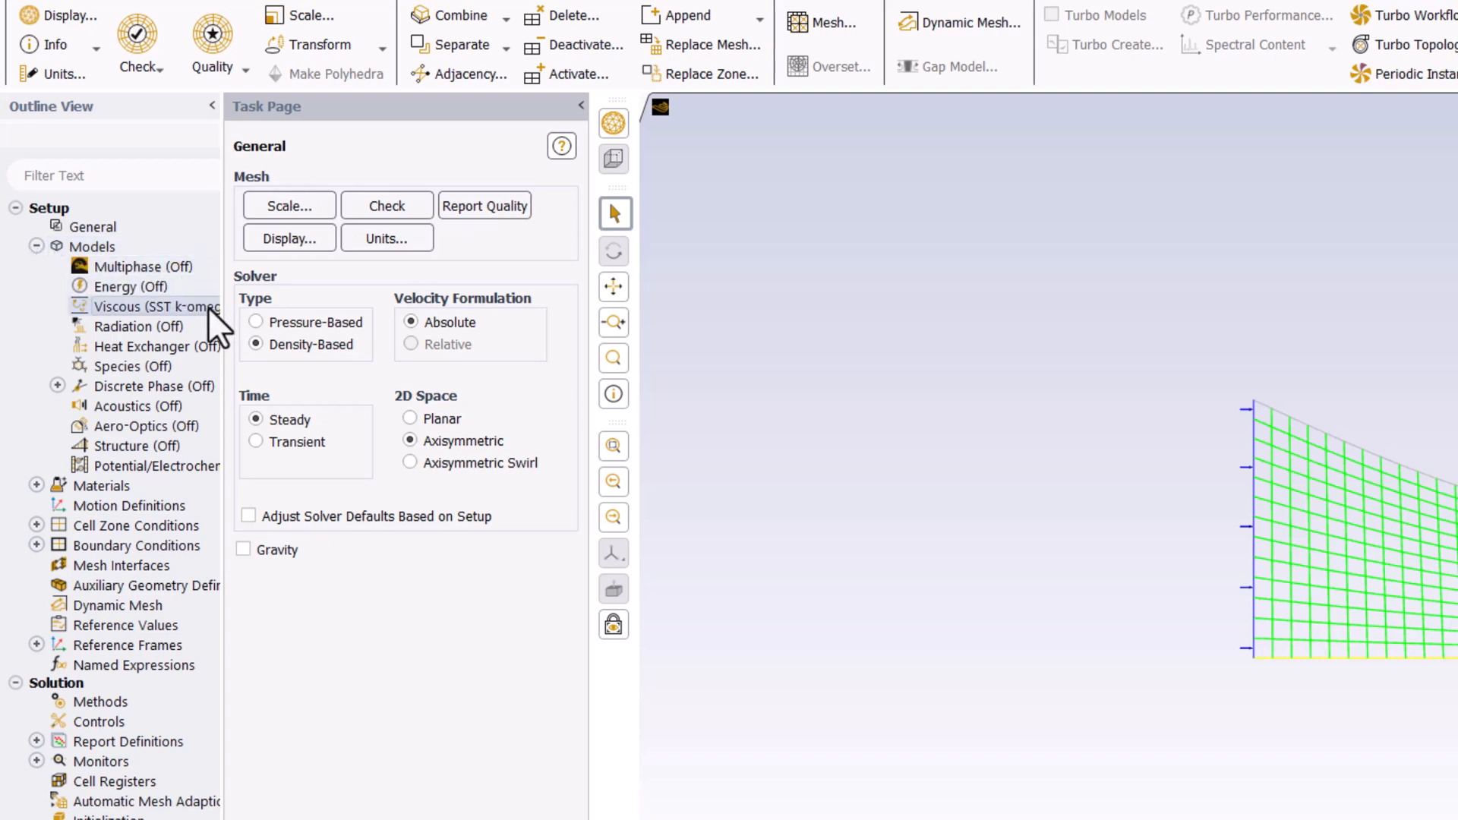
{"action": "double_click", "coordinate": [153, 307]}
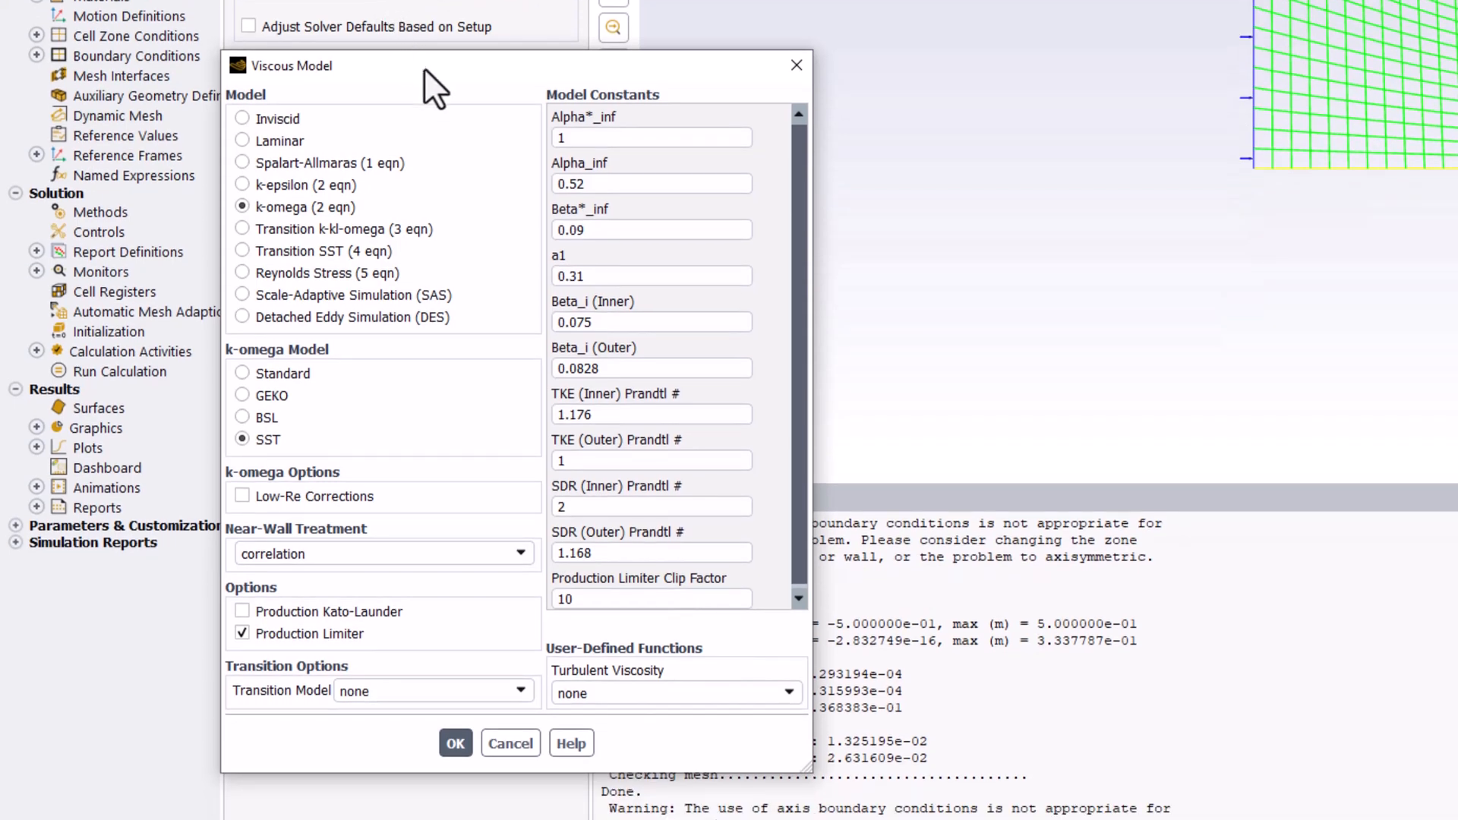
{"action": "mouse_move", "coordinate": [386, 136]}
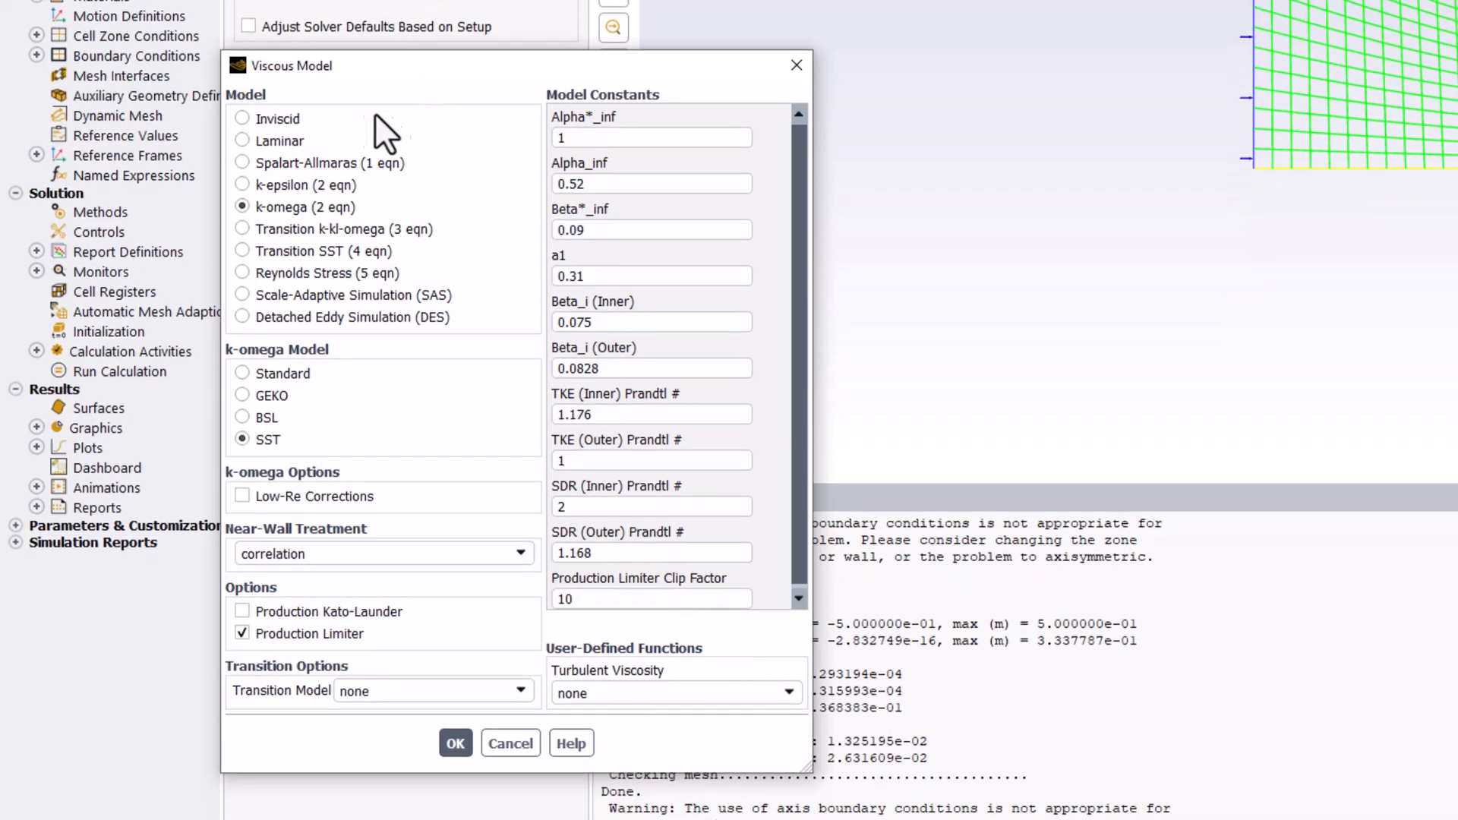
{"action": "left_click", "coordinate": [243, 119]}
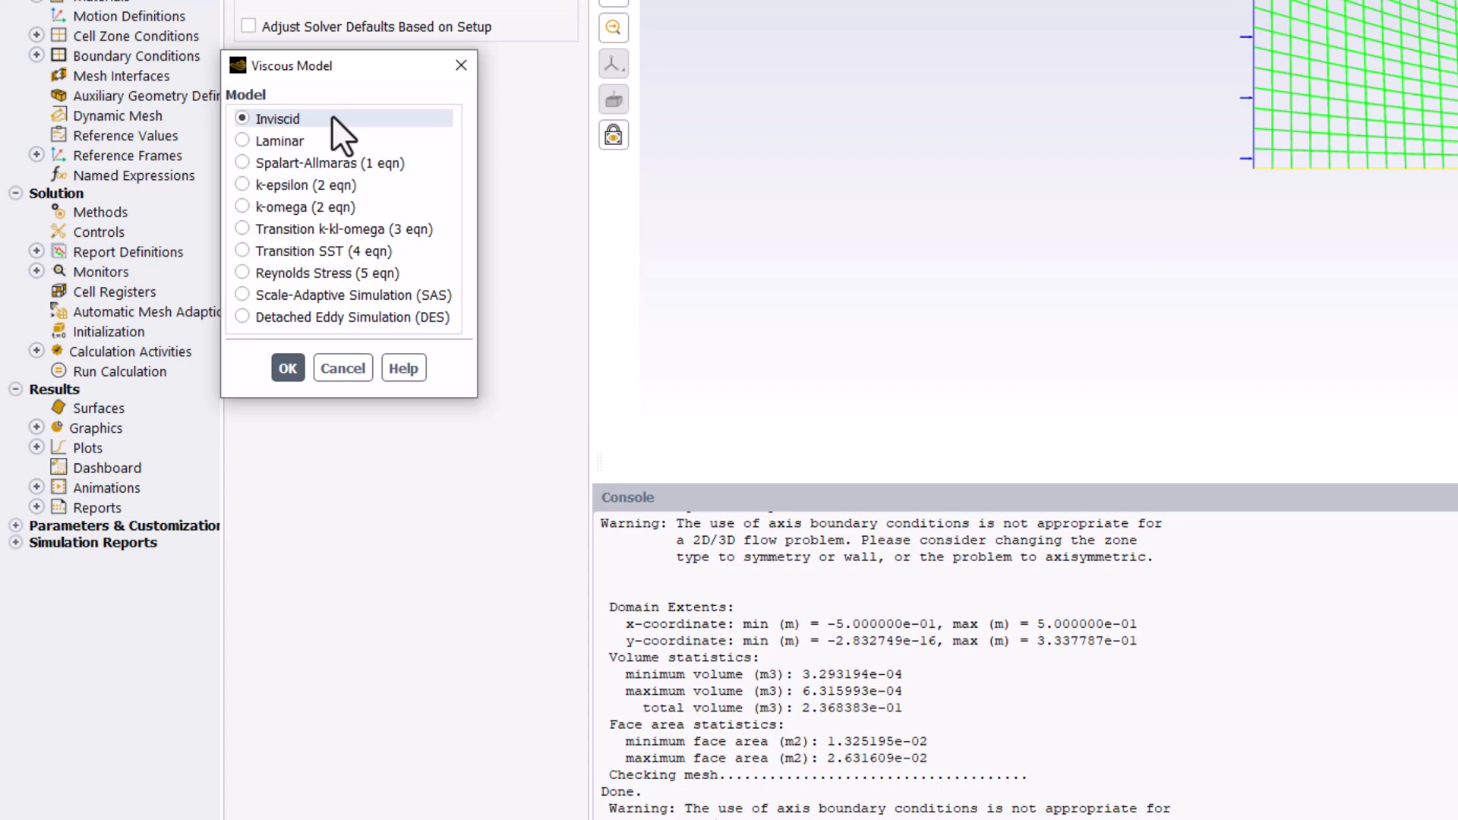
{"action": "mouse_move", "coordinate": [391, 149]}
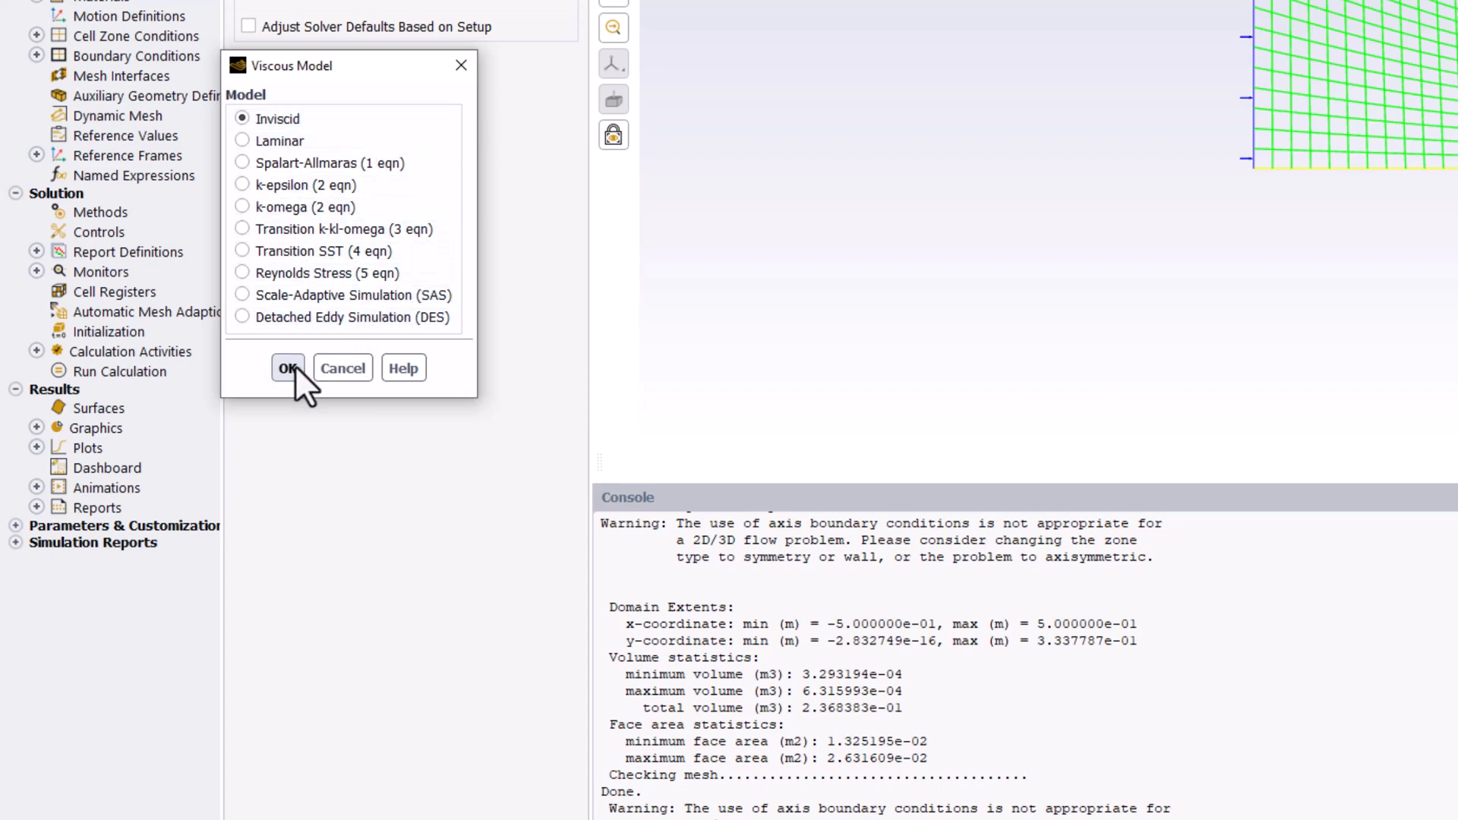
{"action": "left_click", "coordinate": [287, 367]}
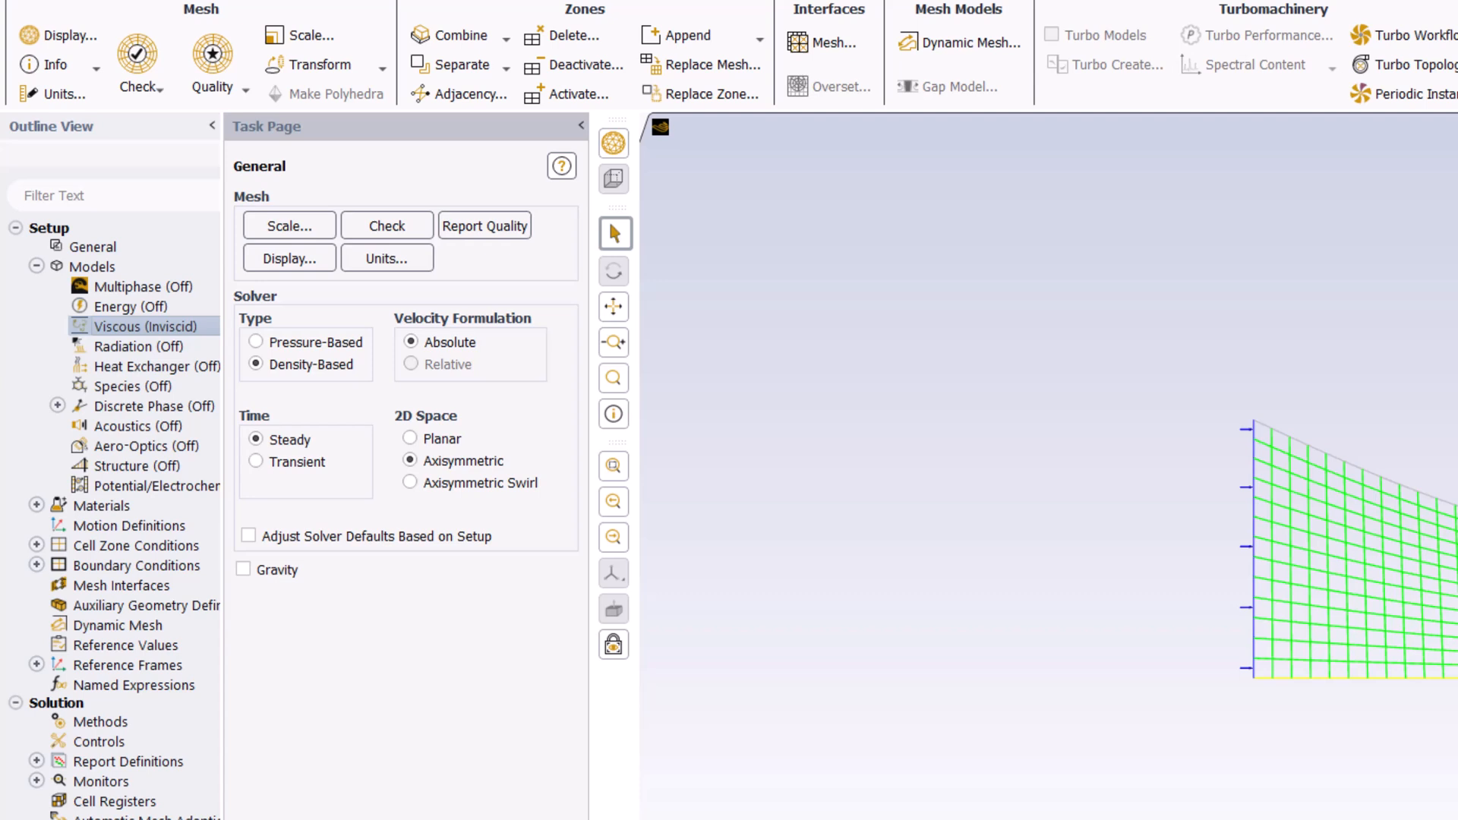
{"action": "mouse_move", "coordinate": [176, 335]}
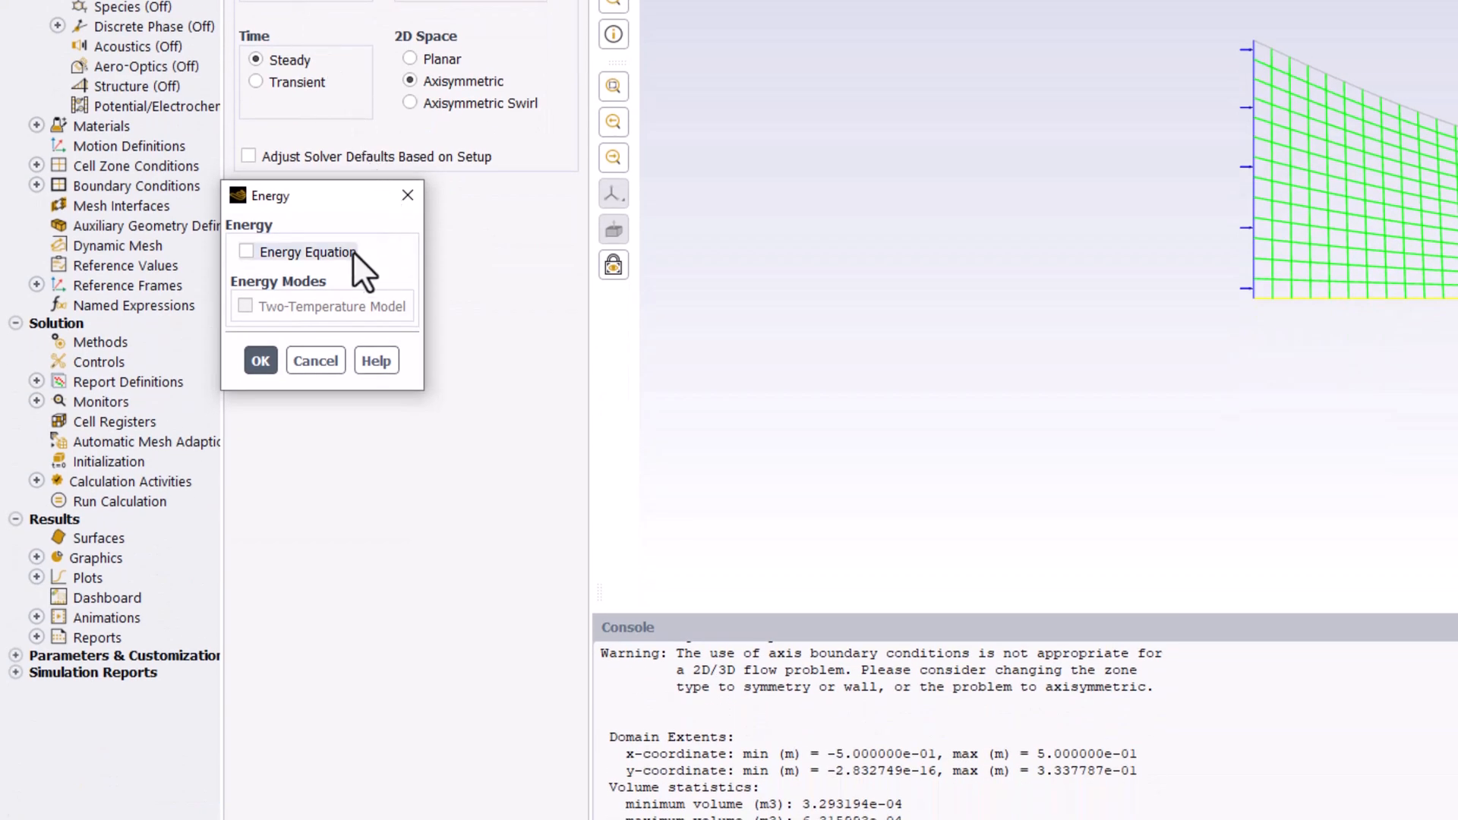
Enable the energy equation and confirm.
{"action": "left_click", "coordinate": [246, 251]}
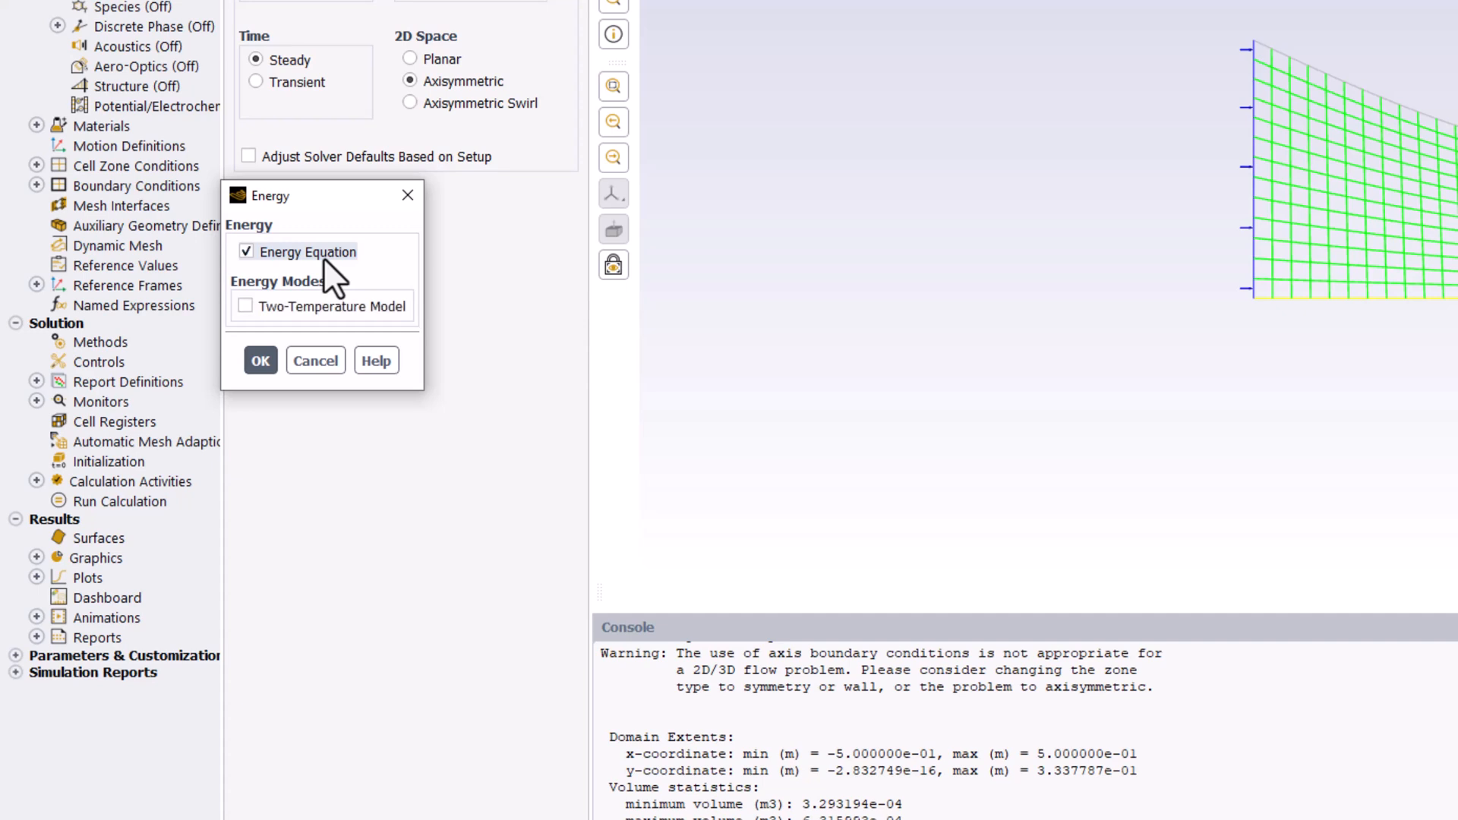
{"action": "mouse_move", "coordinate": [344, 289]}
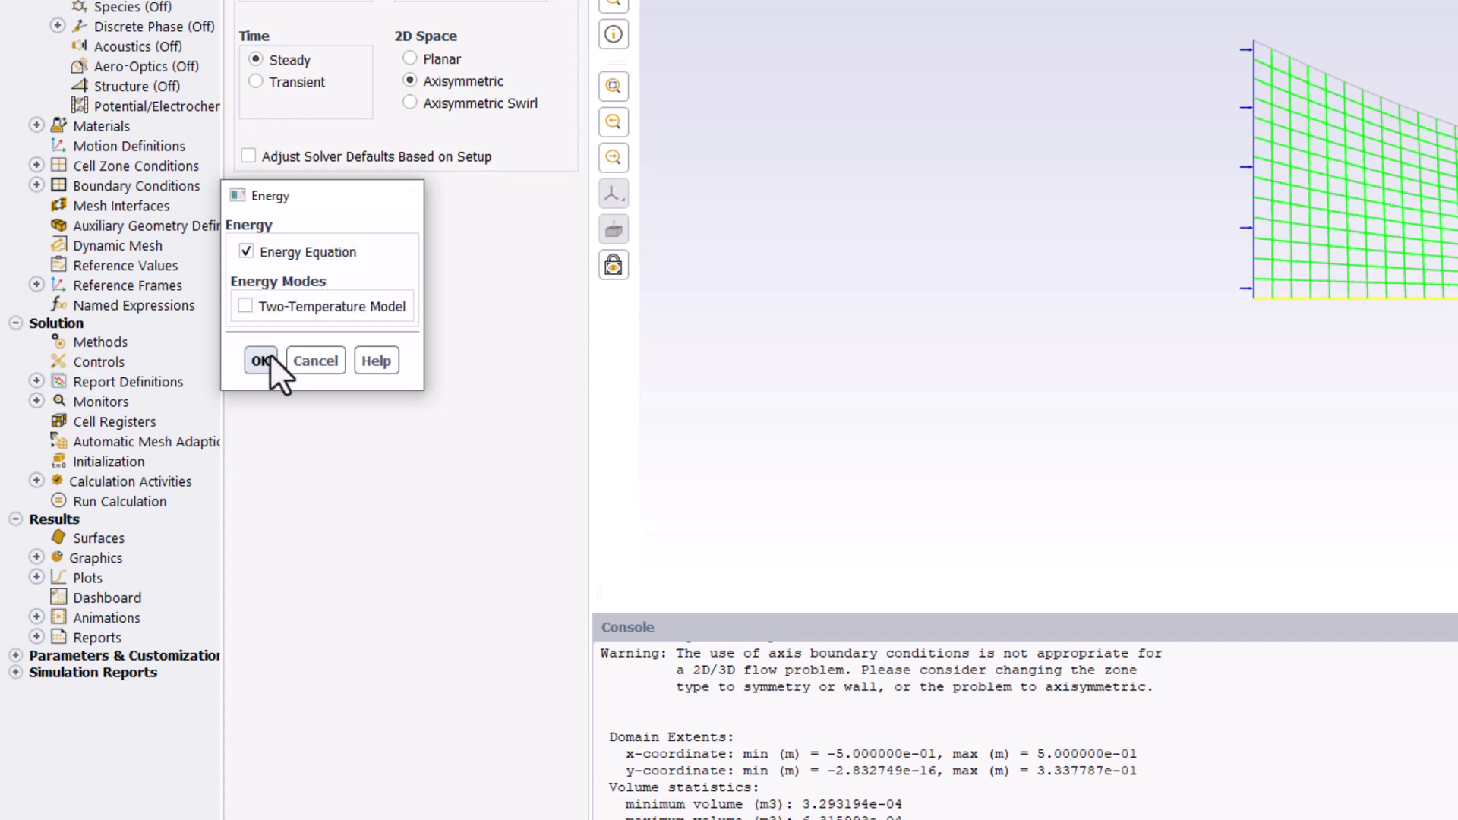
{"action": "left_click", "coordinate": [261, 361]}
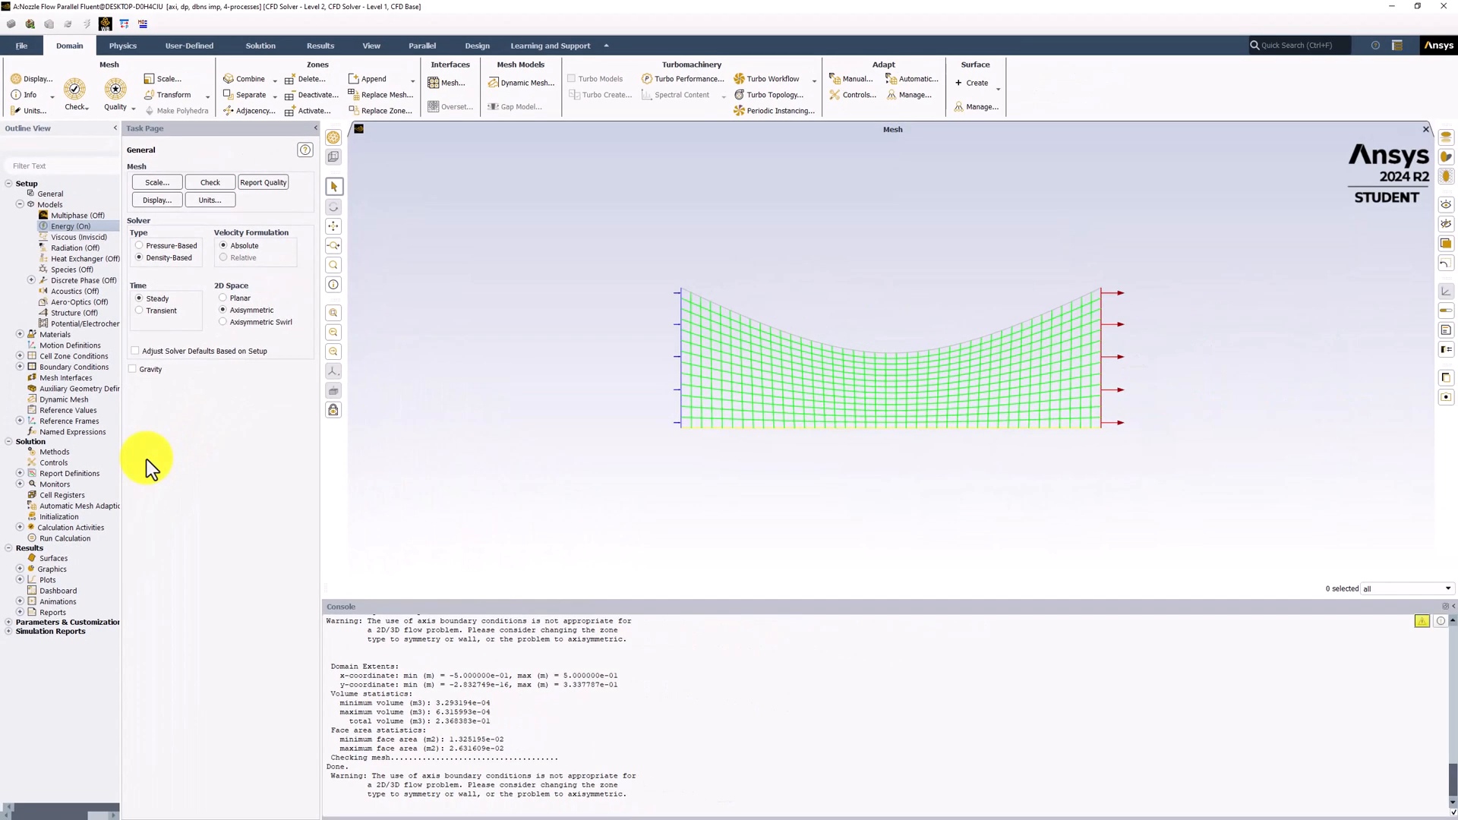
{"action": "mouse_move", "coordinate": [476, 356]}
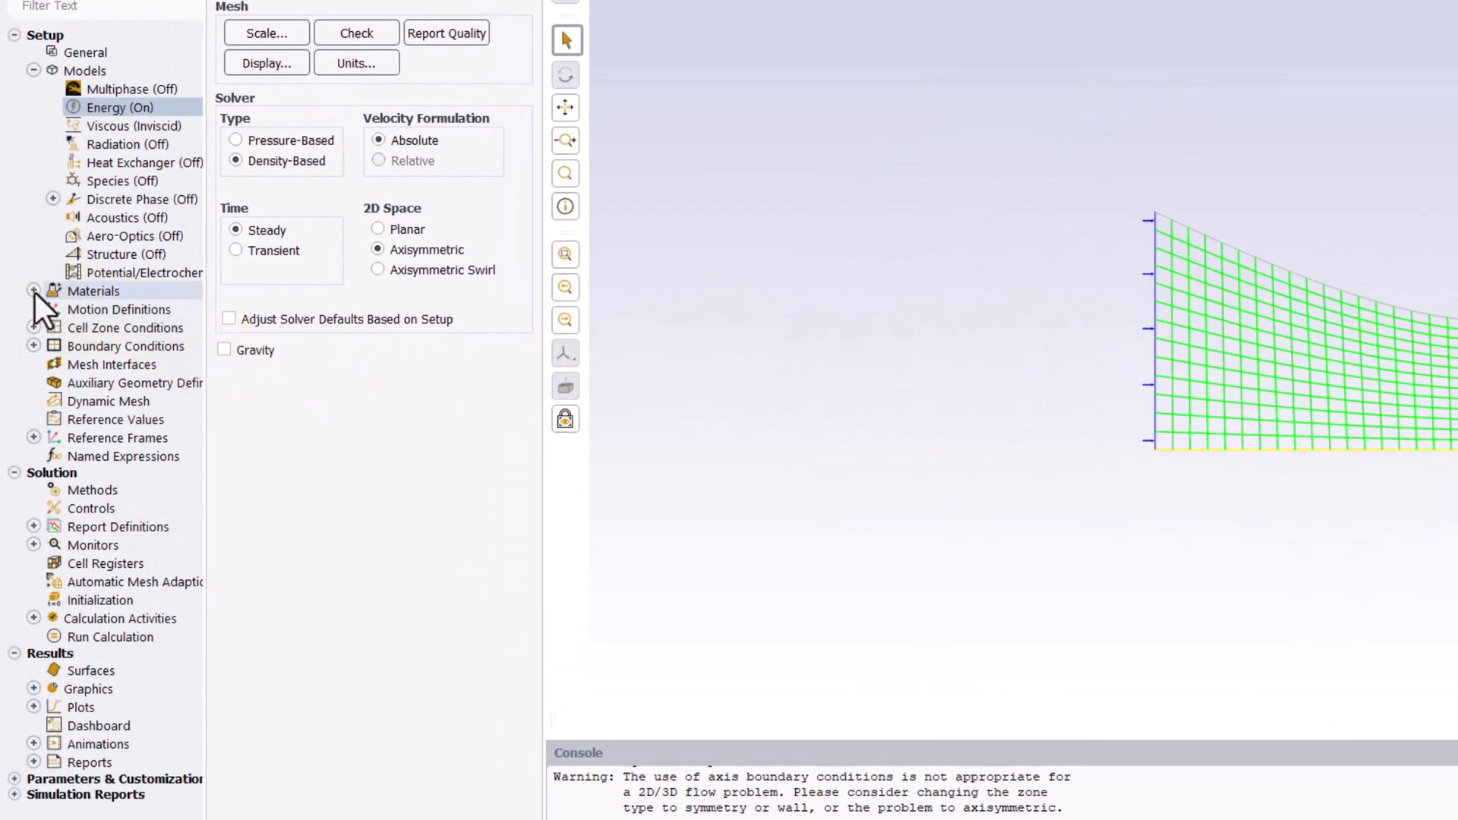
Set air density to ideal-gas, apply the change and close the materials window.
{"action": "left_click", "coordinate": [34, 291]}
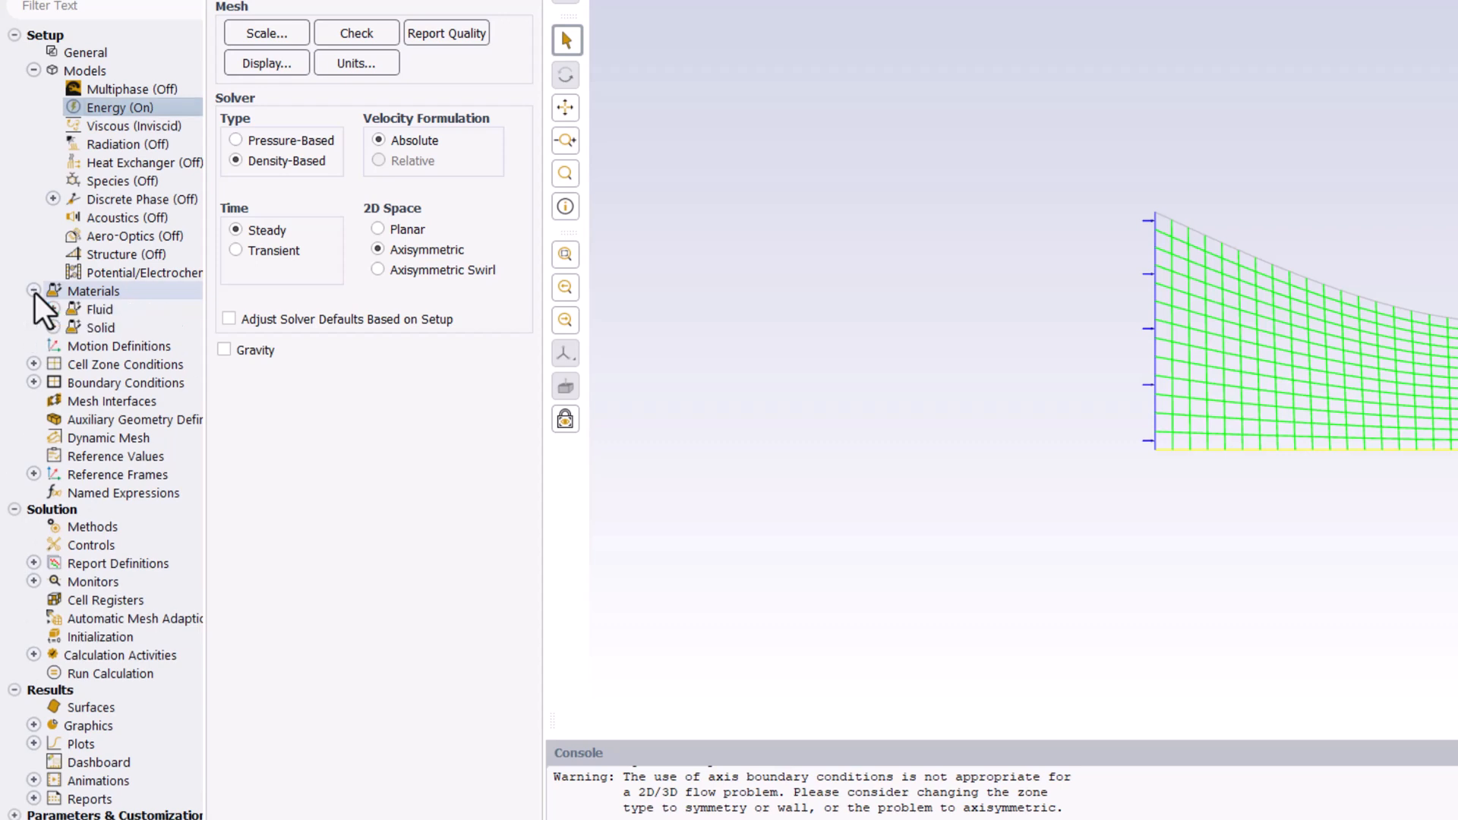
{"action": "left_click", "coordinate": [98, 309]}
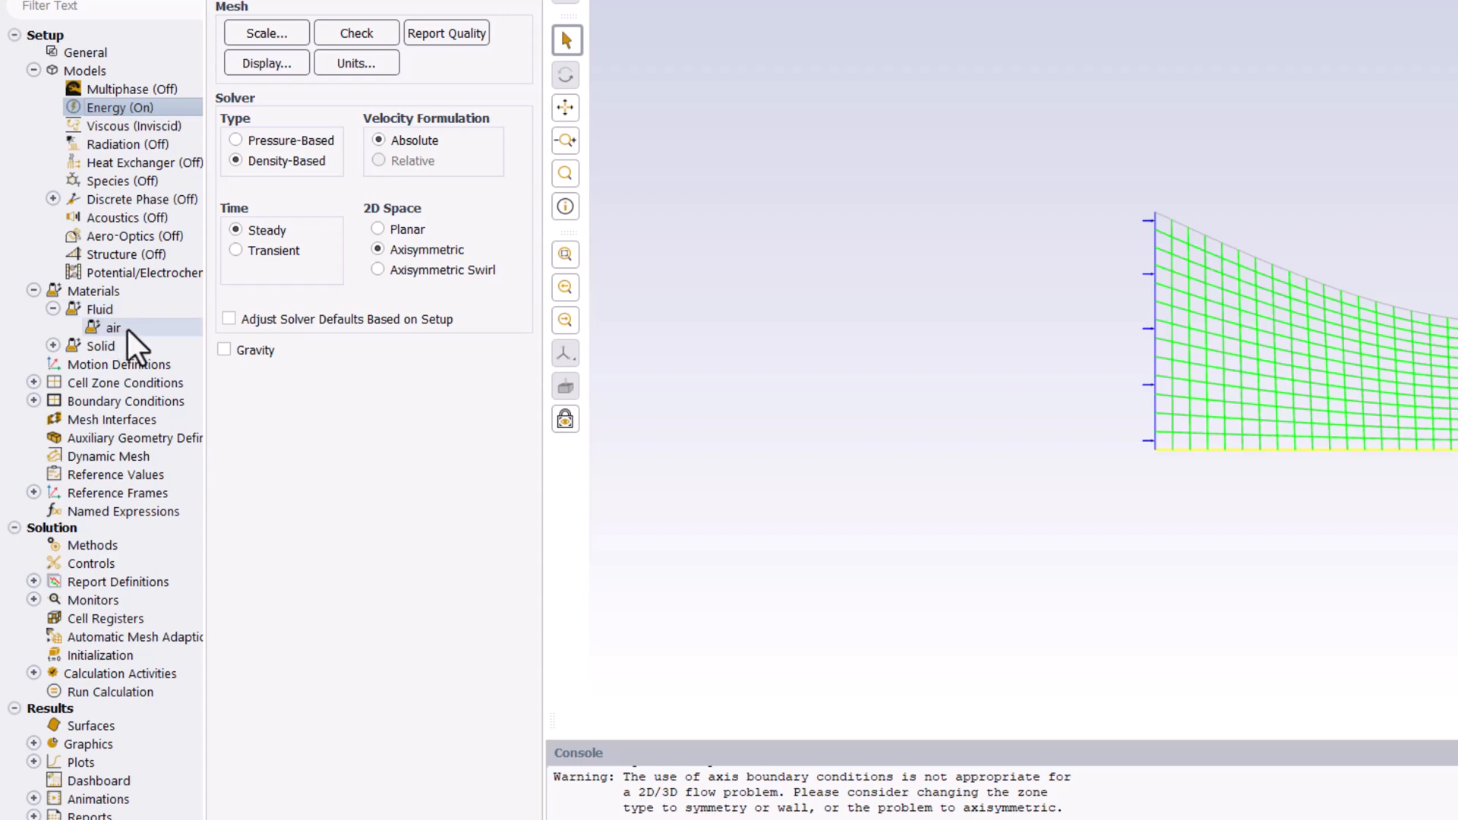
{"action": "double_click", "coordinate": [113, 327]}
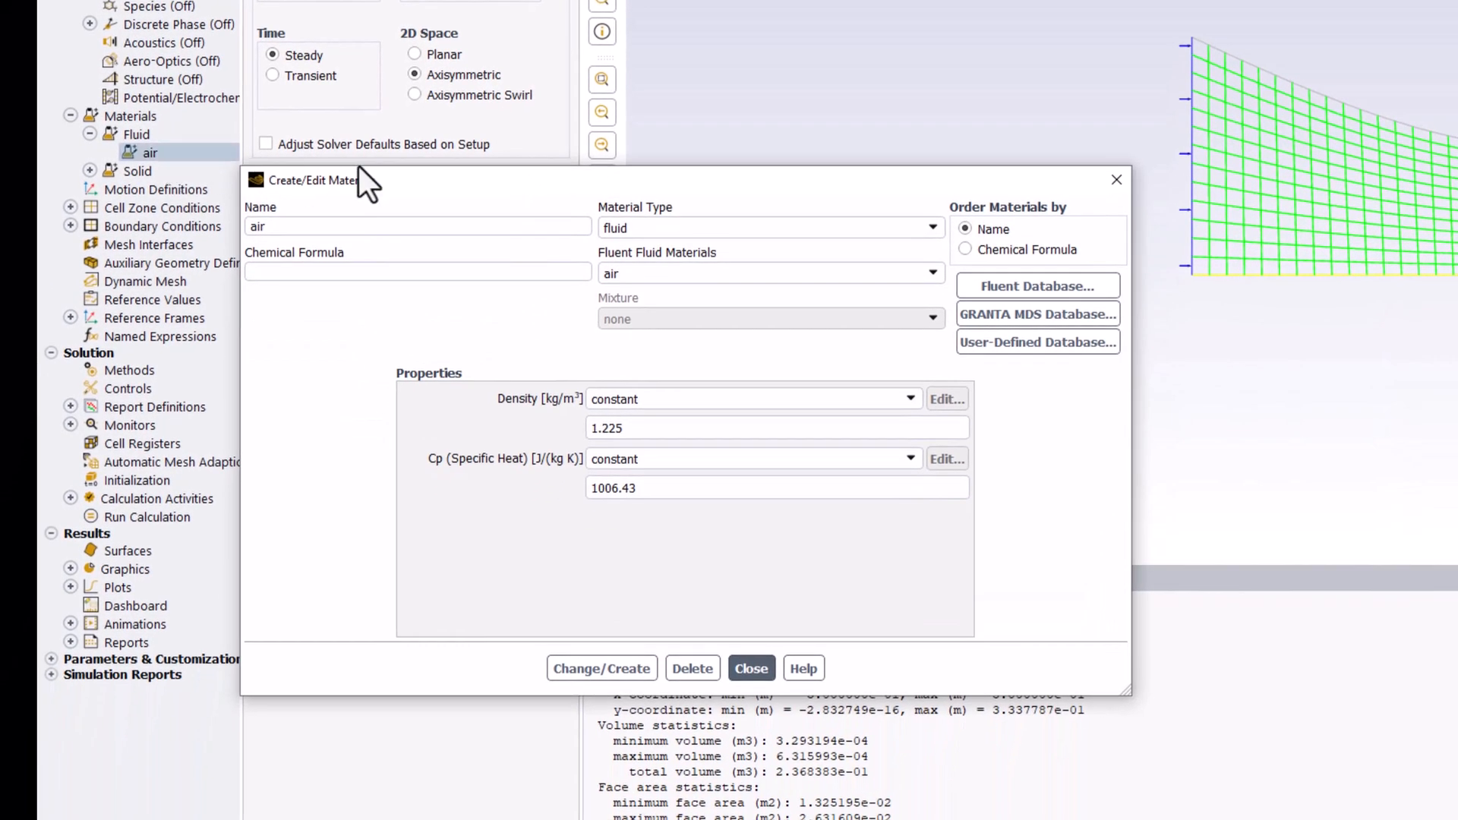
{"action": "mouse_move", "coordinate": [1042, 498]}
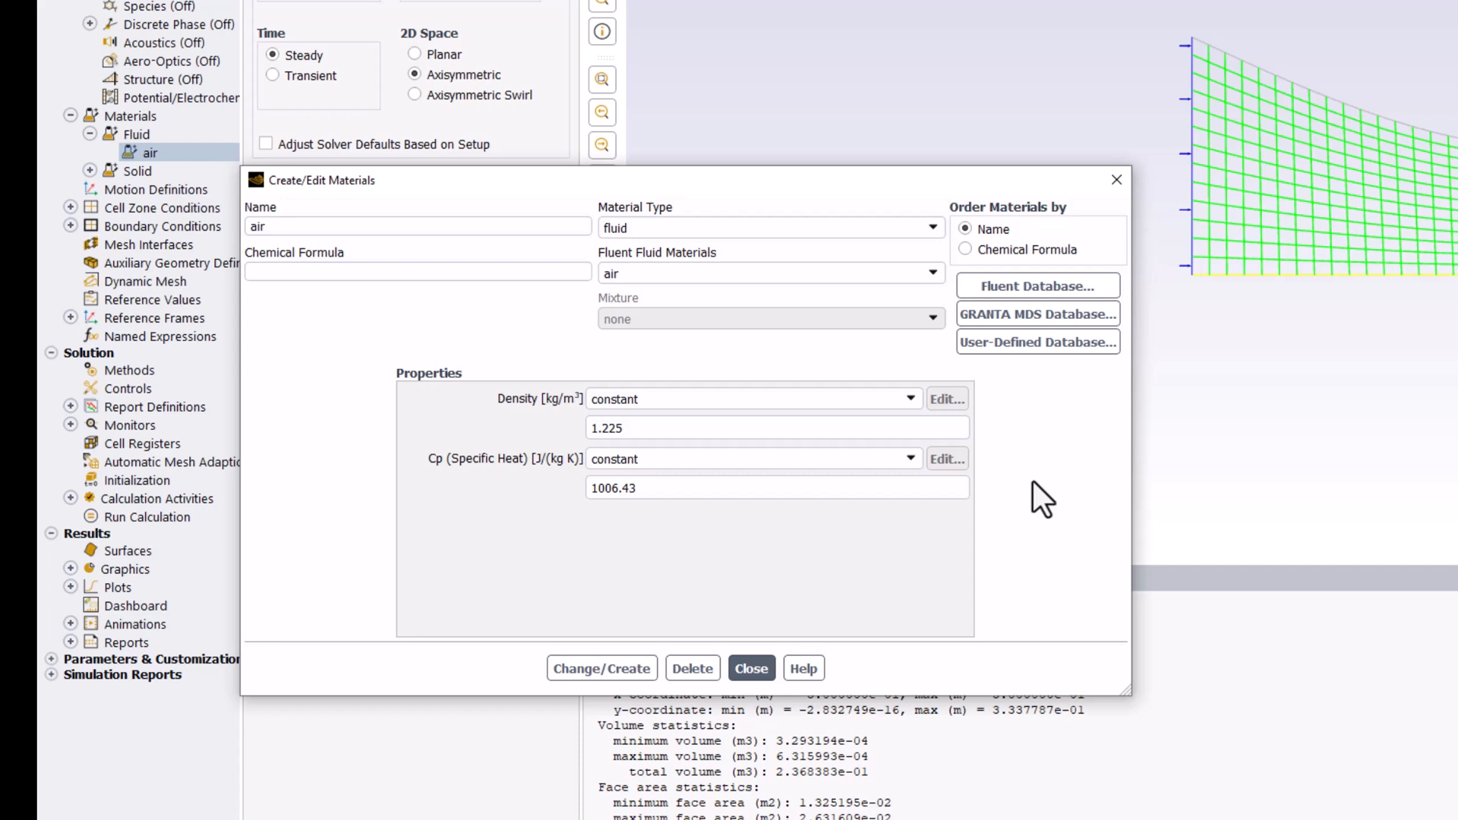
{"action": "mouse_move", "coordinate": [878, 415]}
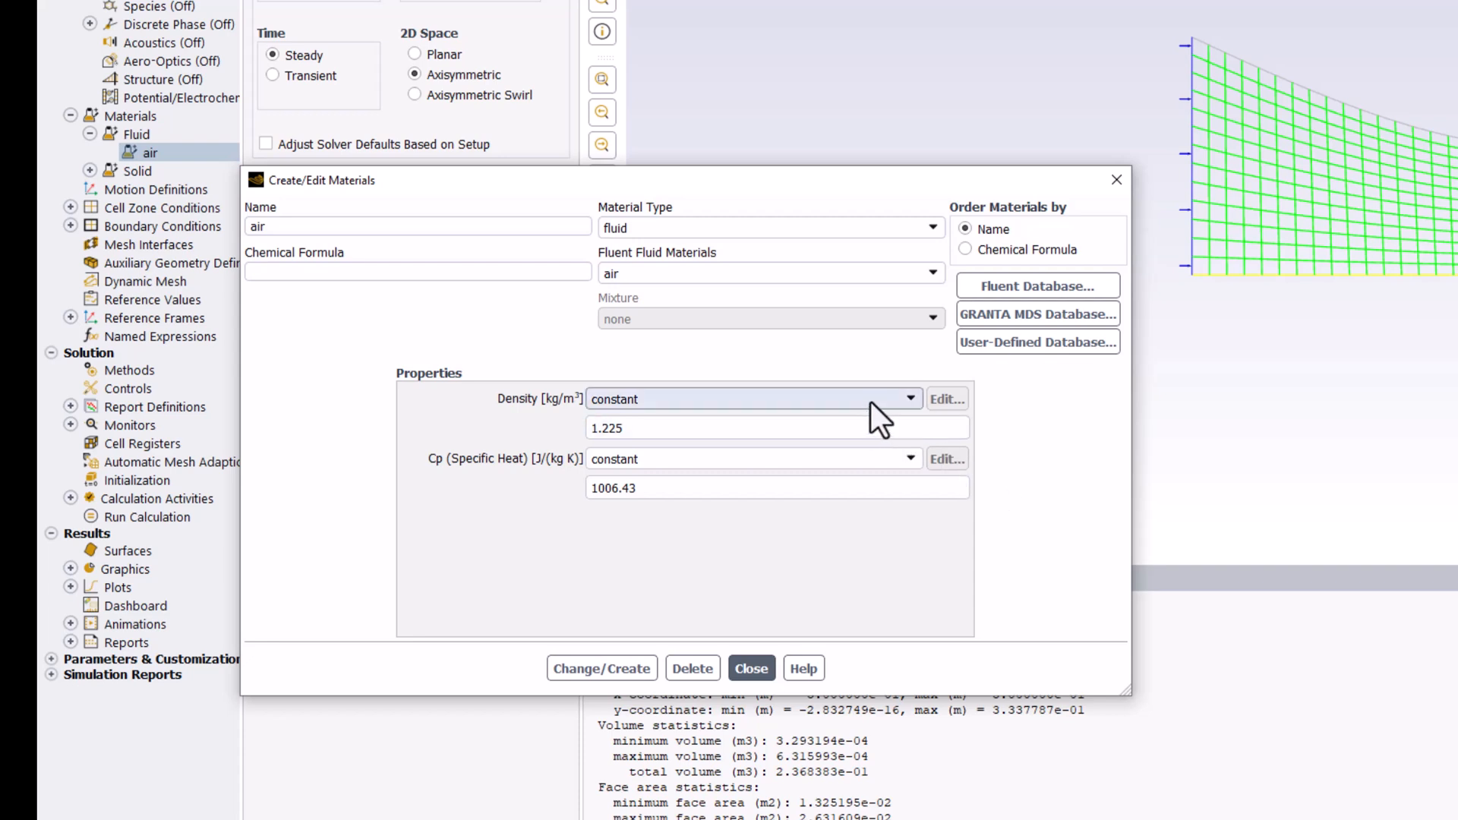
{"action": "left_click", "coordinate": [908, 397]}
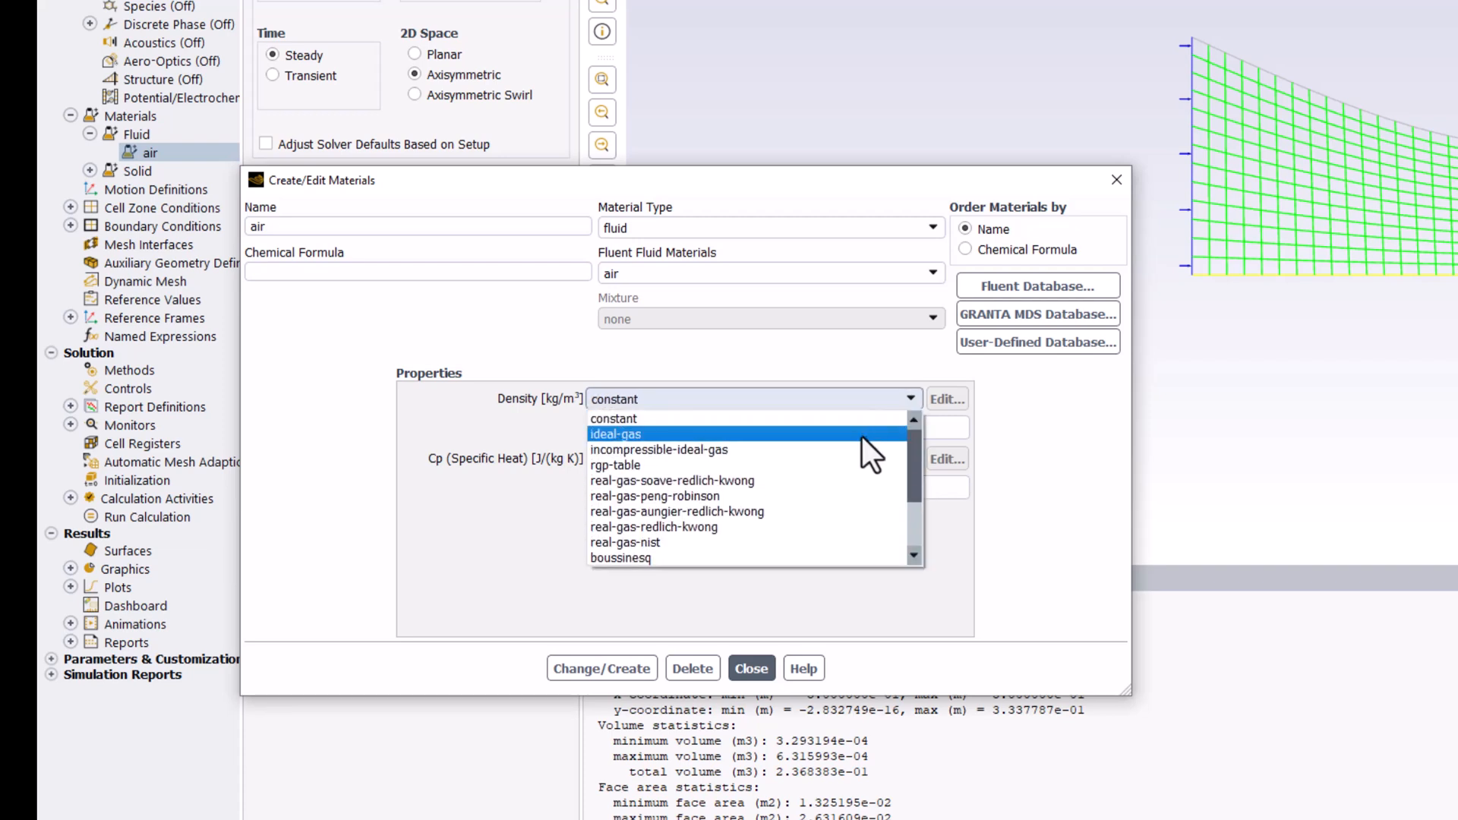
{"action": "left_click", "coordinate": [616, 433]}
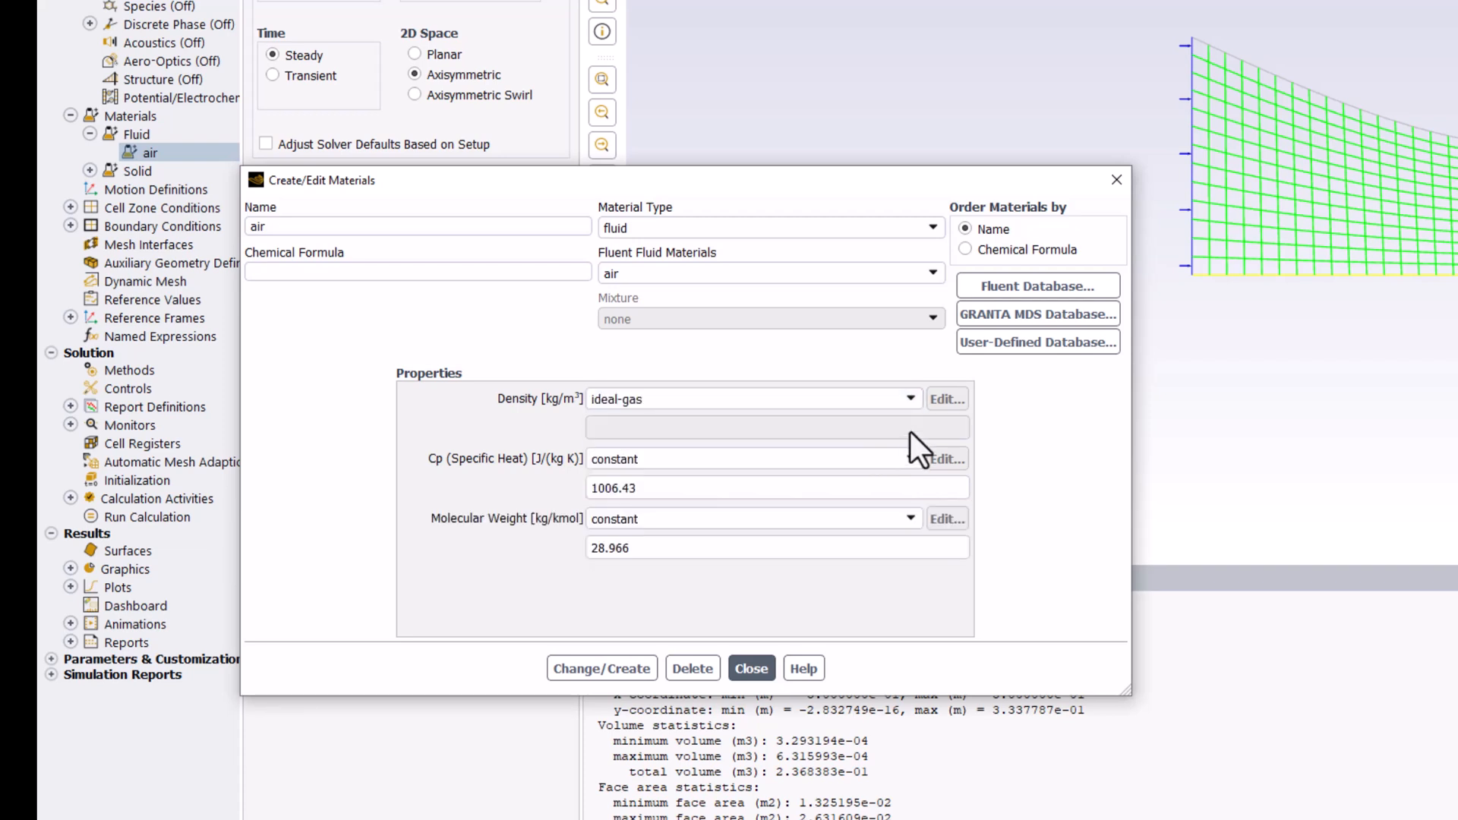
{"action": "mouse_move", "coordinate": [989, 440]}
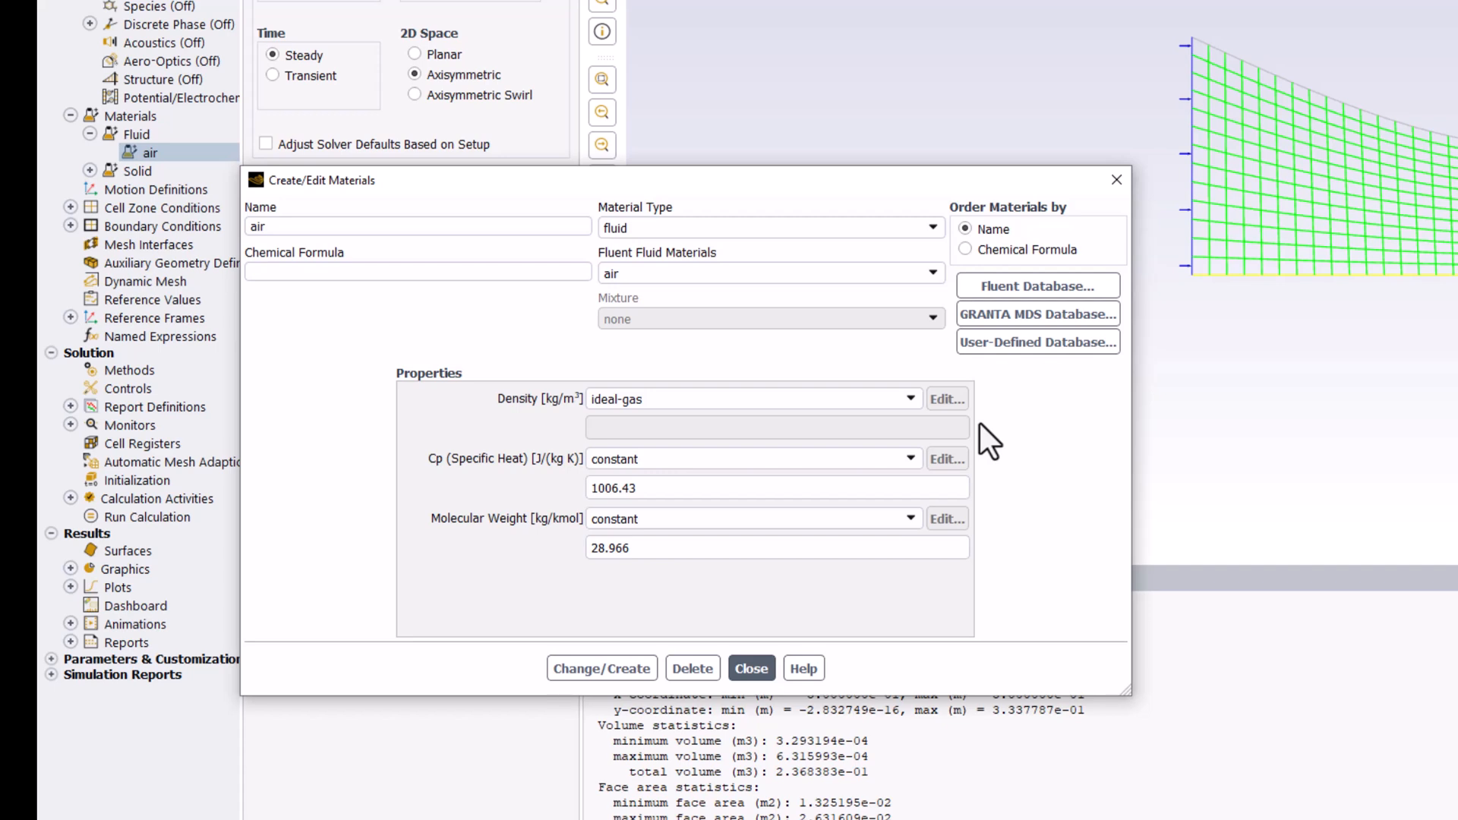
{"action": "mouse_move", "coordinate": [1035, 449]}
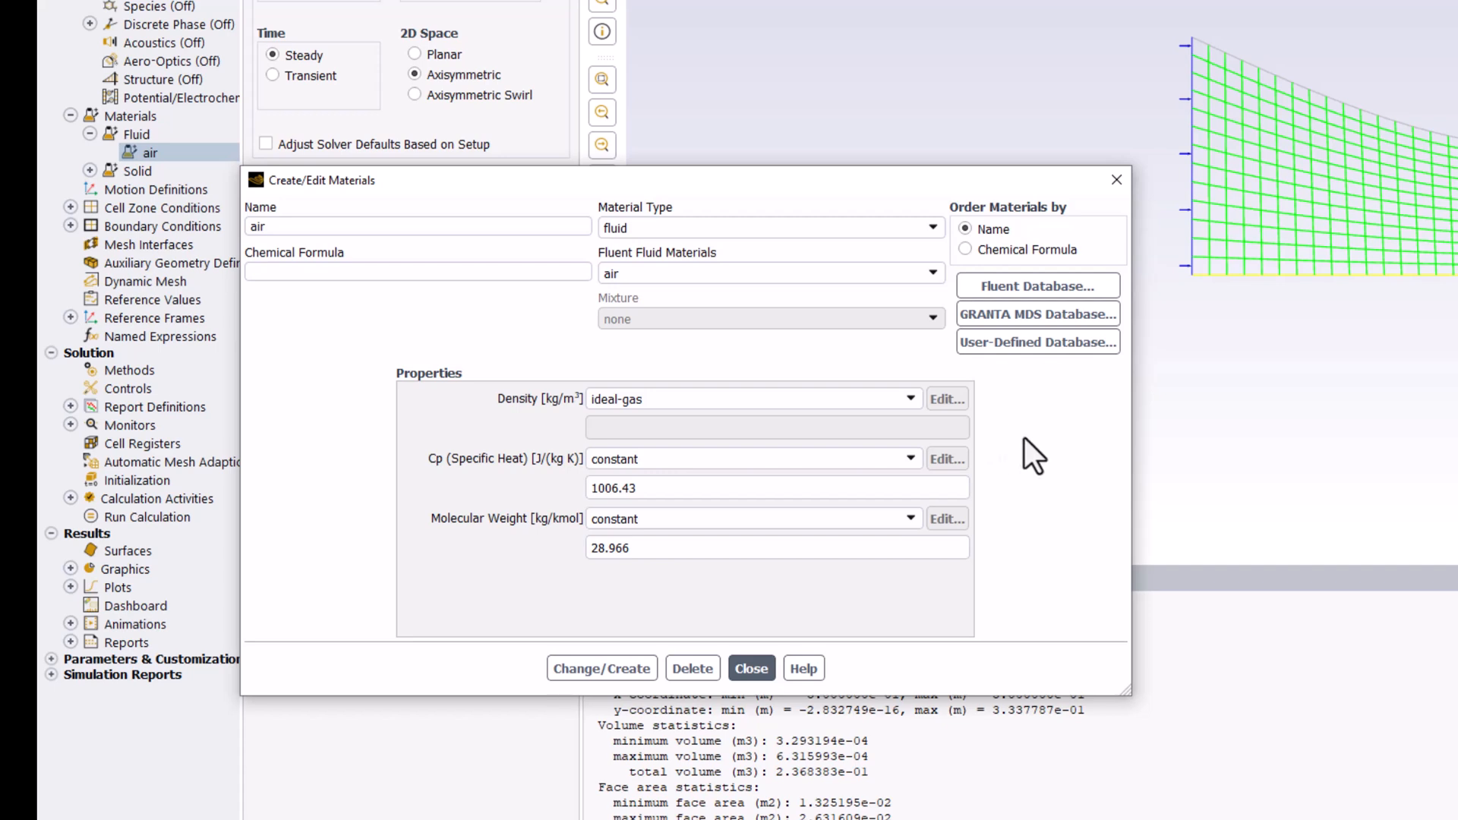
{"action": "mouse_move", "coordinate": [1023, 530]}
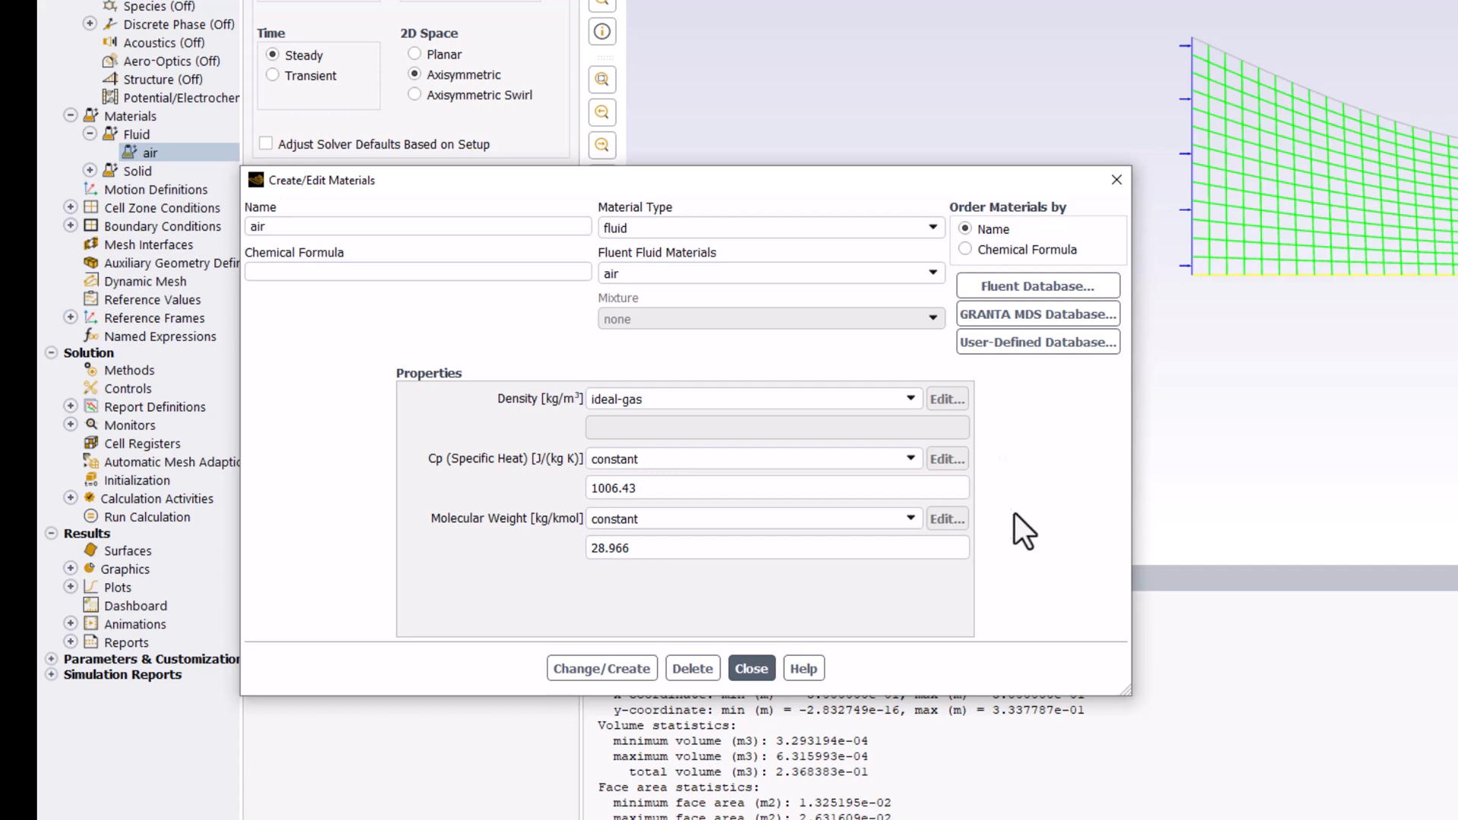
{"action": "mouse_move", "coordinate": [1002, 567]}
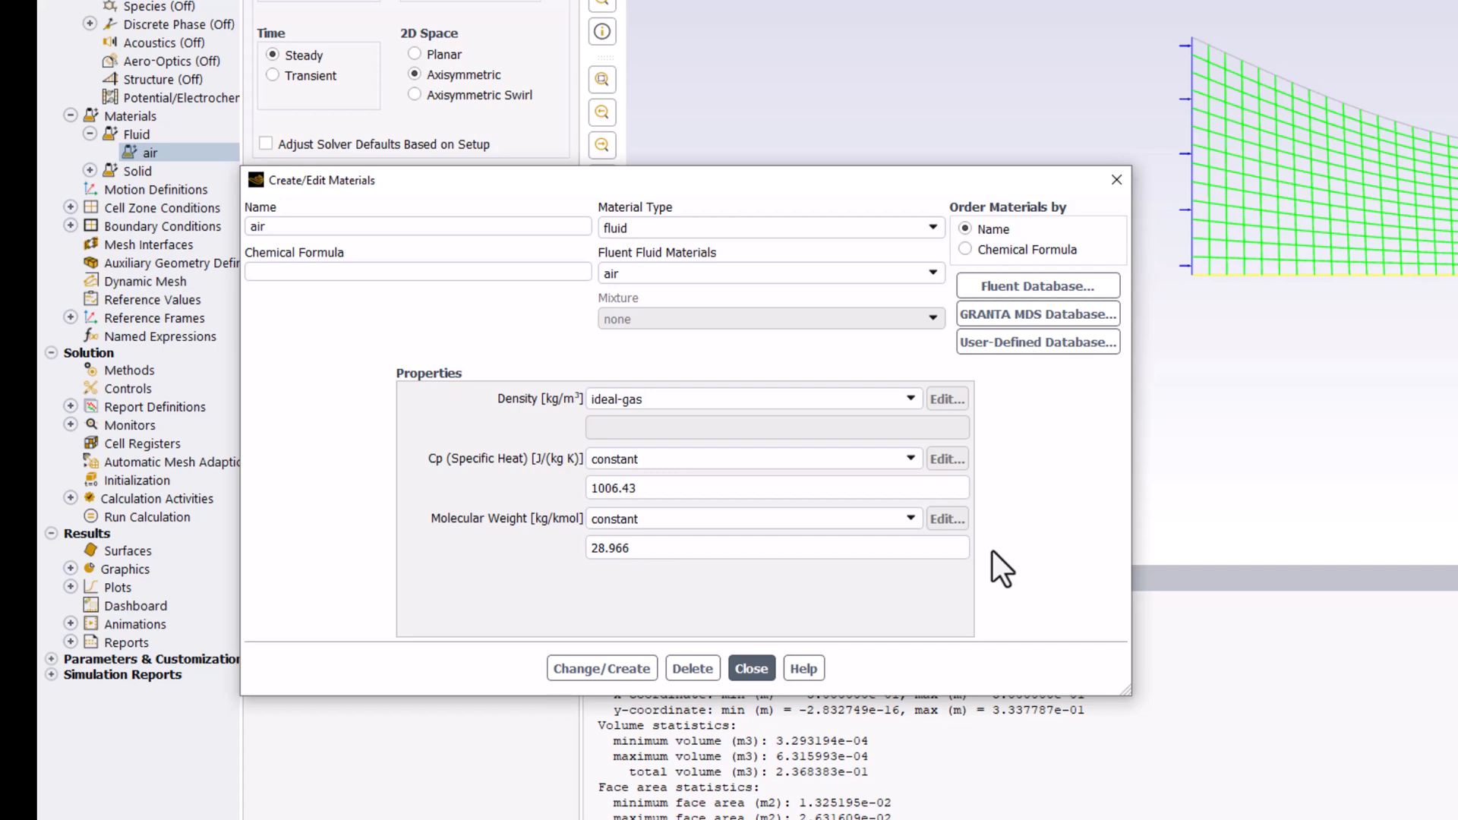
{"action": "mouse_move", "coordinate": [1003, 558]}
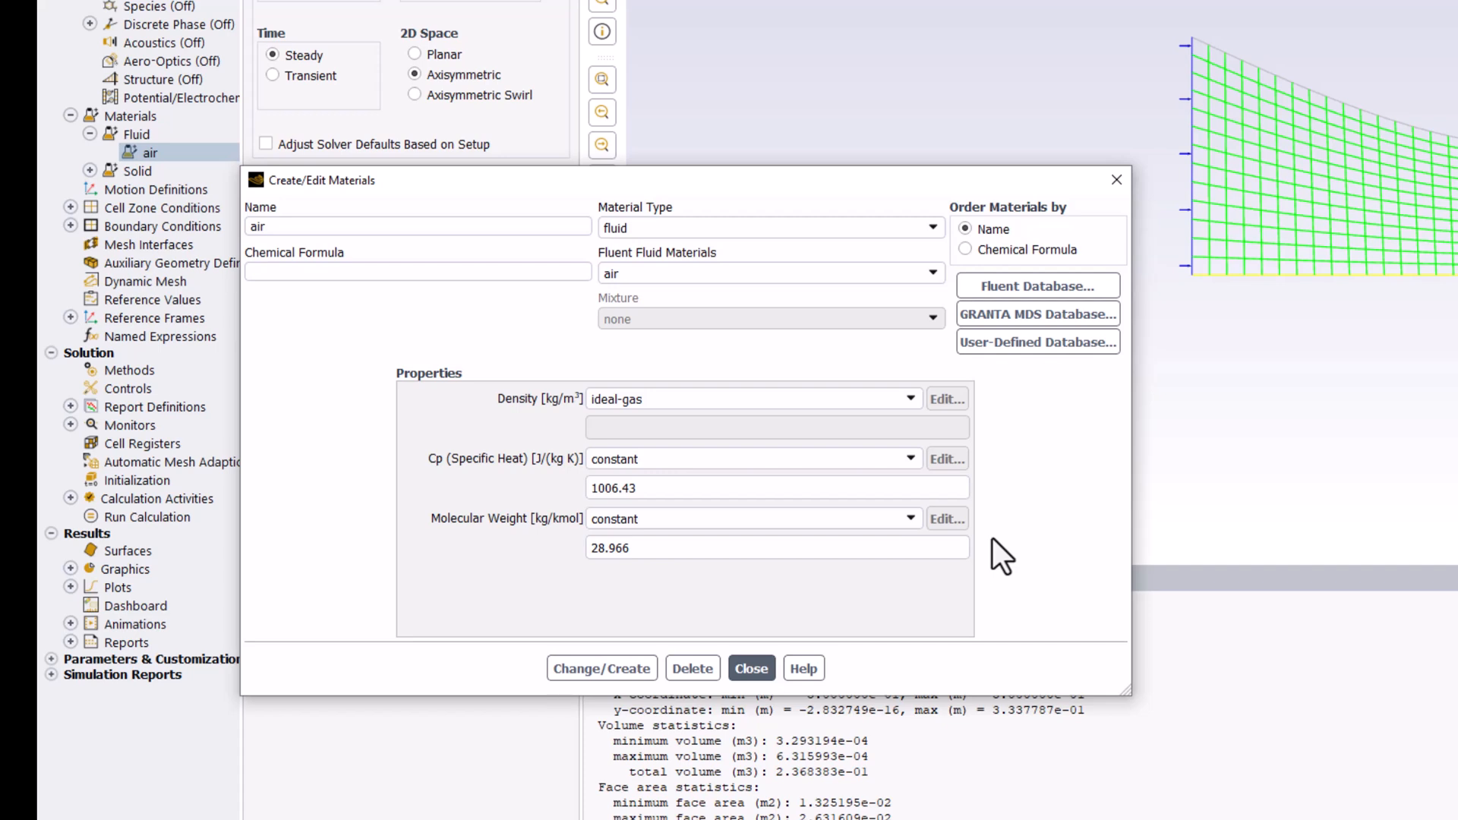
{"action": "mouse_move", "coordinate": [977, 490]}
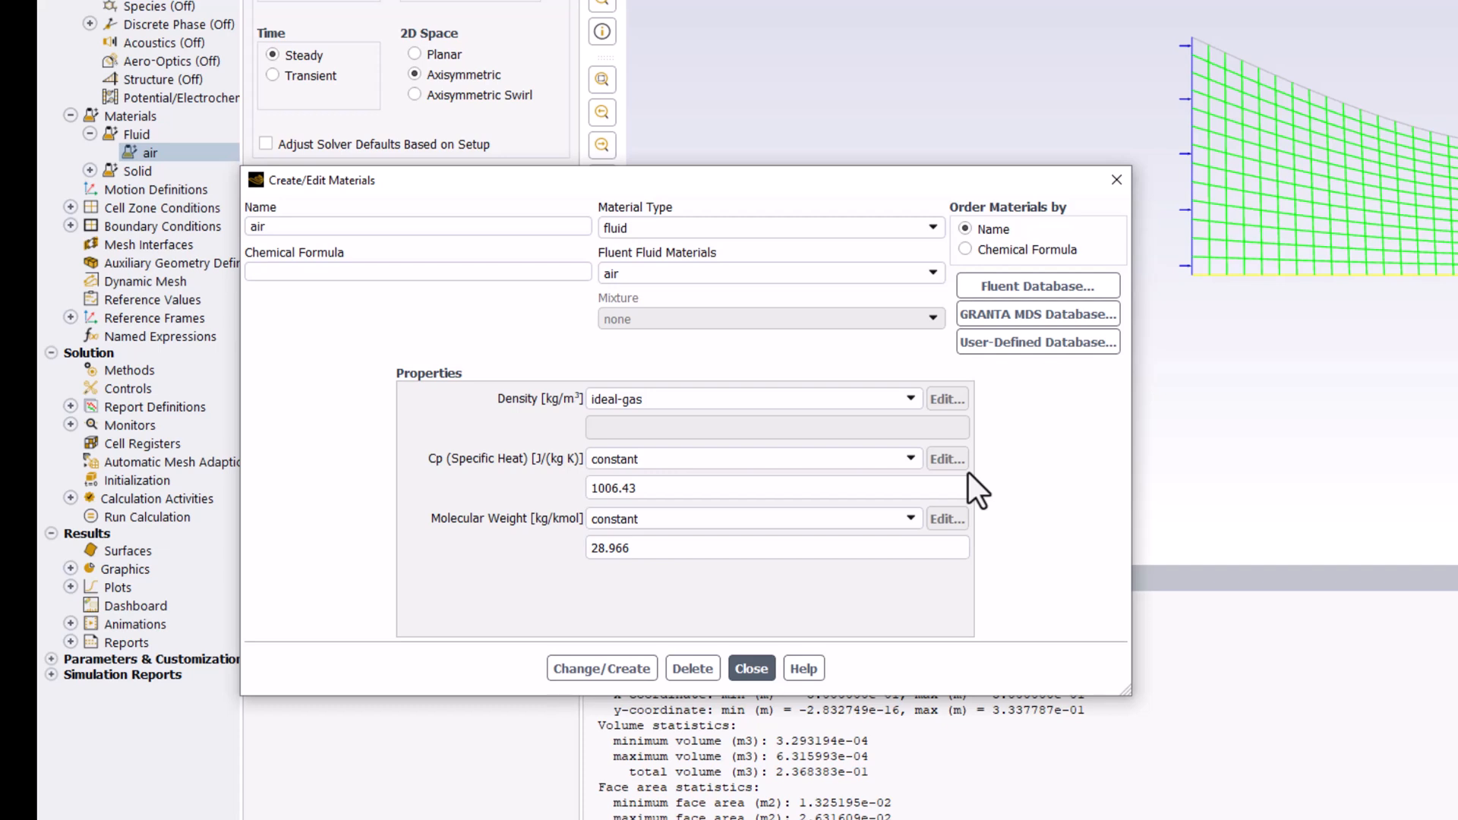
{"action": "mouse_move", "coordinate": [998, 600]}
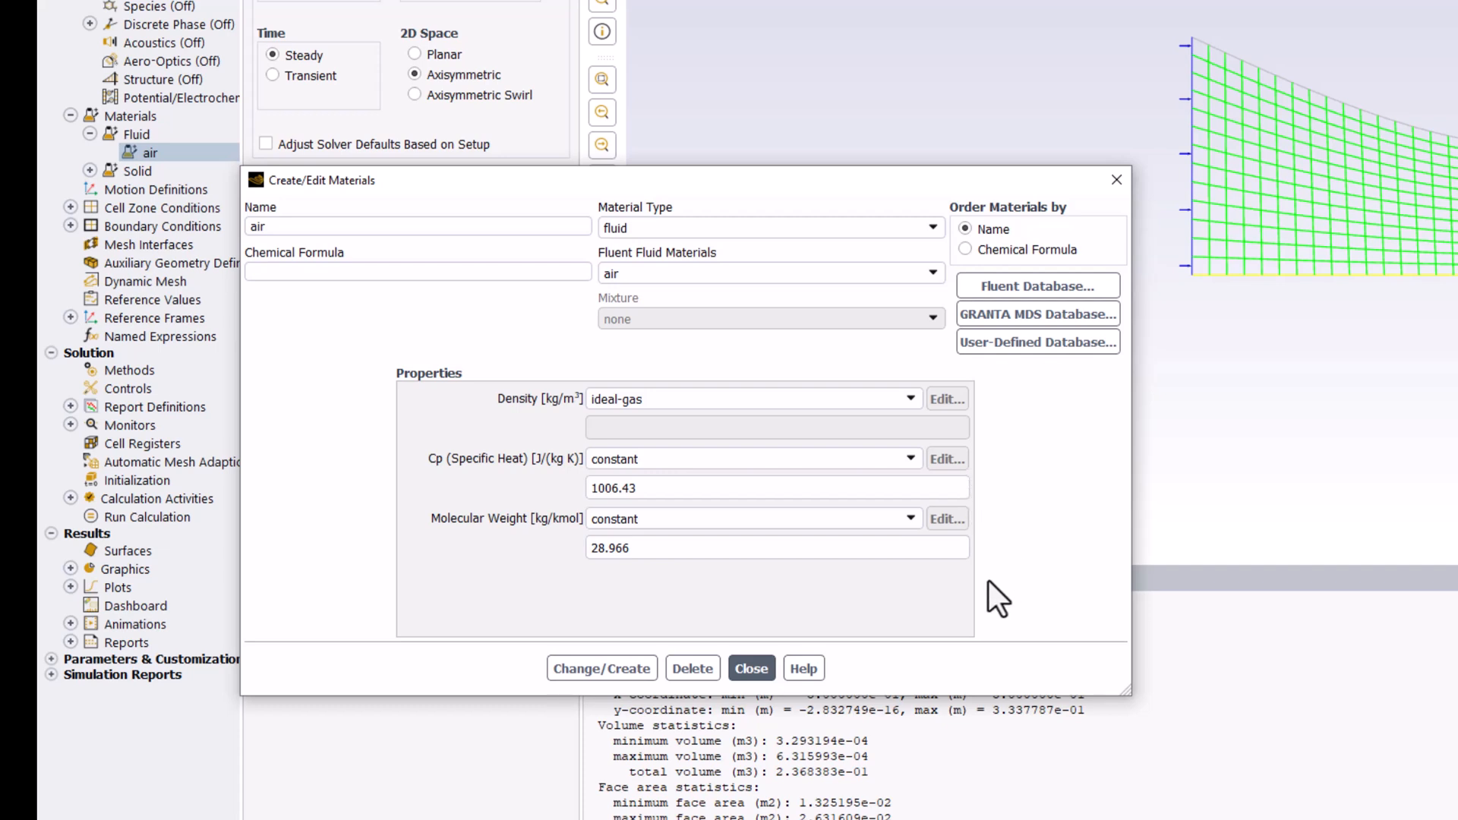
{"action": "mouse_move", "coordinate": [970, 597]}
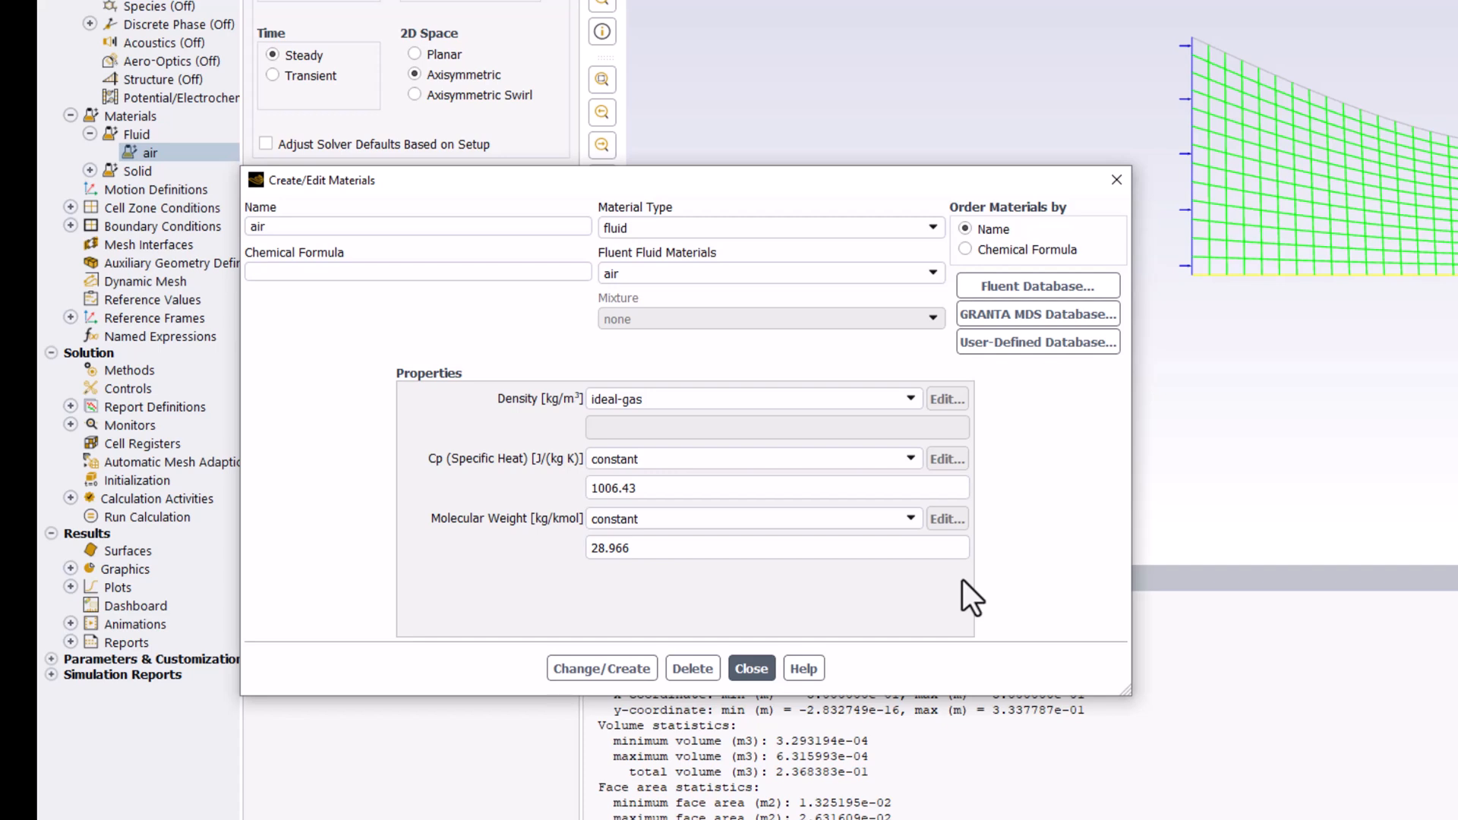
{"action": "mouse_move", "coordinate": [601, 668]}
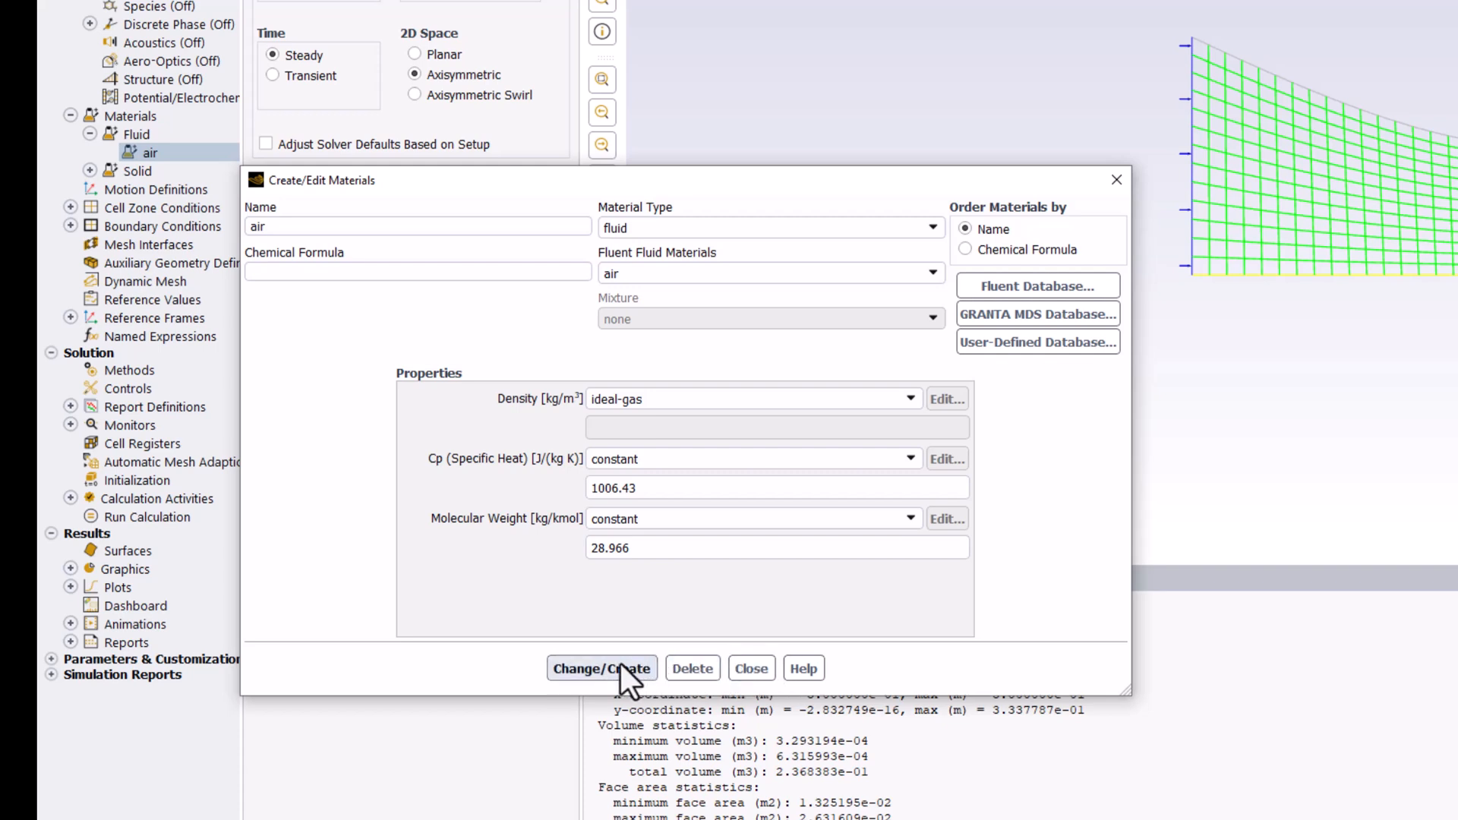
{"action": "mouse_move", "coordinate": [707, 655]}
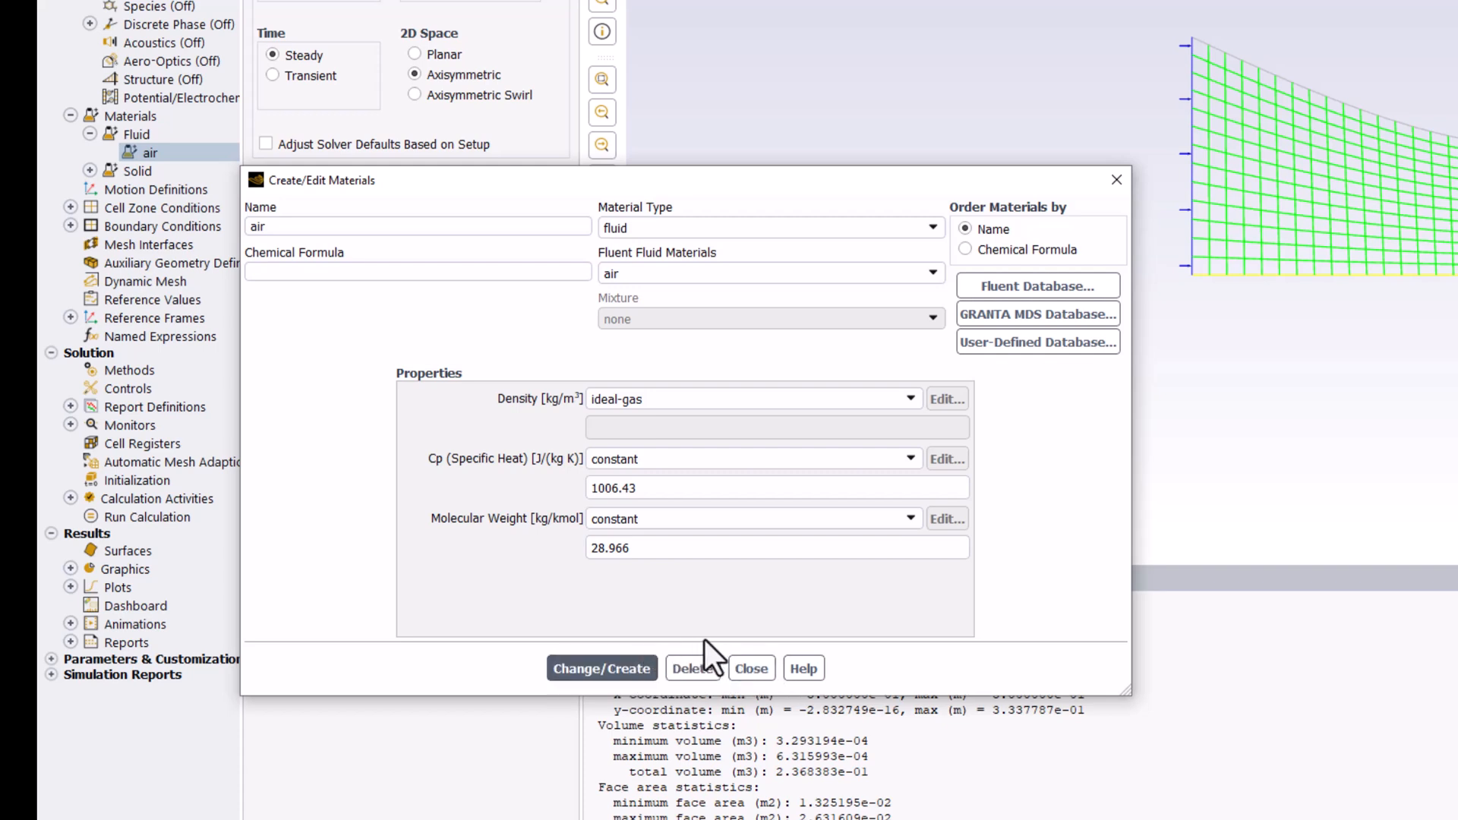
{"action": "left_click", "coordinate": [750, 667]}
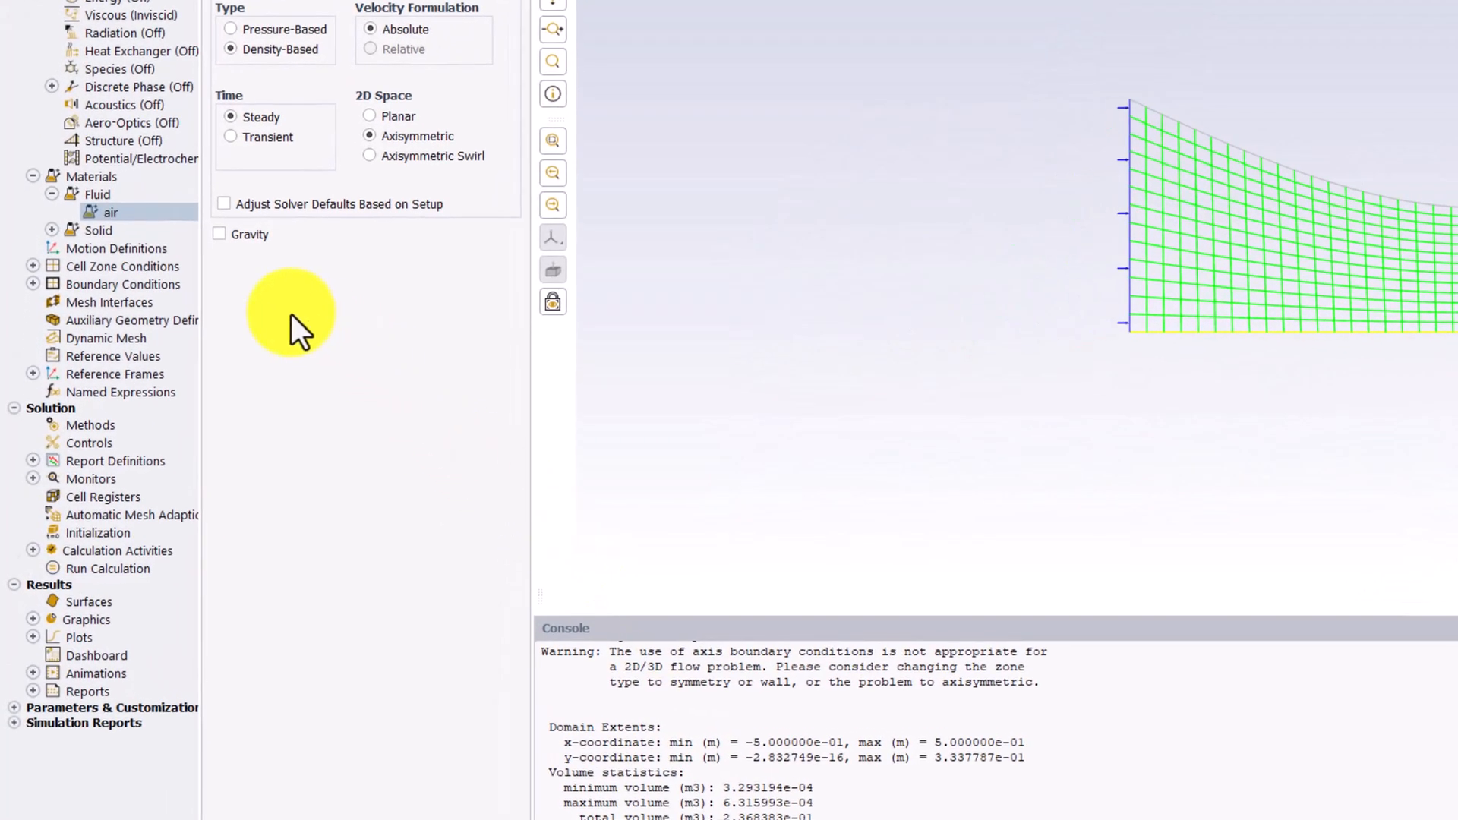
Change the inlet zone from velocity-inlet to pressure-inlet and bring up its settings.
{"action": "left_click", "coordinate": [121, 284]}
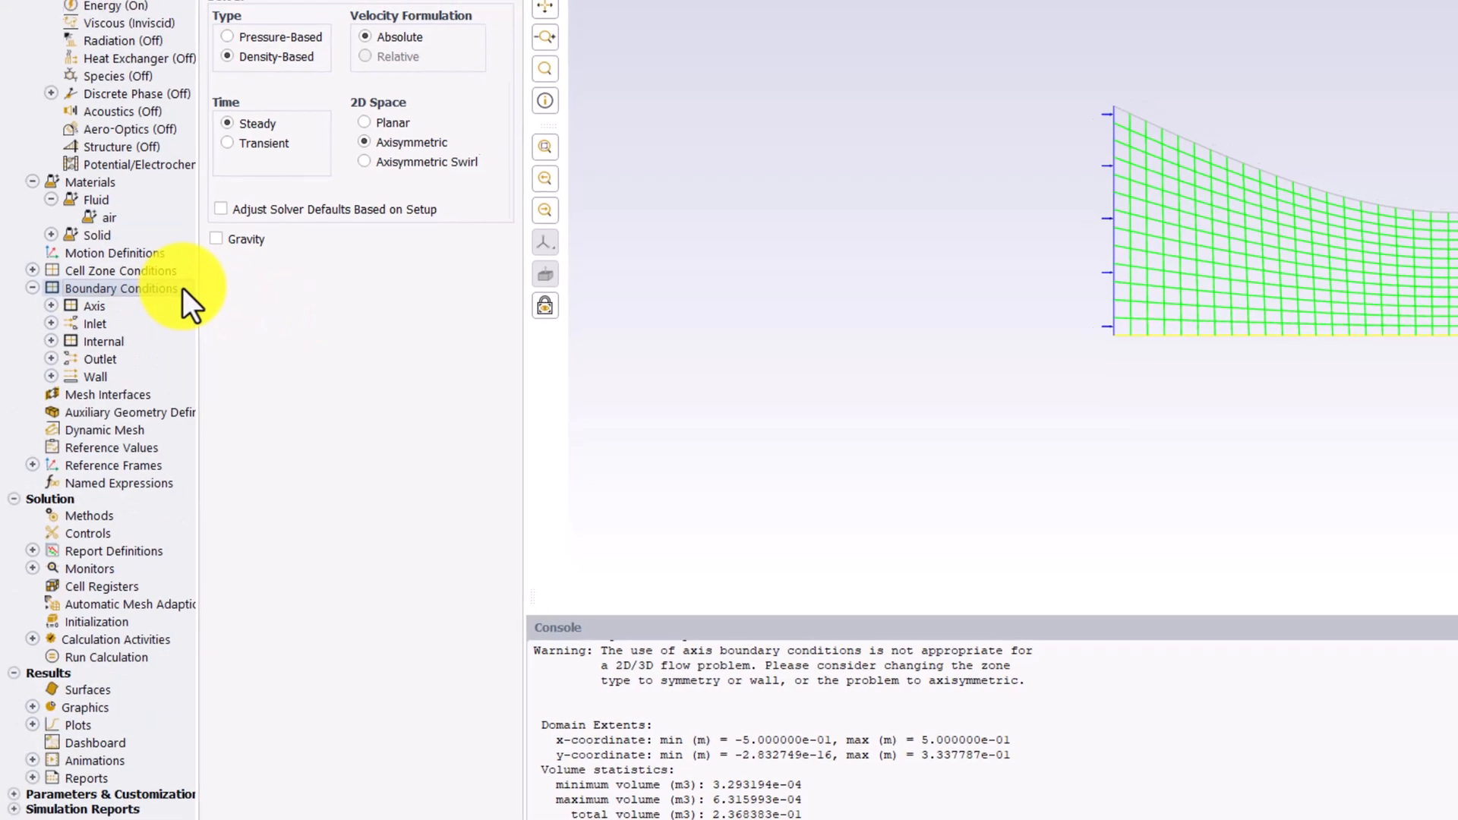
{"action": "left_click", "coordinate": [121, 289]}
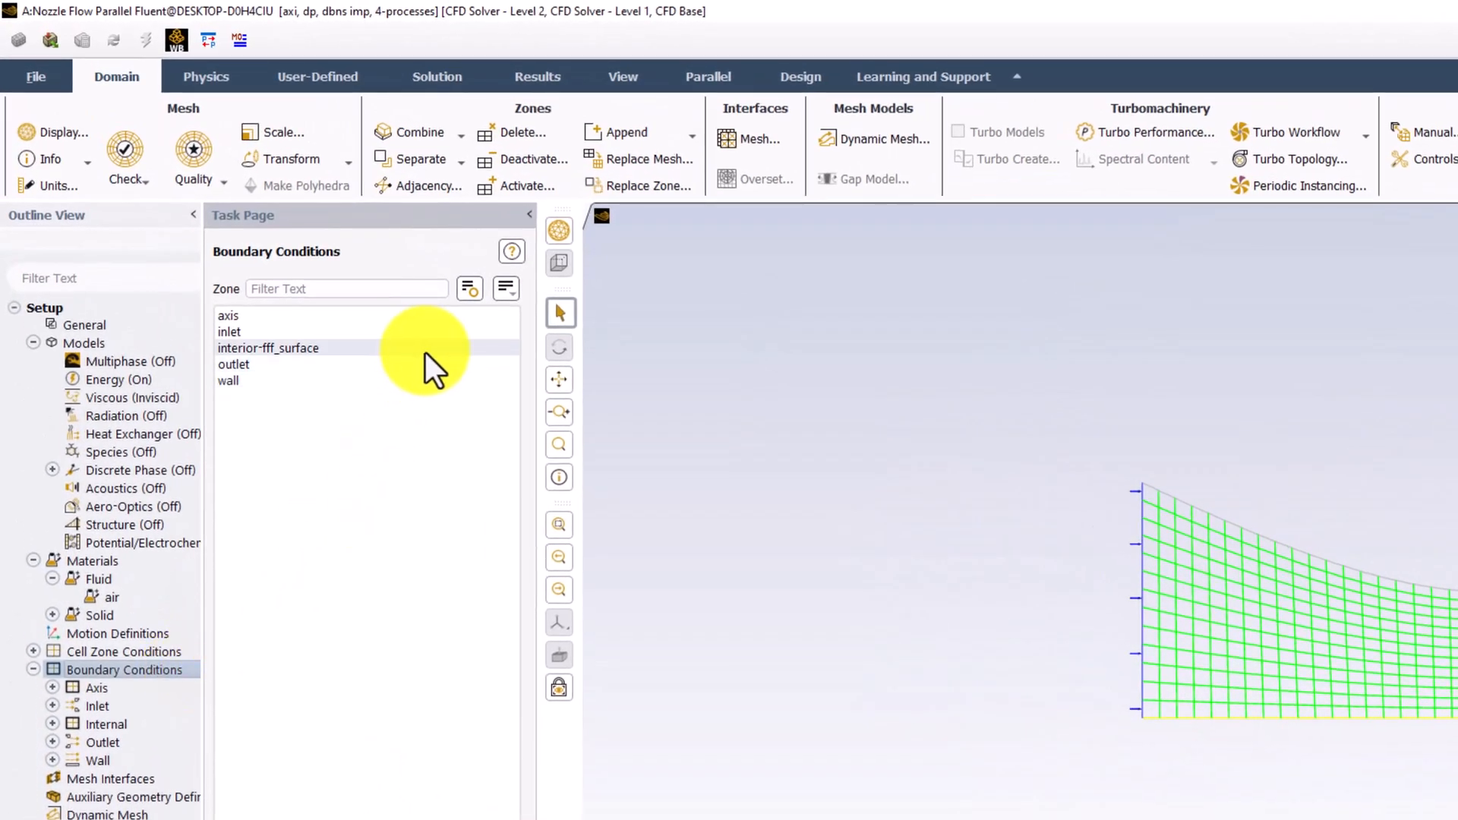
{"action": "left_click", "coordinate": [229, 332]}
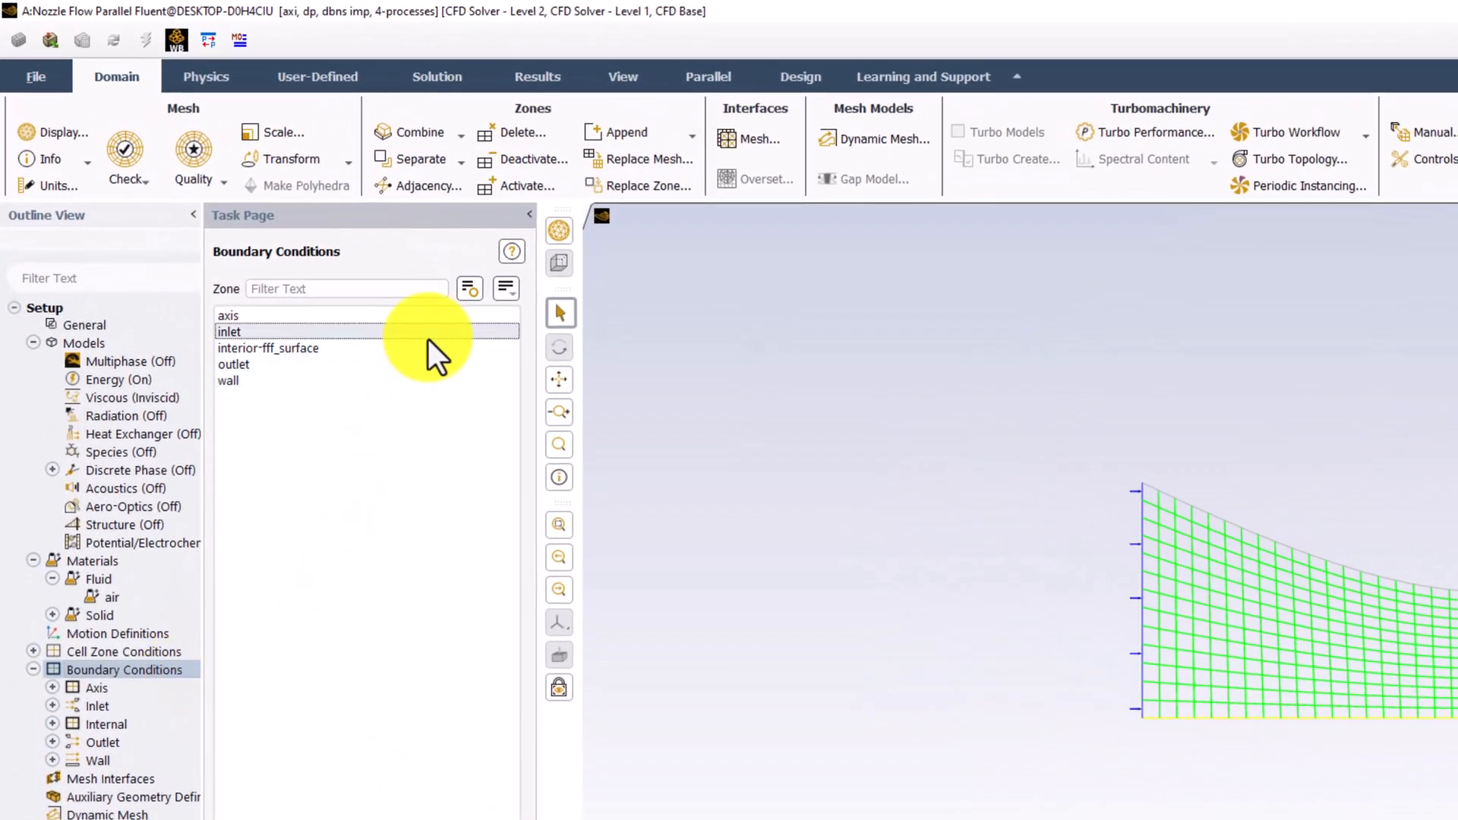
{"action": "double_click", "coordinate": [229, 331]}
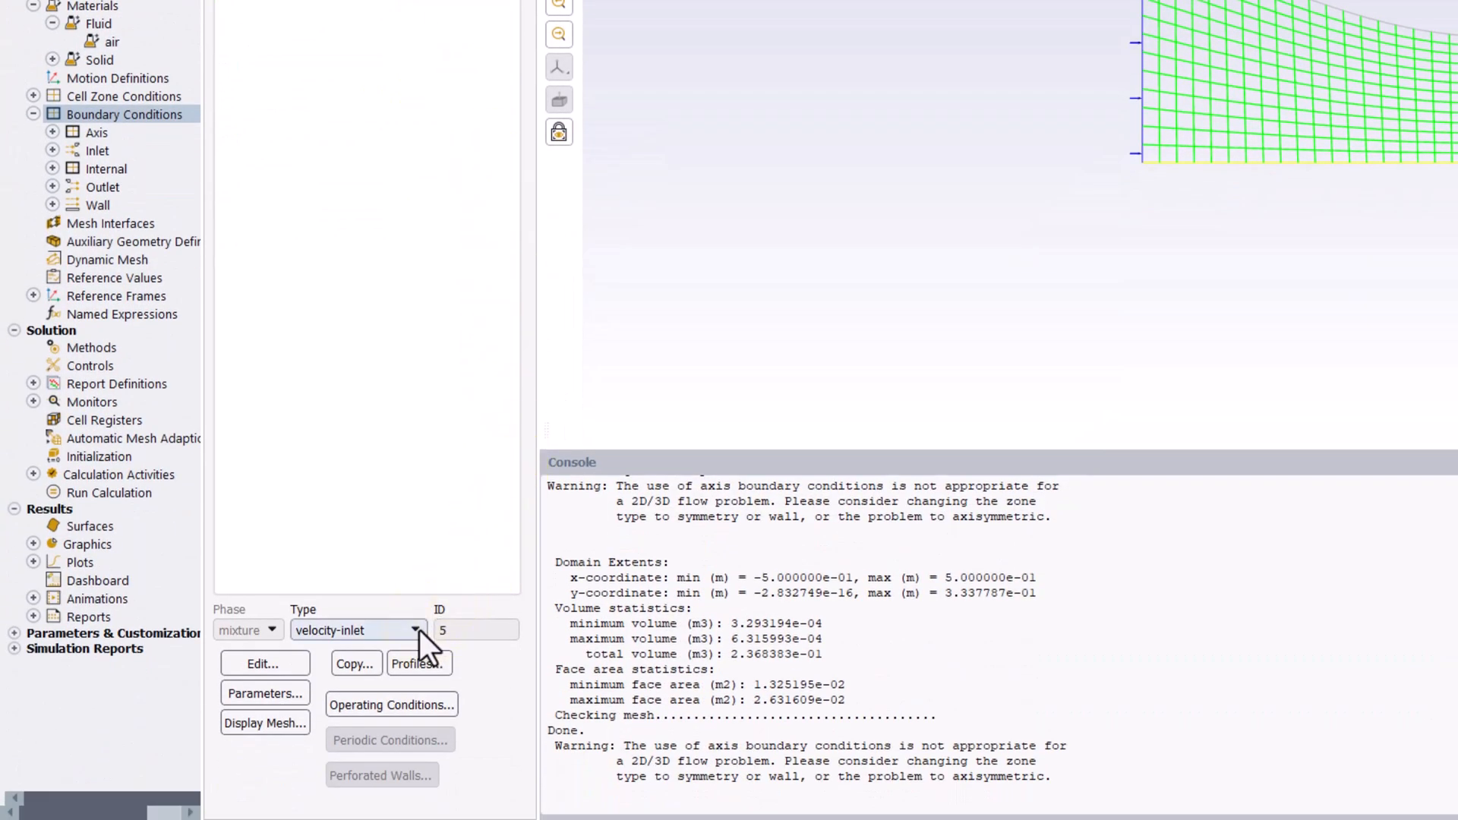
{"action": "left_click", "coordinate": [415, 630]}
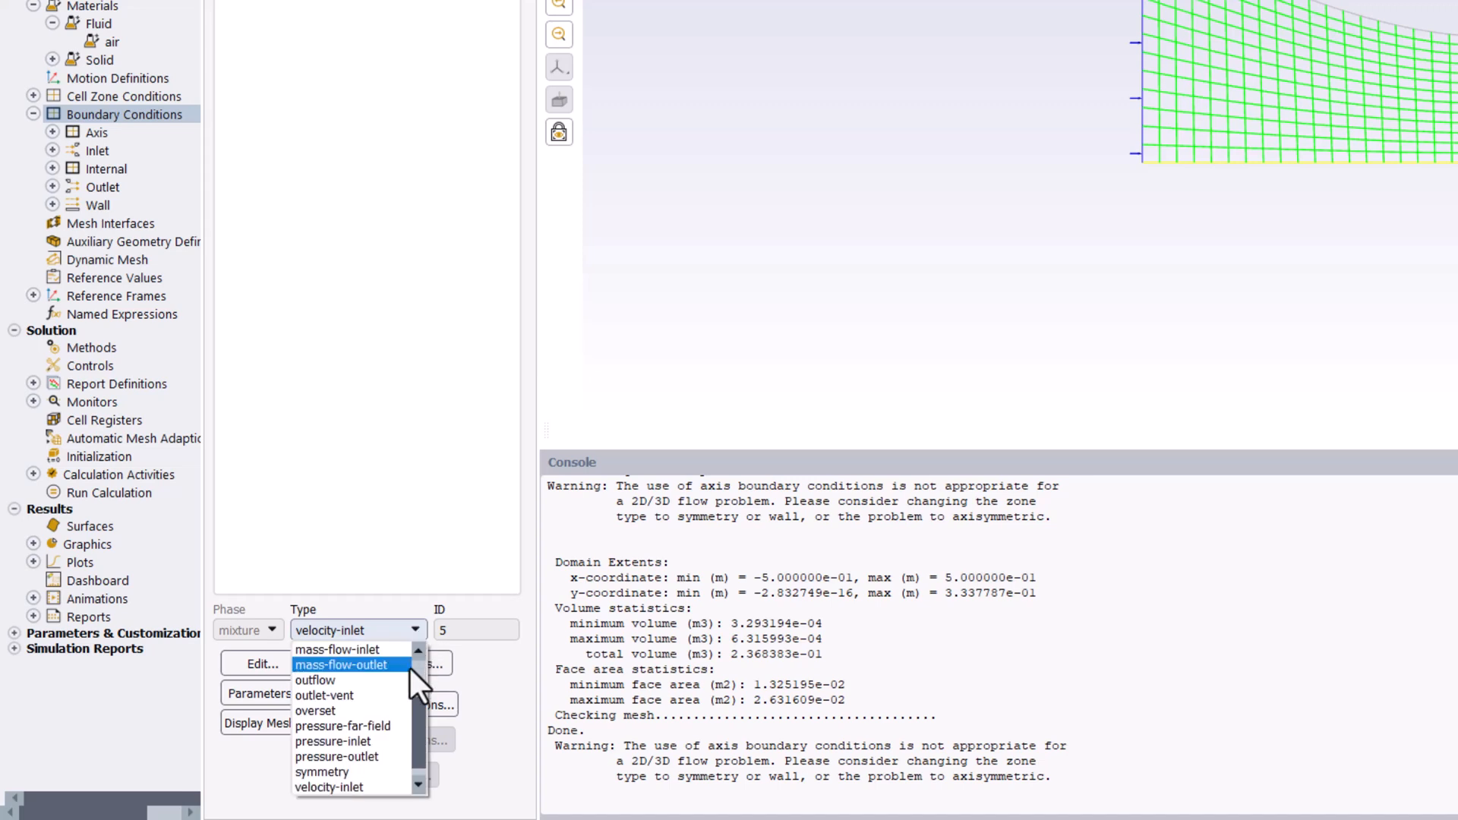
{"action": "left_click", "coordinate": [332, 742]}
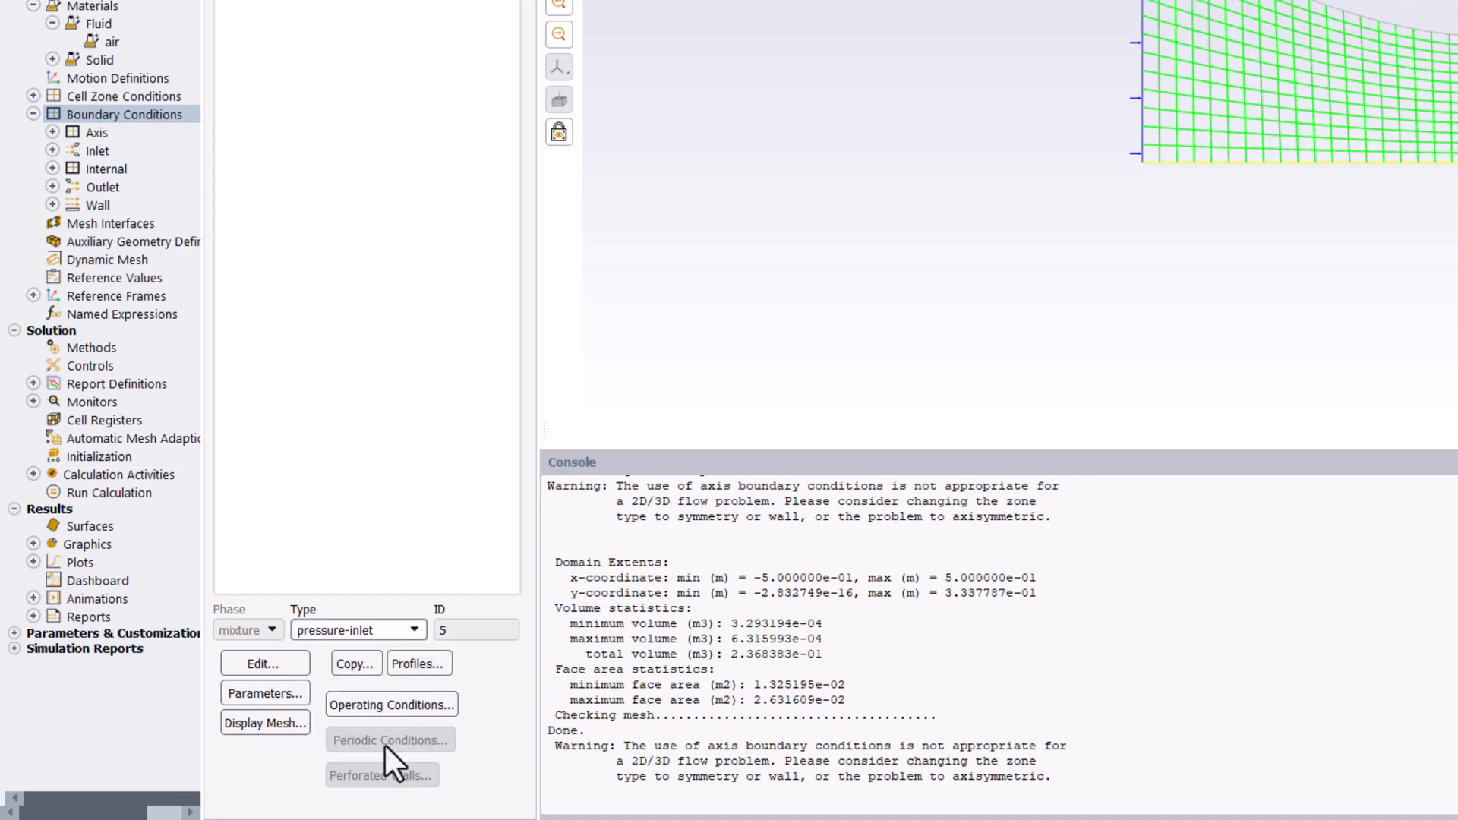
{"action": "left_click", "coordinate": [264, 663]}
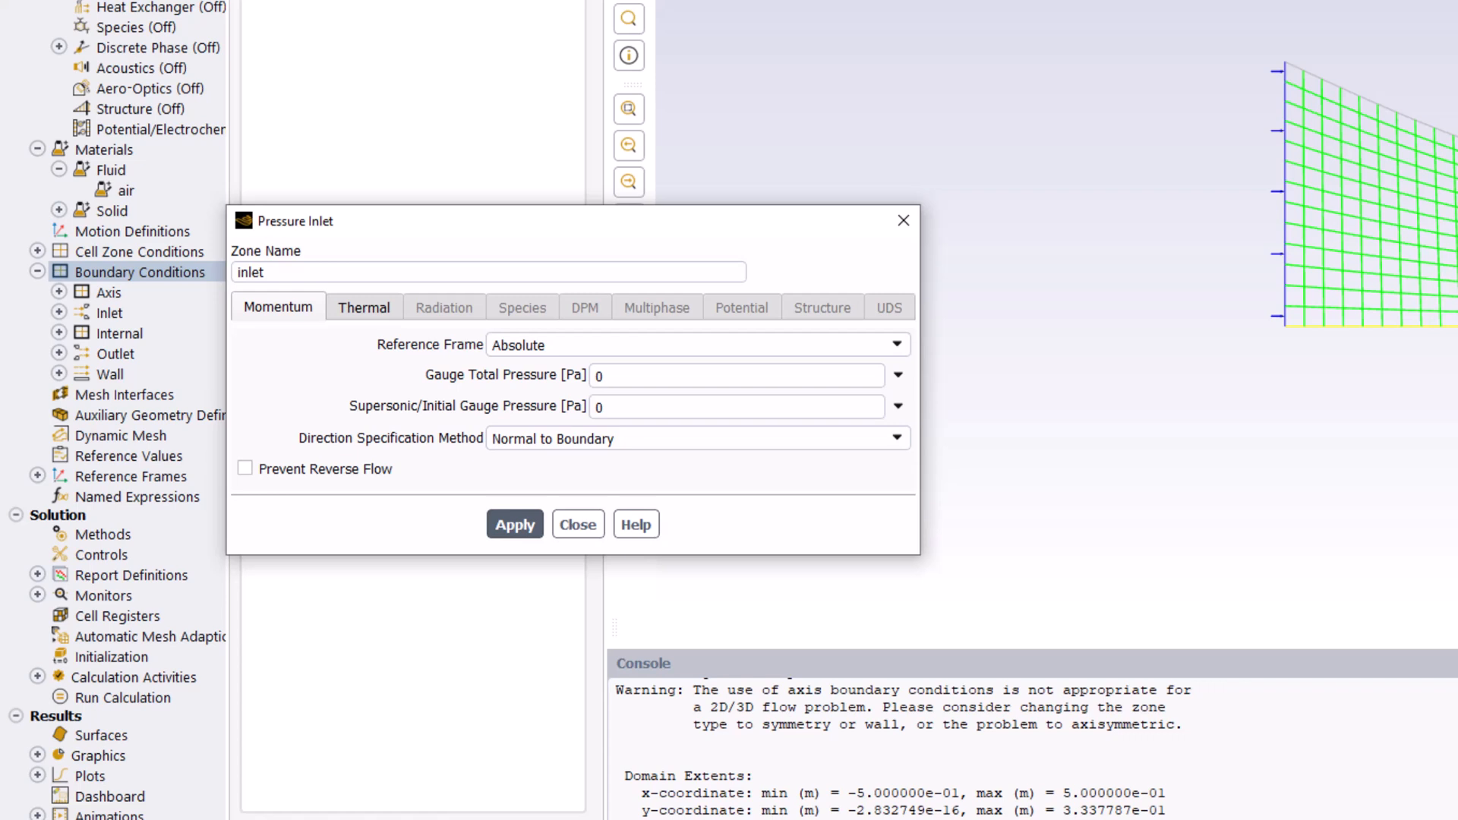
Enter 101325 Pa gauge total pressure and 99348 Pa supersonic/initial gauge pressure for the inlet.
{"action": "left_click", "coordinate": [734, 375]}
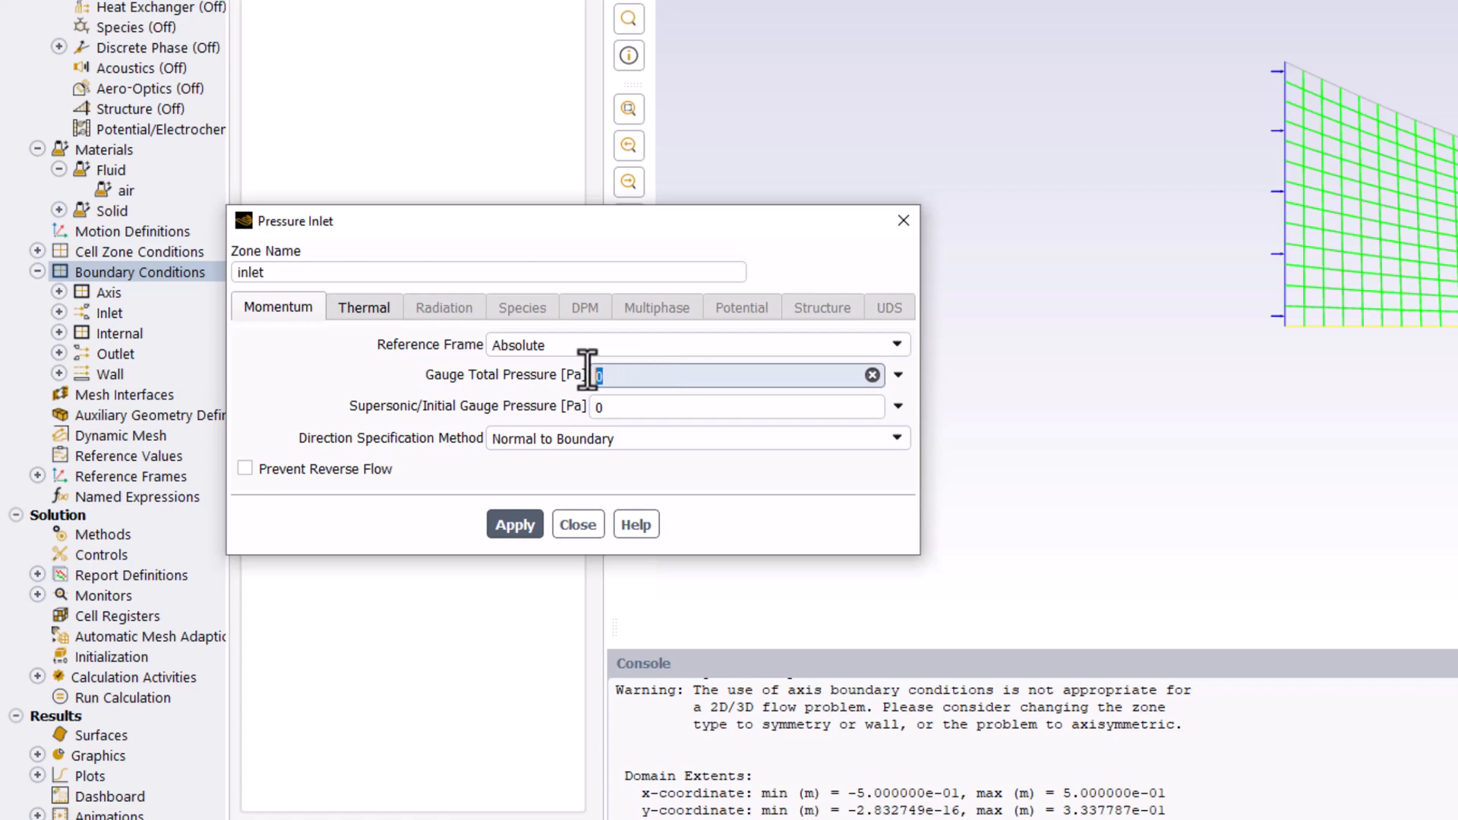
{"action": "type", "text": "101"}
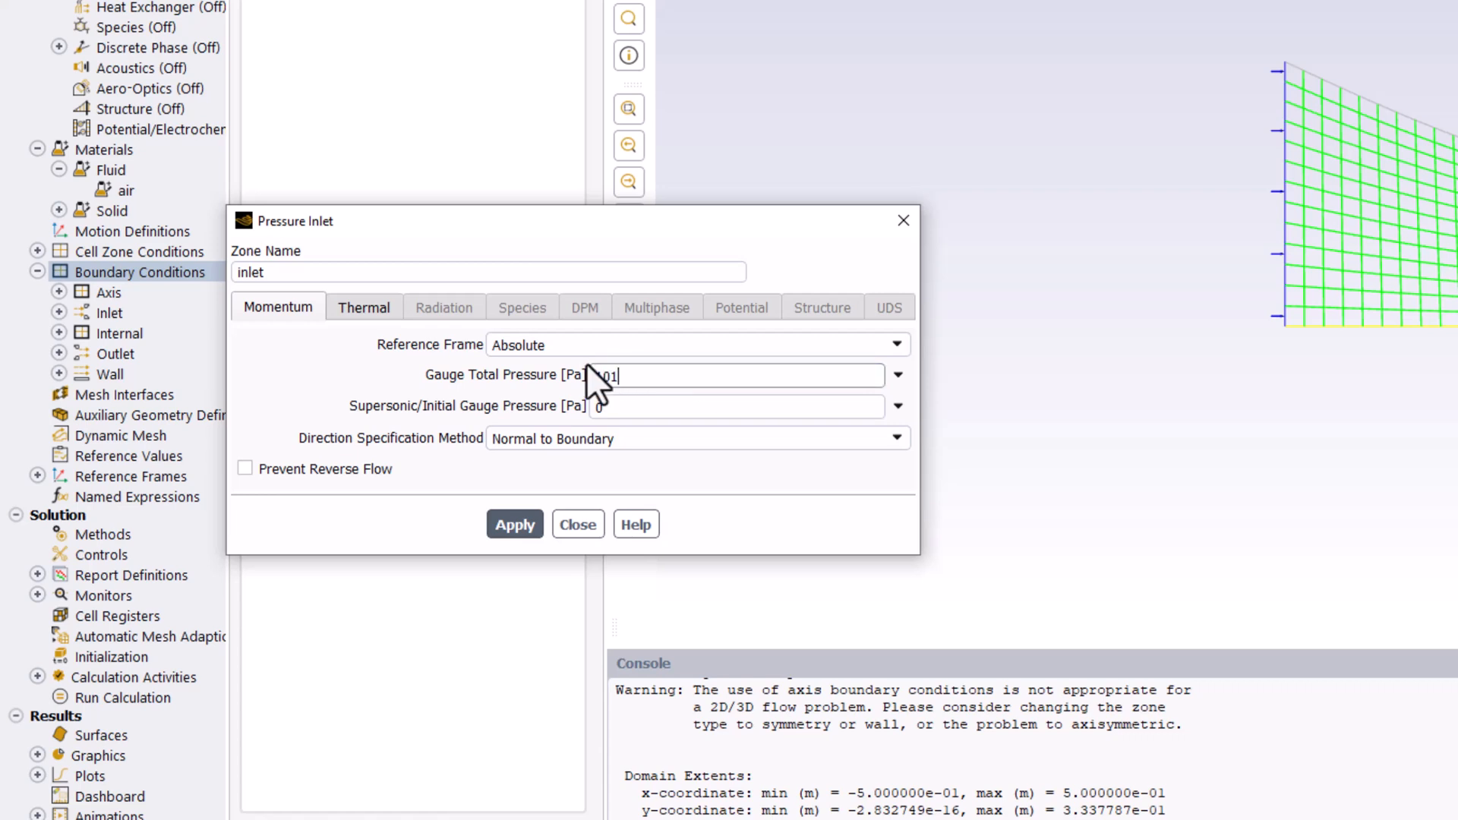
{"action": "type", "text": "101325"}
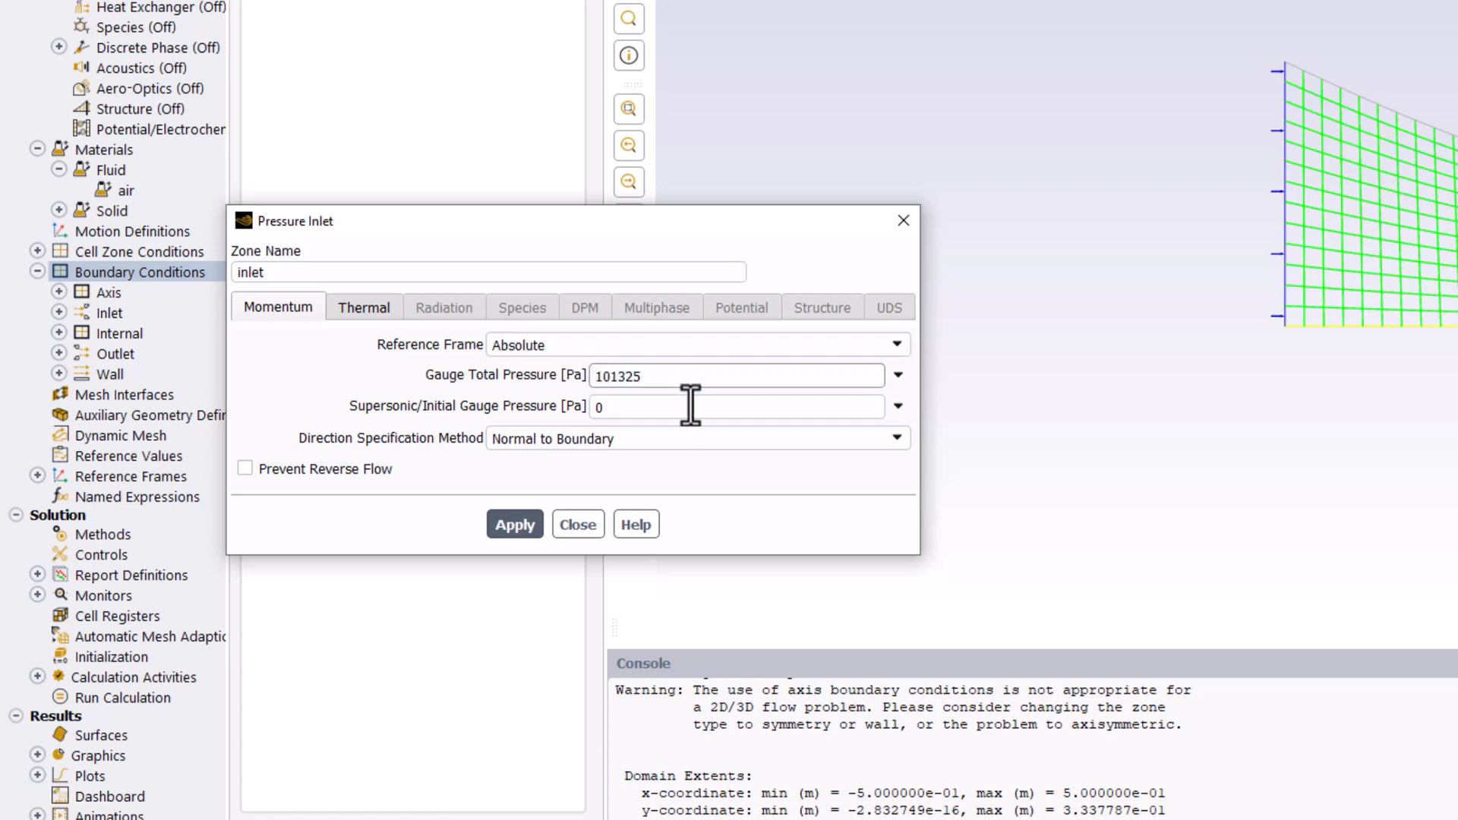
{"action": "mouse_move", "coordinate": [729, 490]}
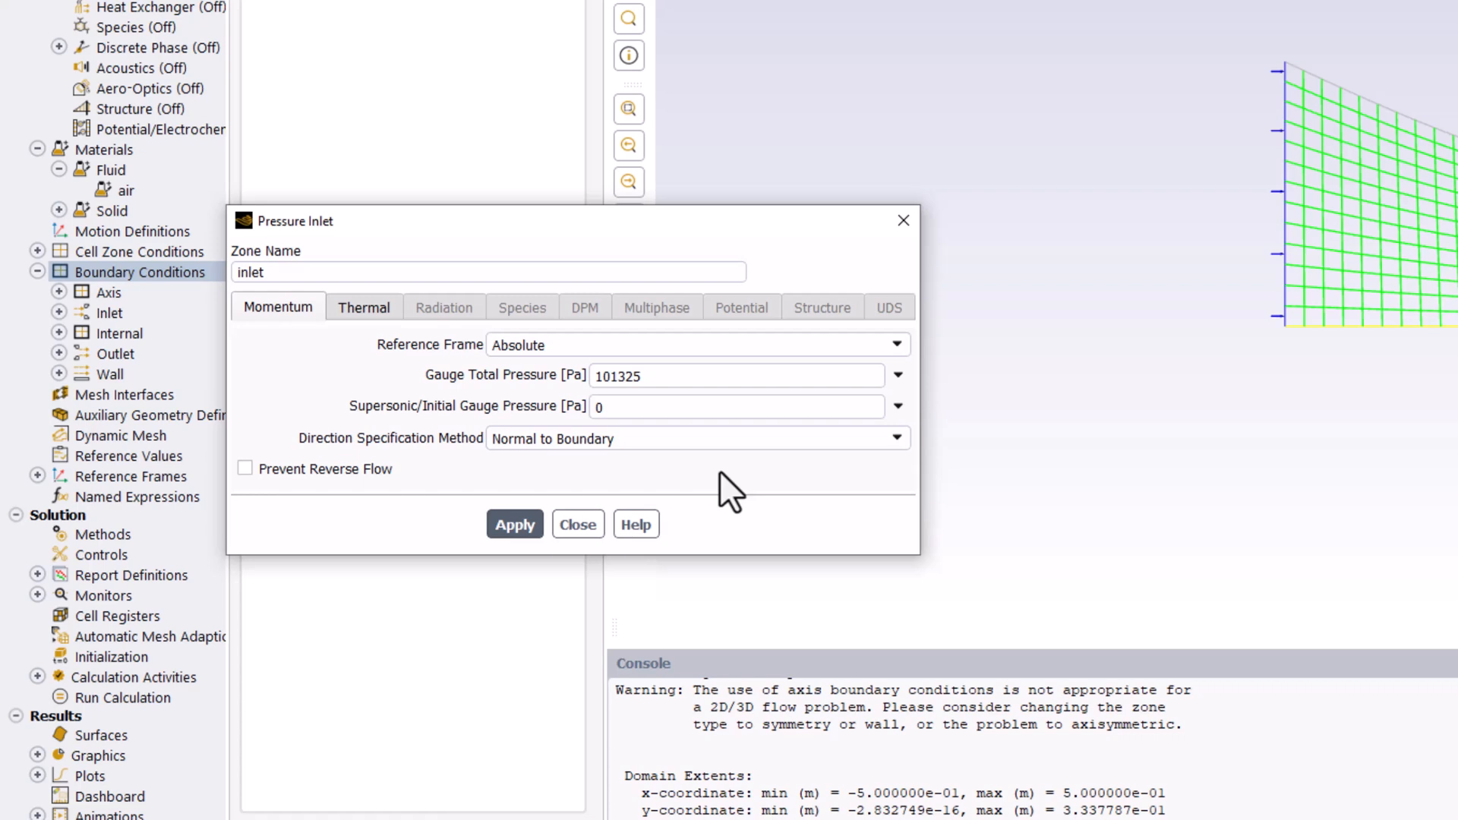
{"action": "left_click", "coordinate": [735, 406]}
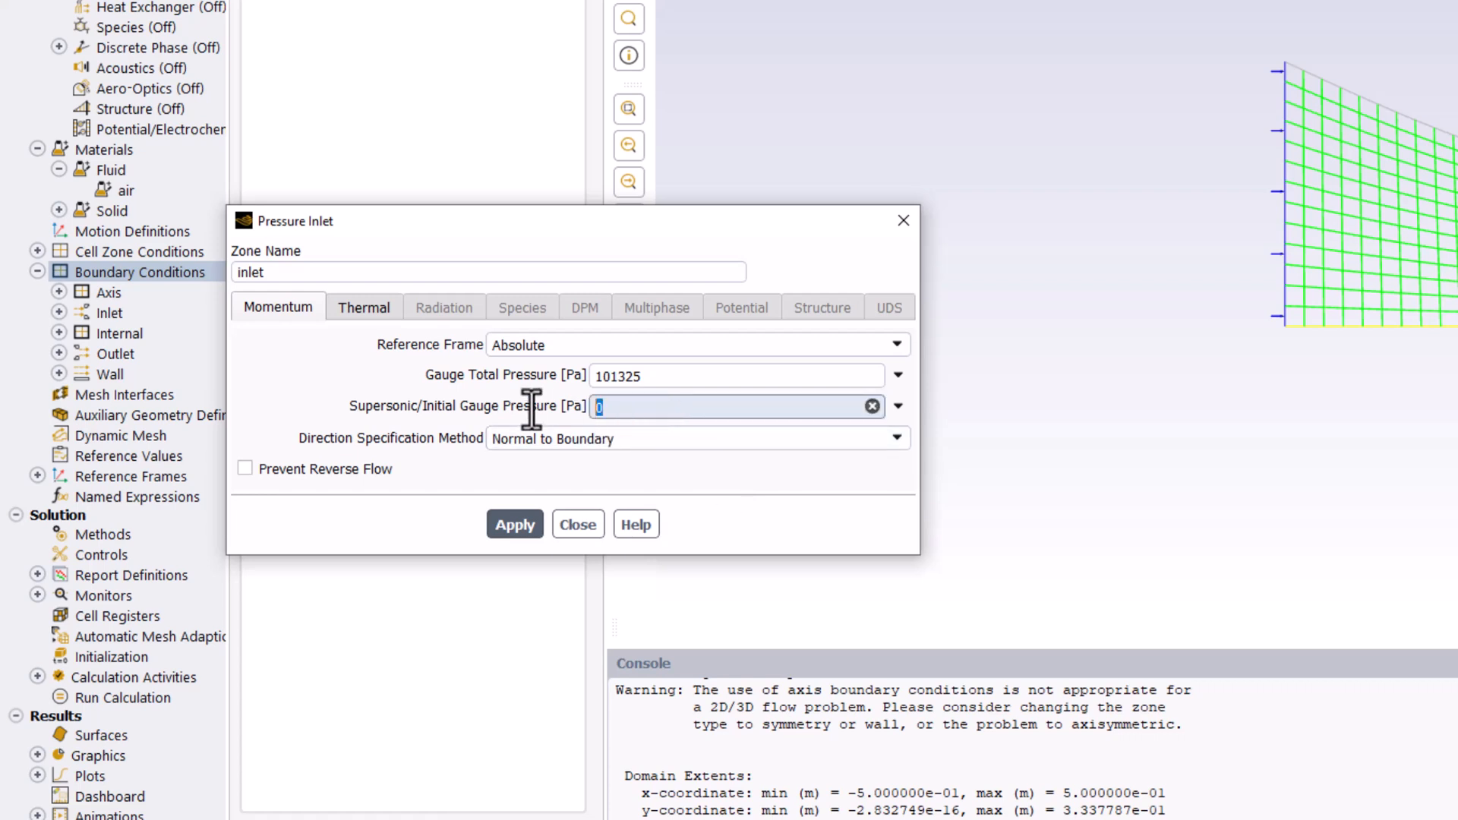
{"action": "type", "text": "99"}
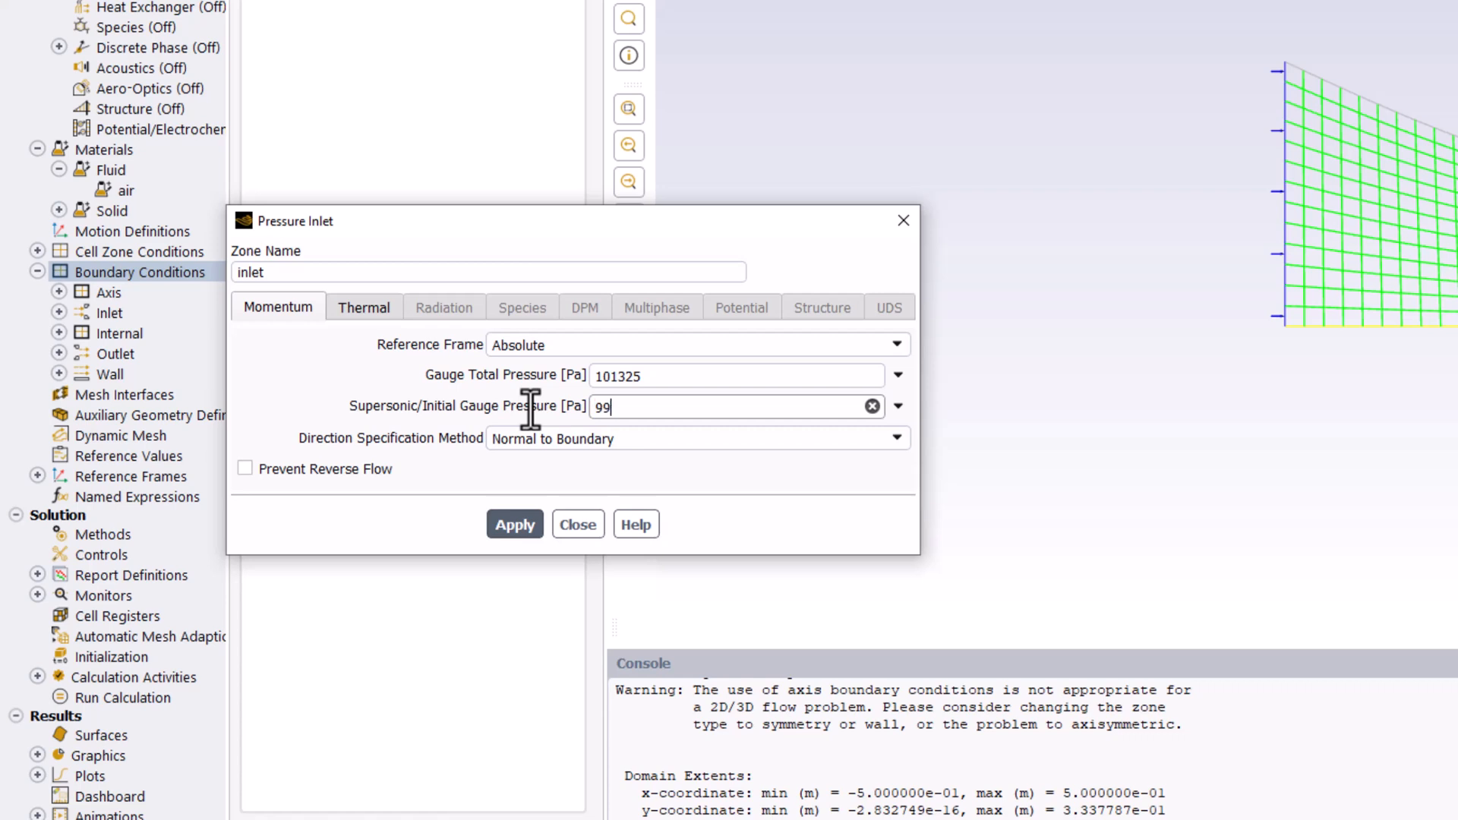
{"action": "type", "text": "348"}
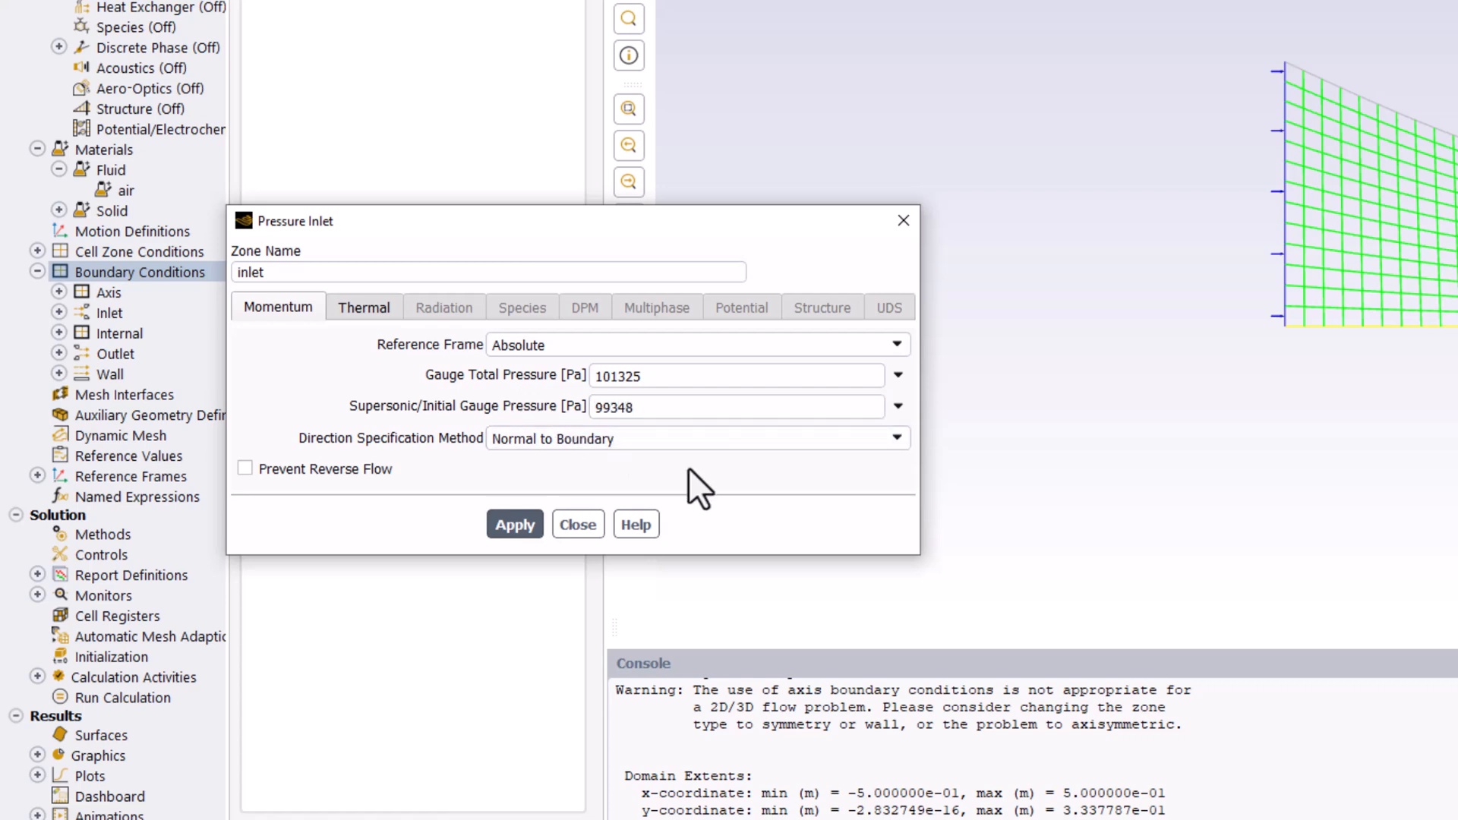
{"action": "mouse_move", "coordinate": [653, 484]}
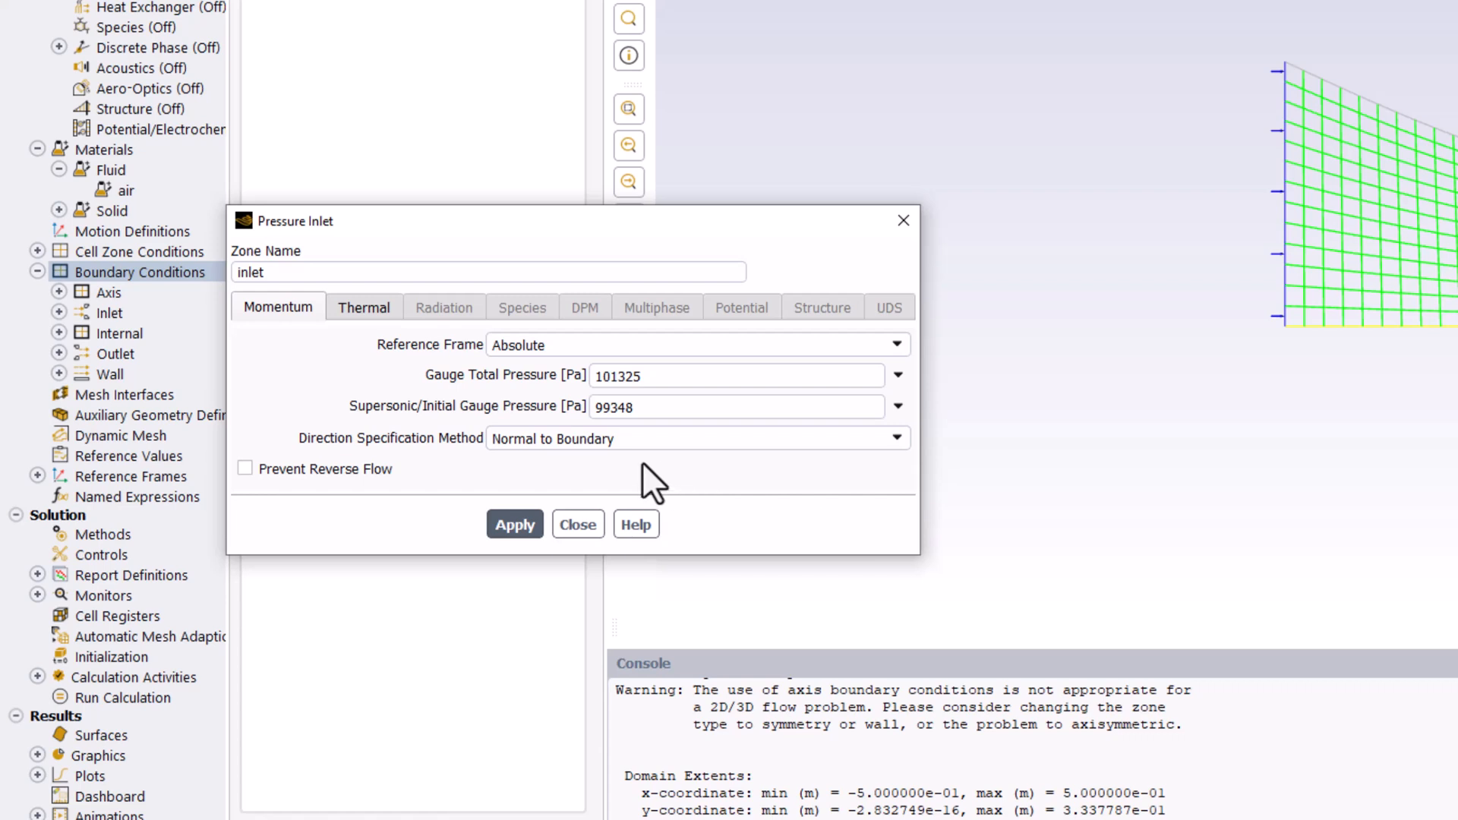
Set the inlet total temperature to 300 K and apply the inlet settings.
{"action": "left_click", "coordinate": [363, 307]}
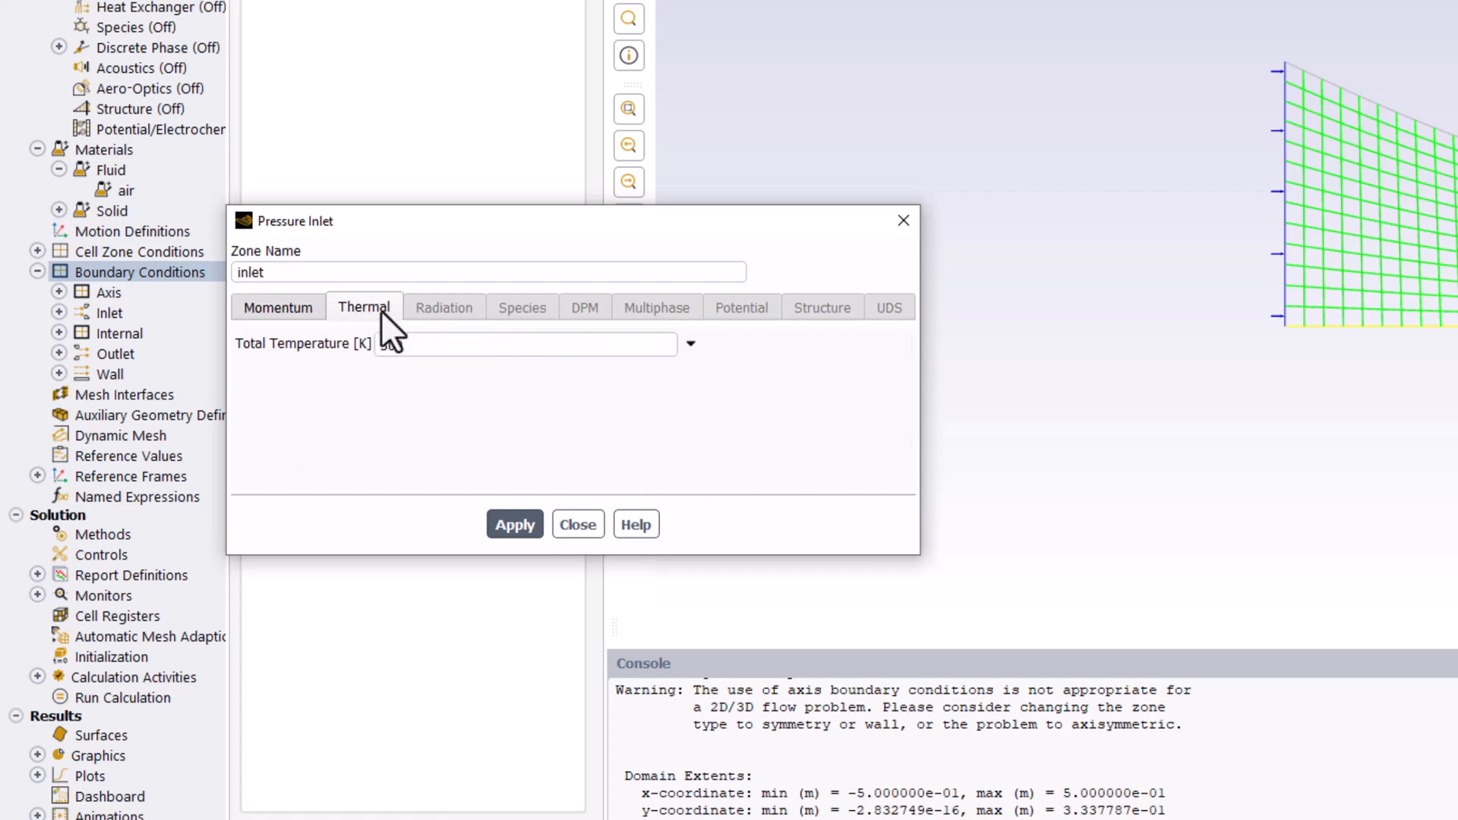
{"action": "type", "text": "300"}
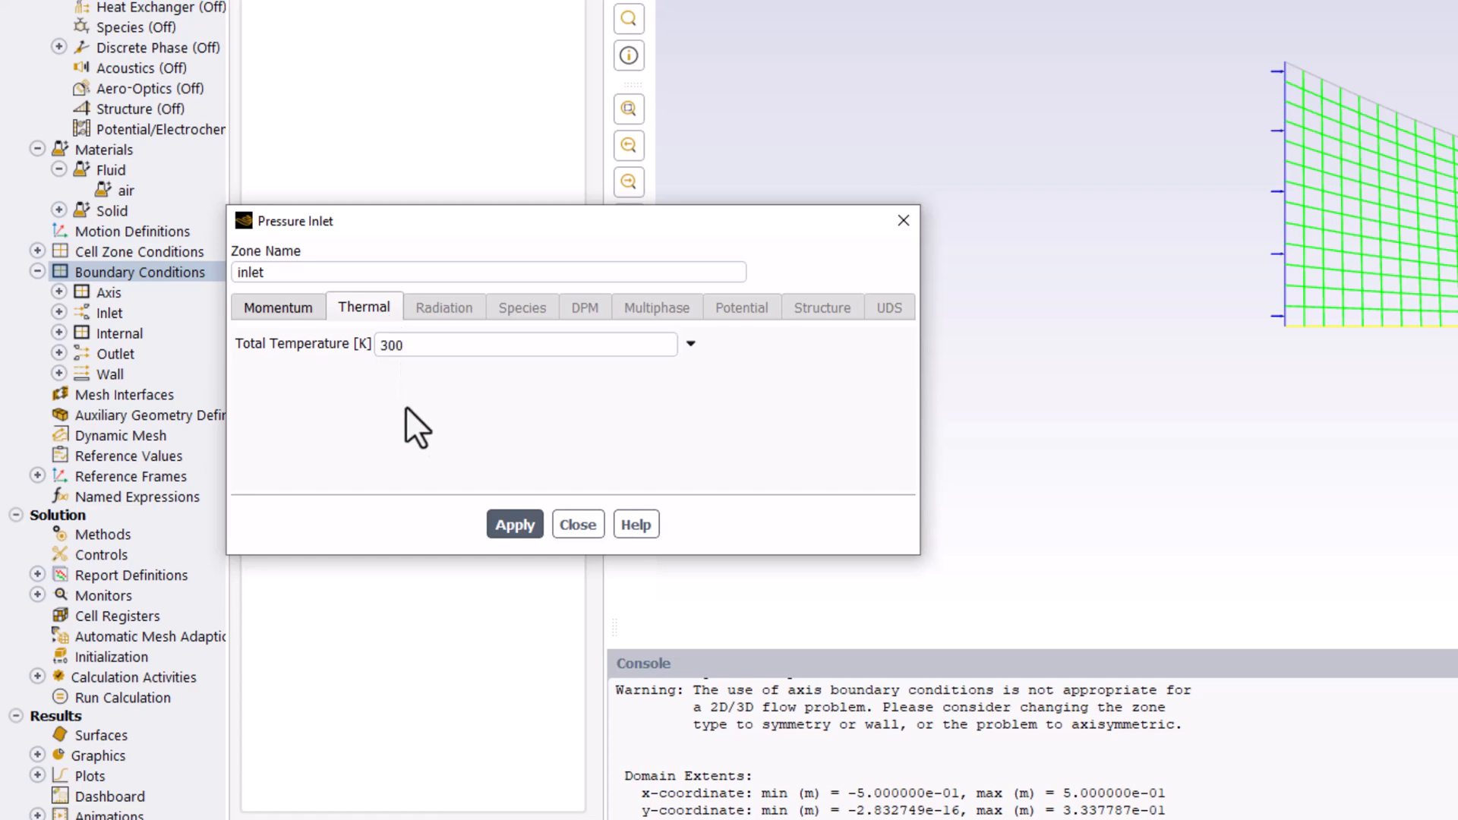
{"action": "mouse_move", "coordinate": [421, 460]}
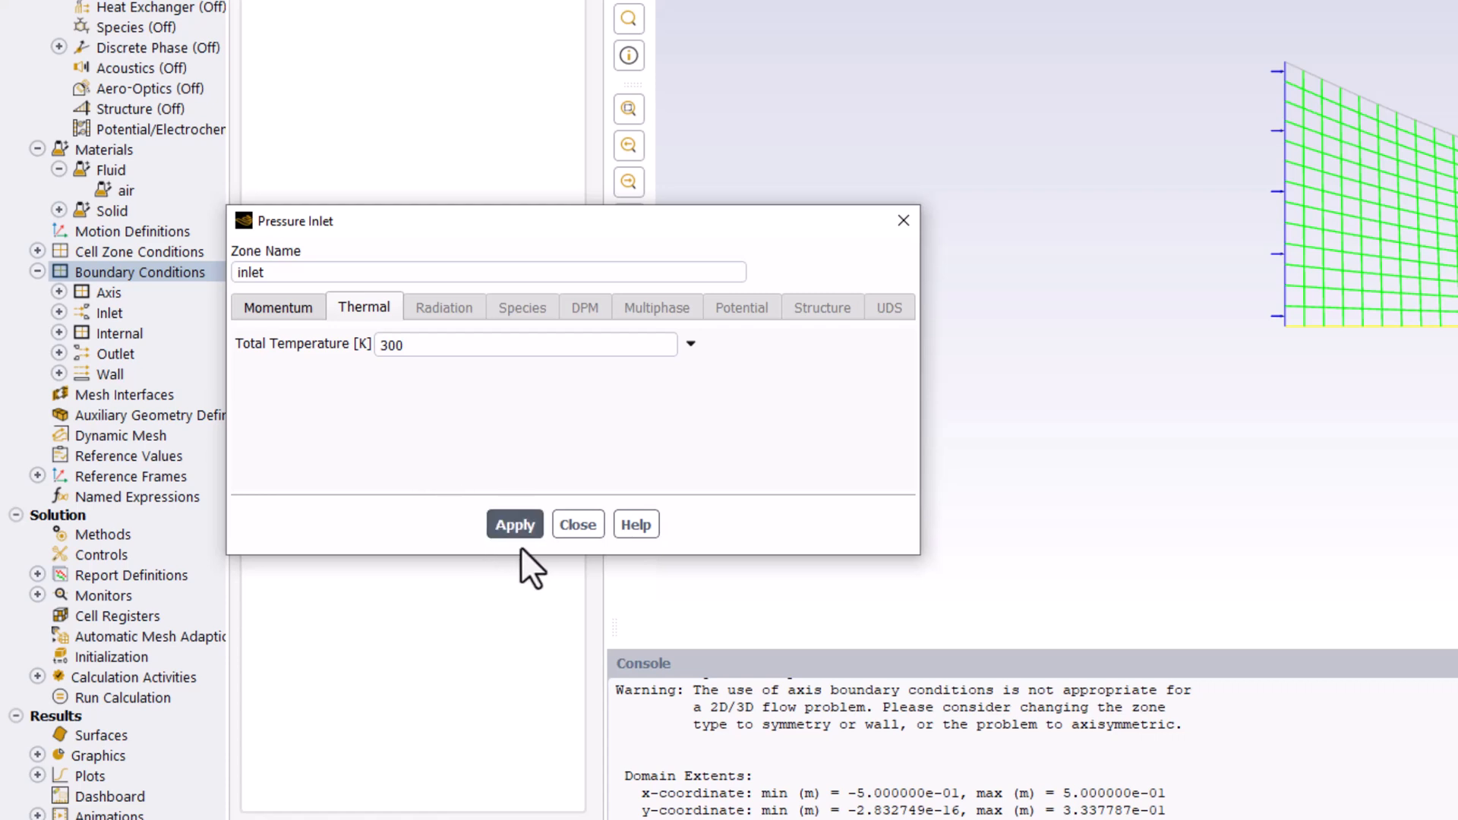
{"action": "left_click", "coordinate": [576, 525]}
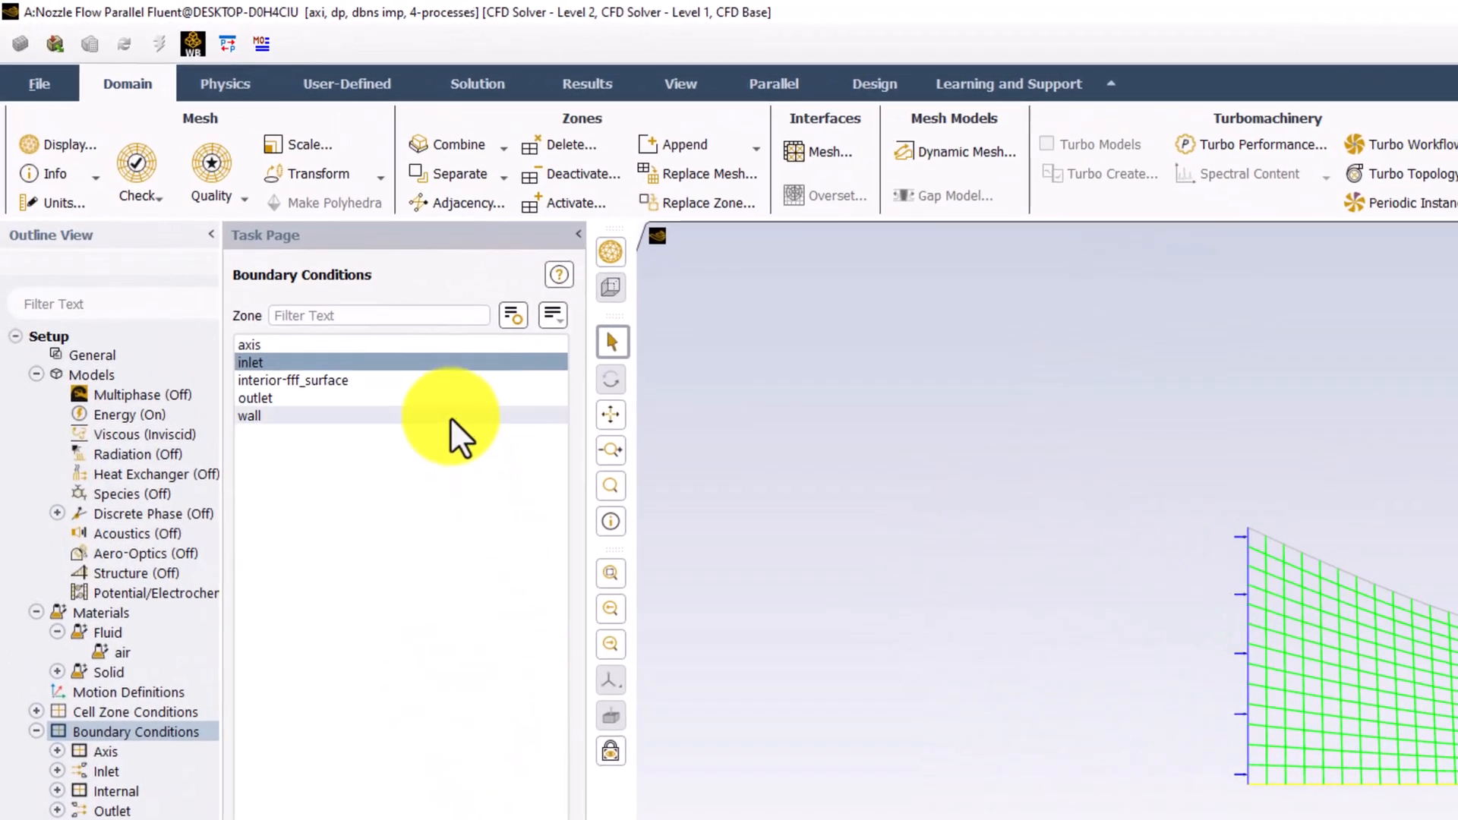
Bring up the outlet zone's pressure-outlet settings showing 0 Pa gauge pressure.
{"action": "left_click", "coordinate": [255, 398]}
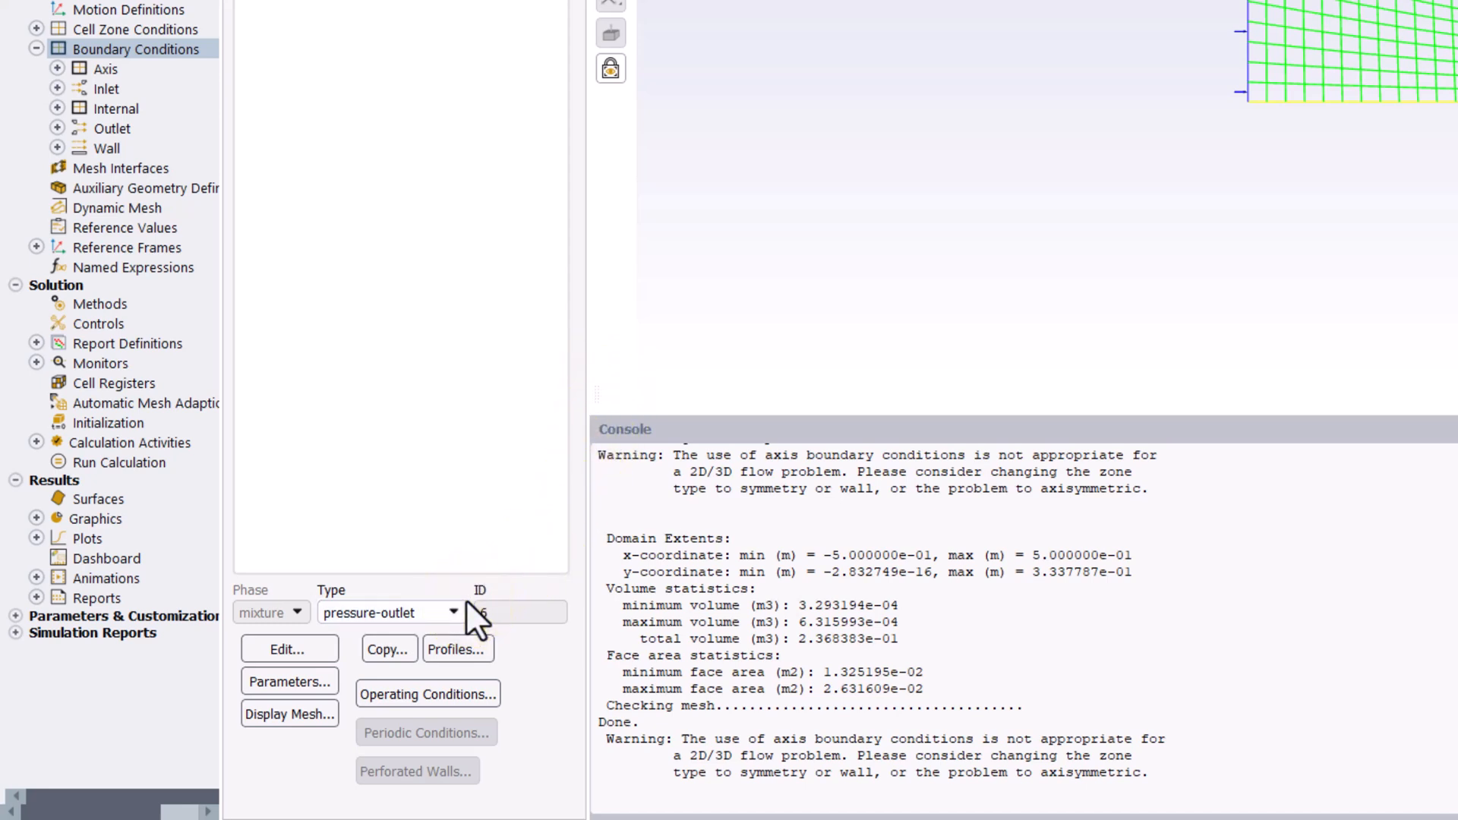
{"action": "mouse_move", "coordinate": [386, 649]}
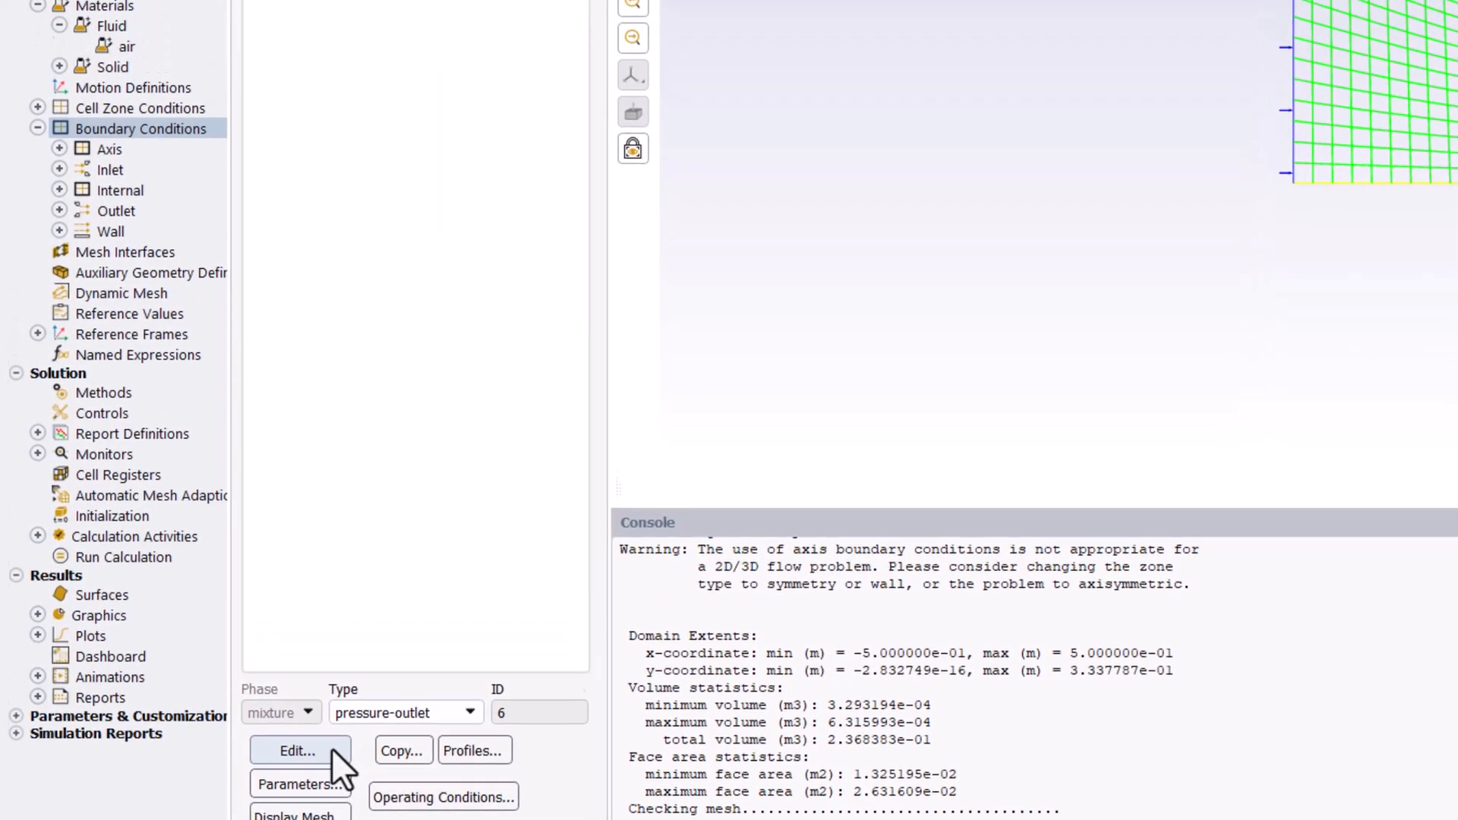
{"action": "left_click", "coordinate": [297, 751]}
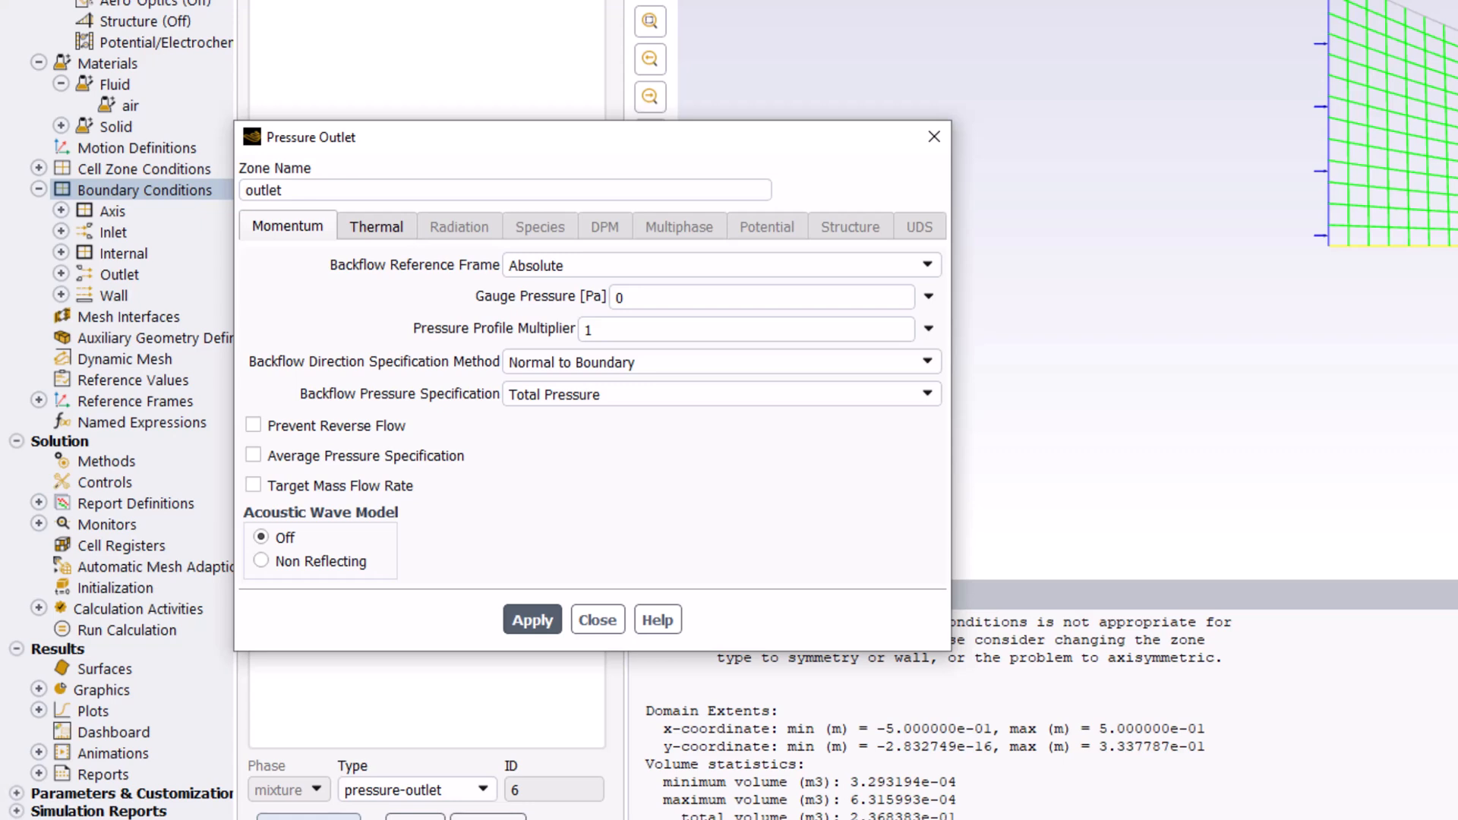
{"action": "mouse_move", "coordinate": [465, 776]}
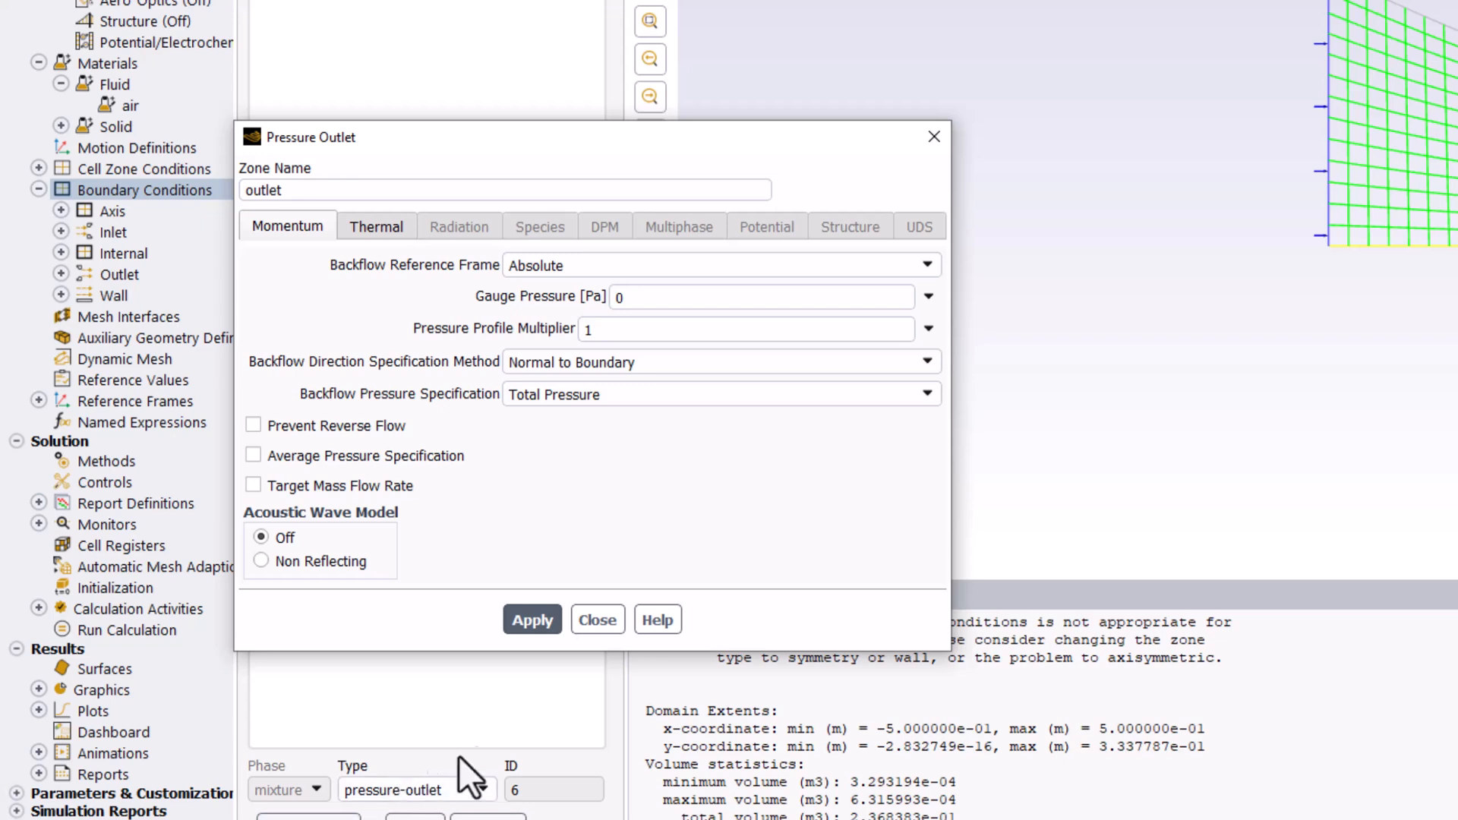
Set the outlet gauge pressure to 3738.9 Pa and apply it.
{"action": "left_click", "coordinate": [758, 297]}
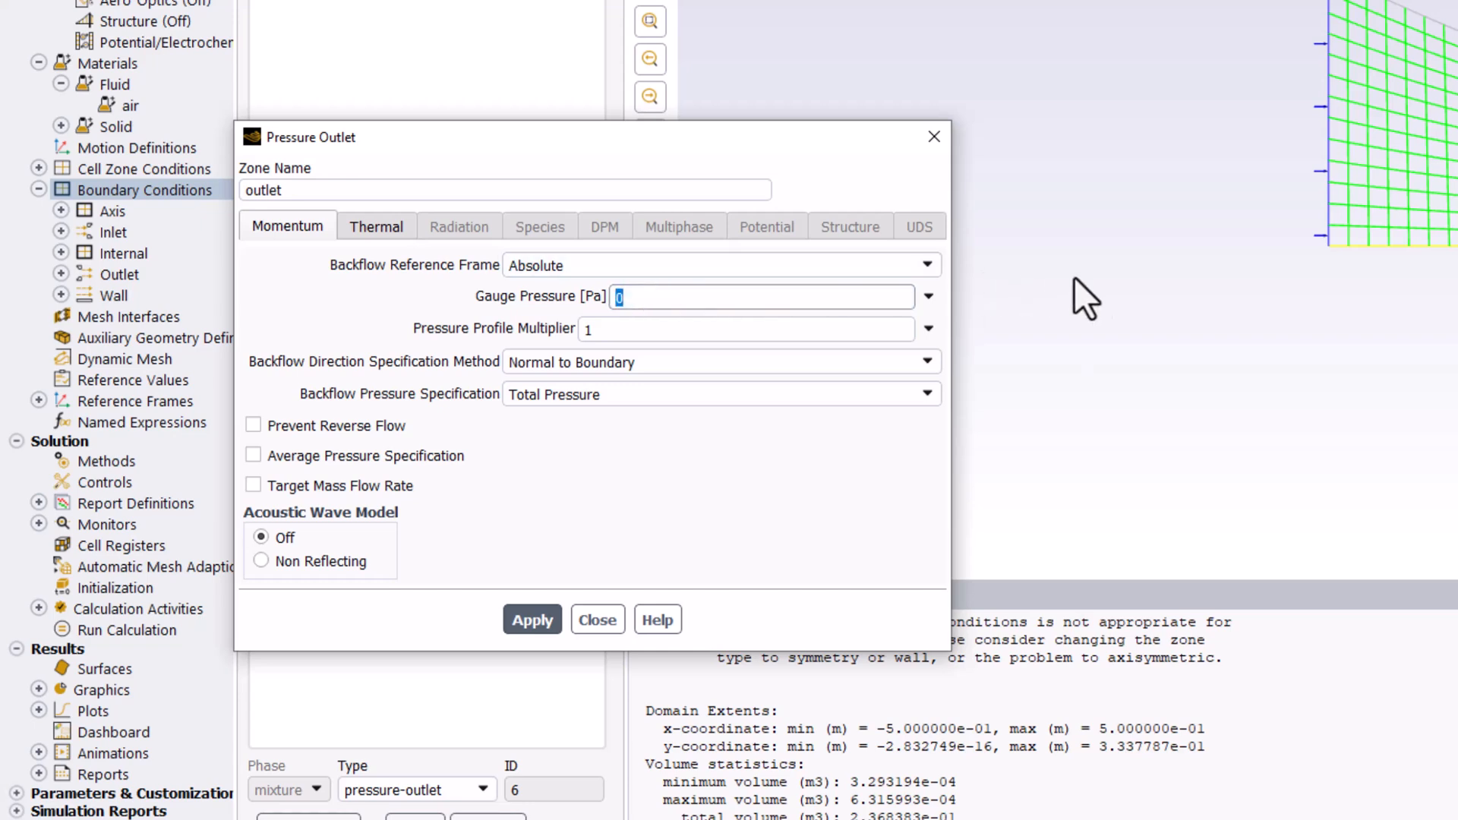
{"action": "type", "text": "37"}
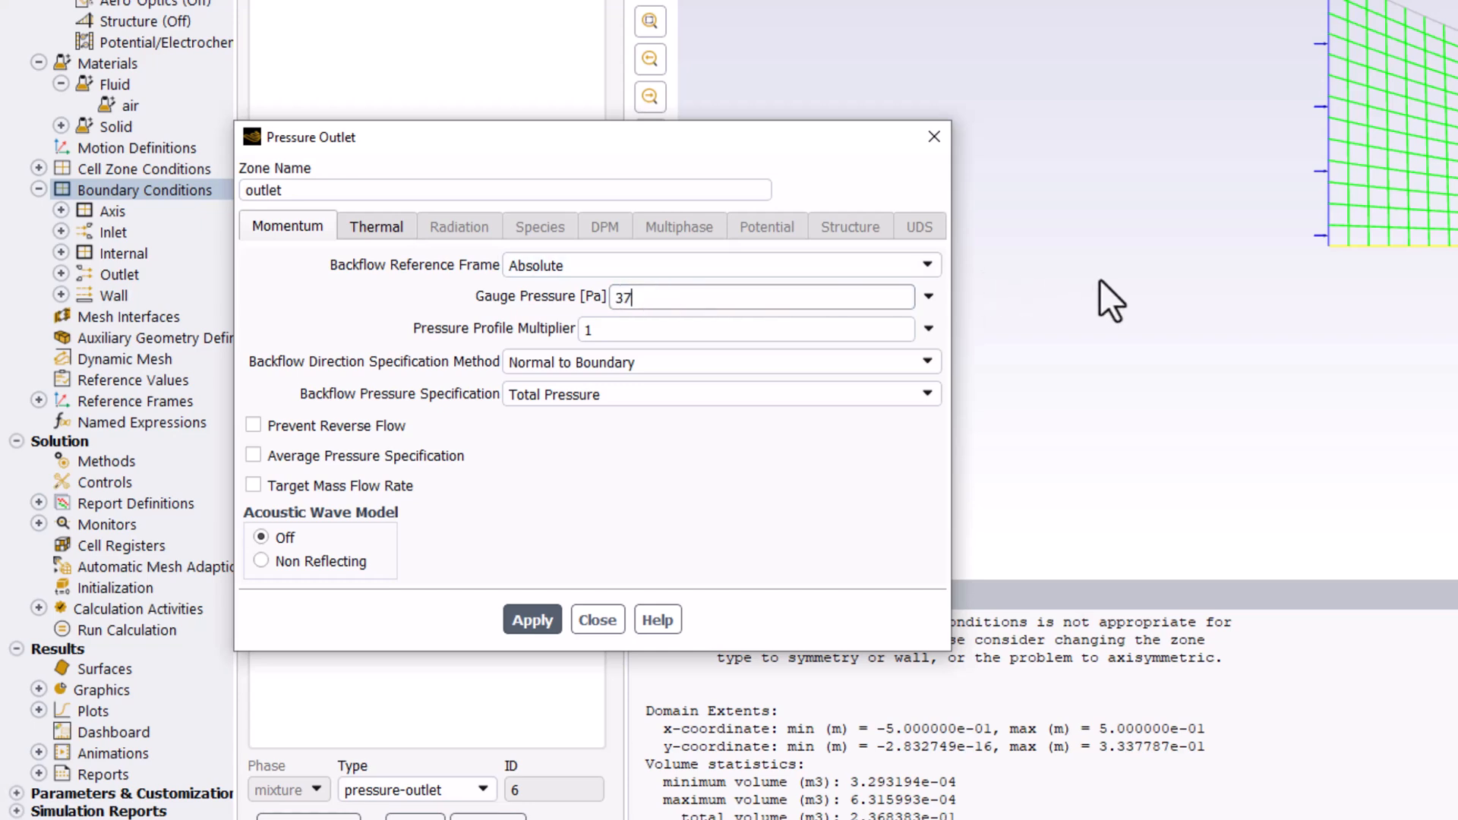
{"action": "type", "text": "38"}
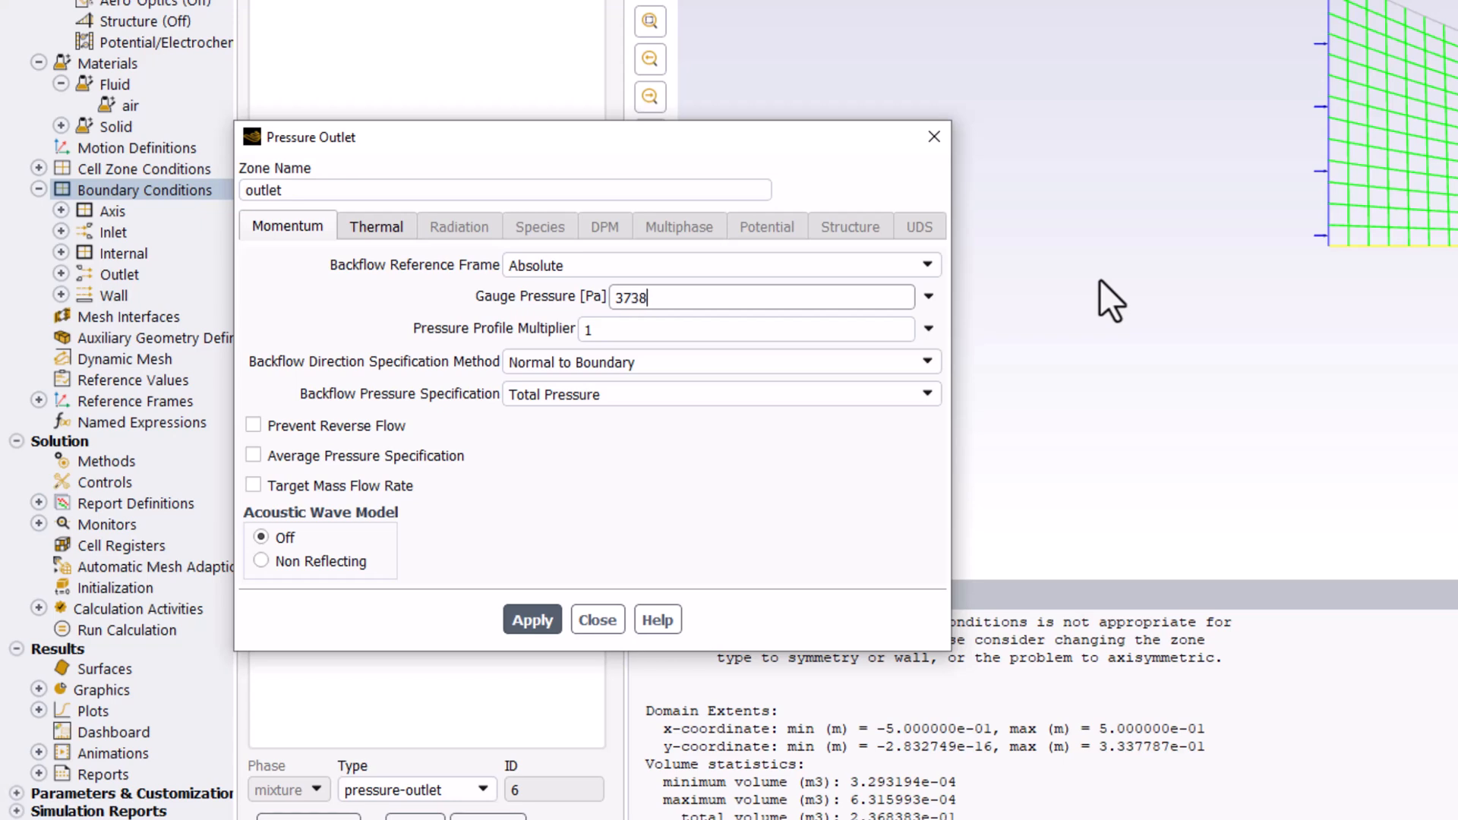
{"action": "type", "text": ".9"}
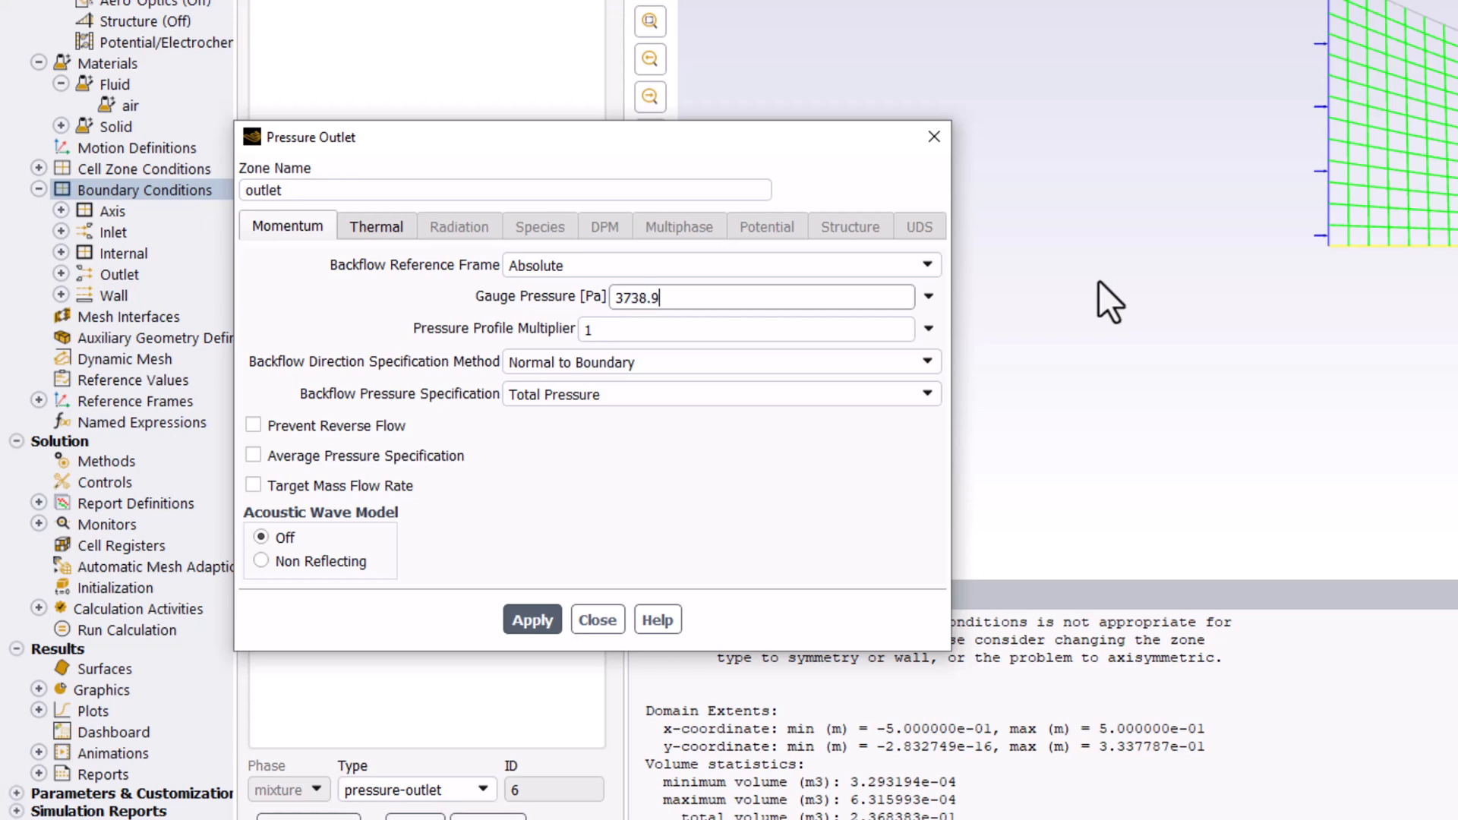
{"action": "mouse_move", "coordinate": [823, 479]}
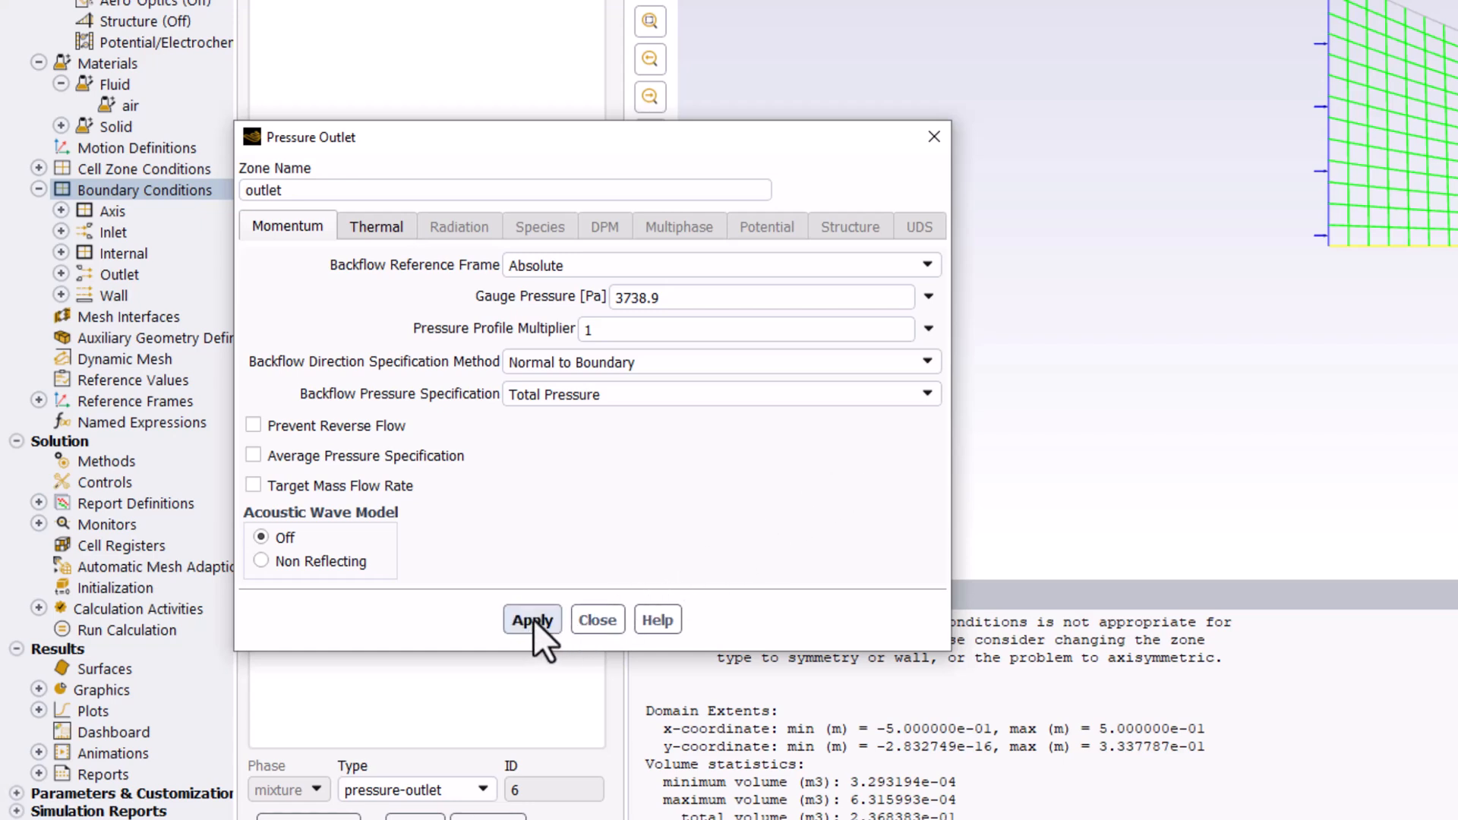
{"action": "left_click", "coordinate": [596, 620]}
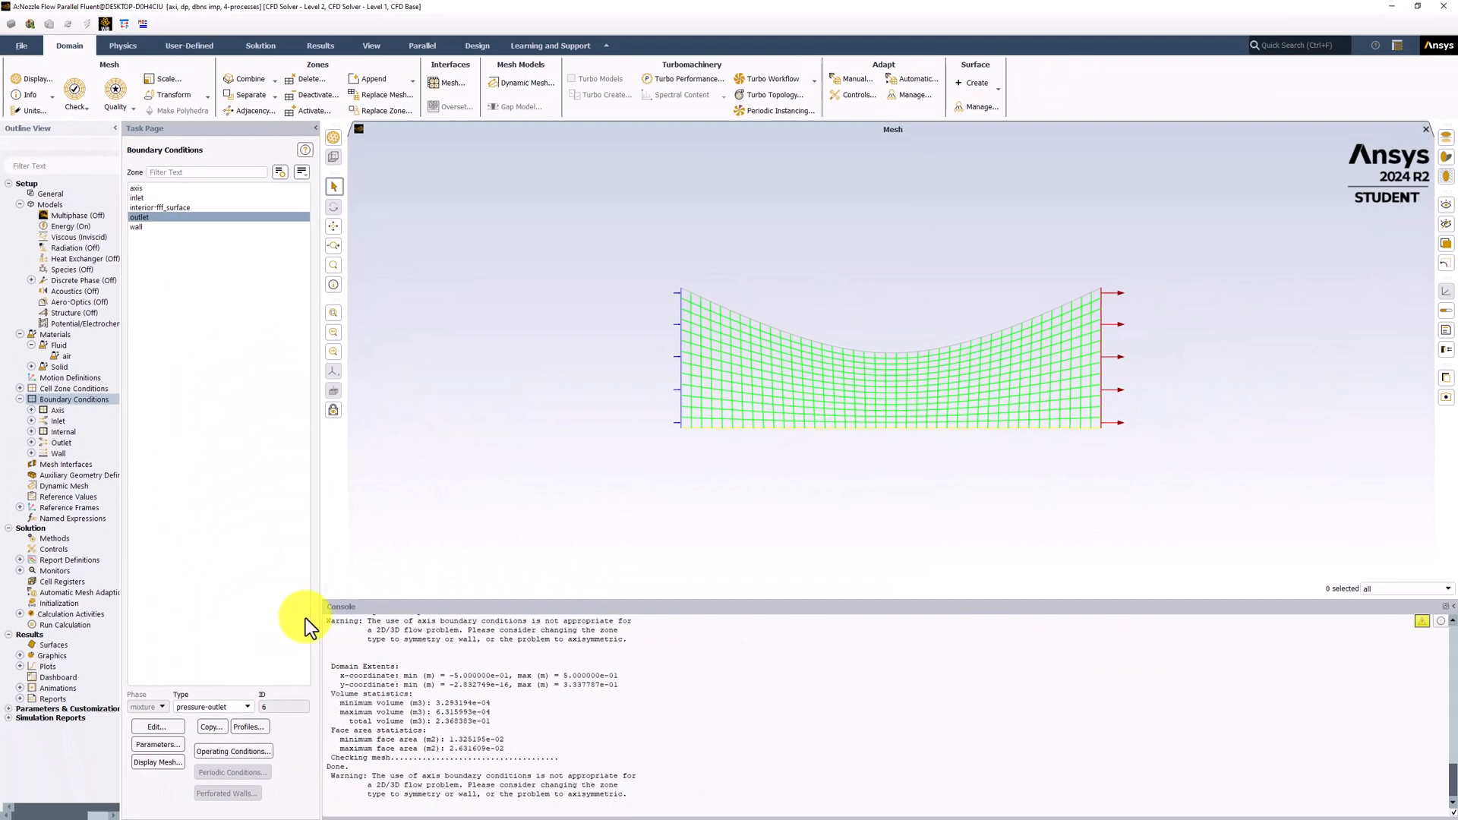
{"action": "mouse_move", "coordinate": [298, 410]}
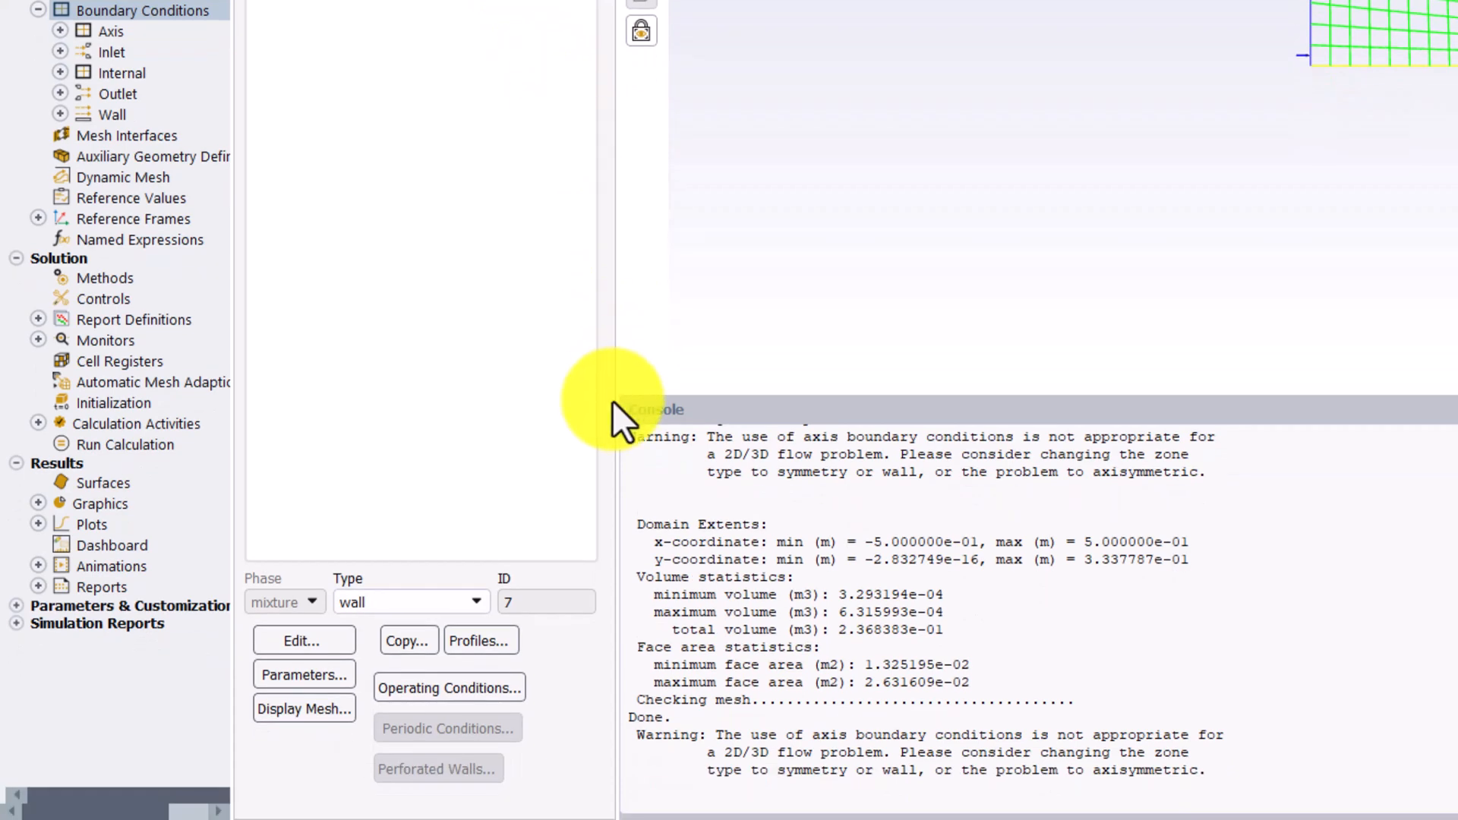
{"action": "mouse_move", "coordinate": [501, 632]}
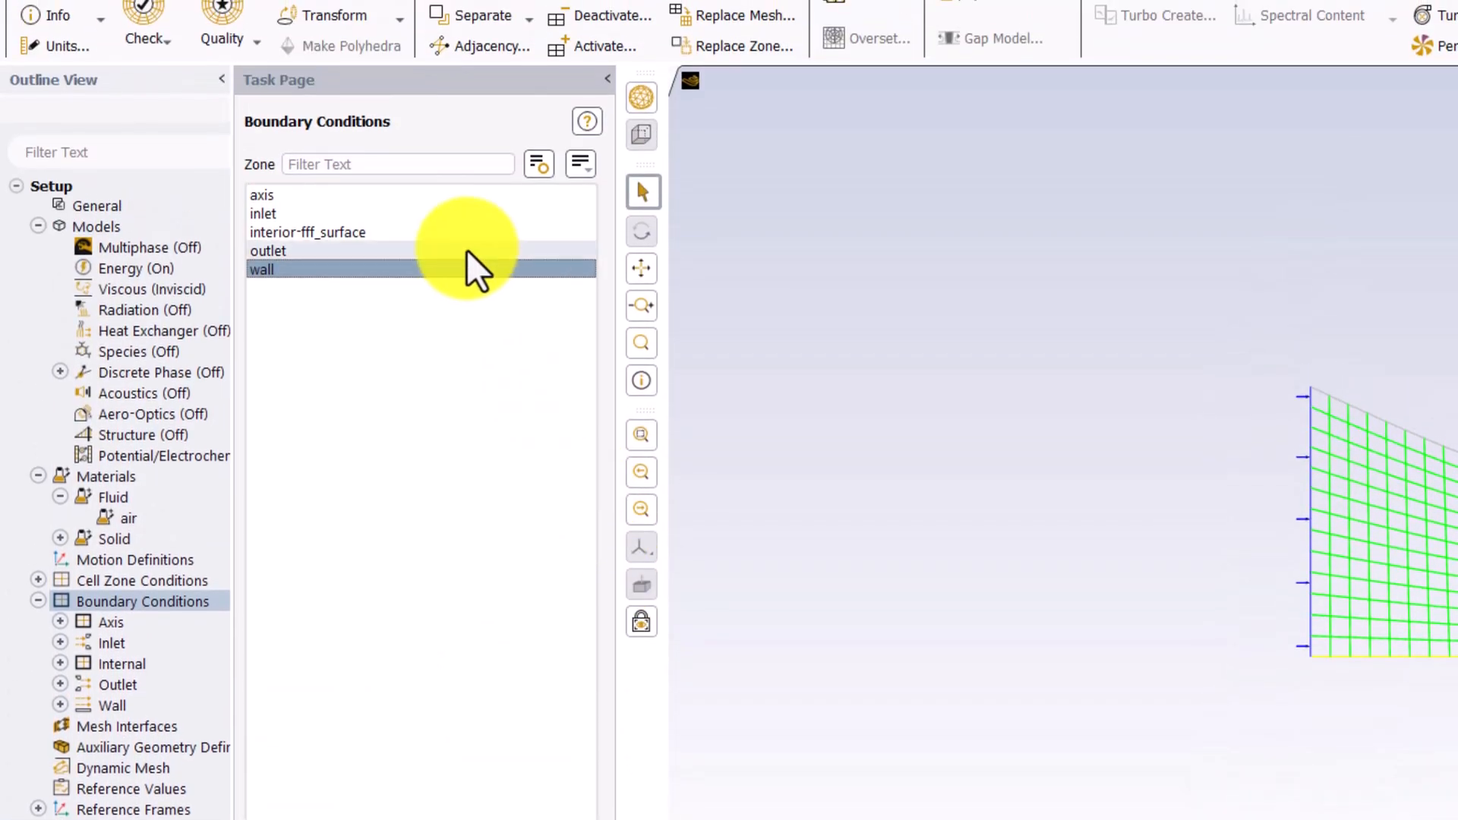
{"action": "left_click", "coordinate": [262, 194]}
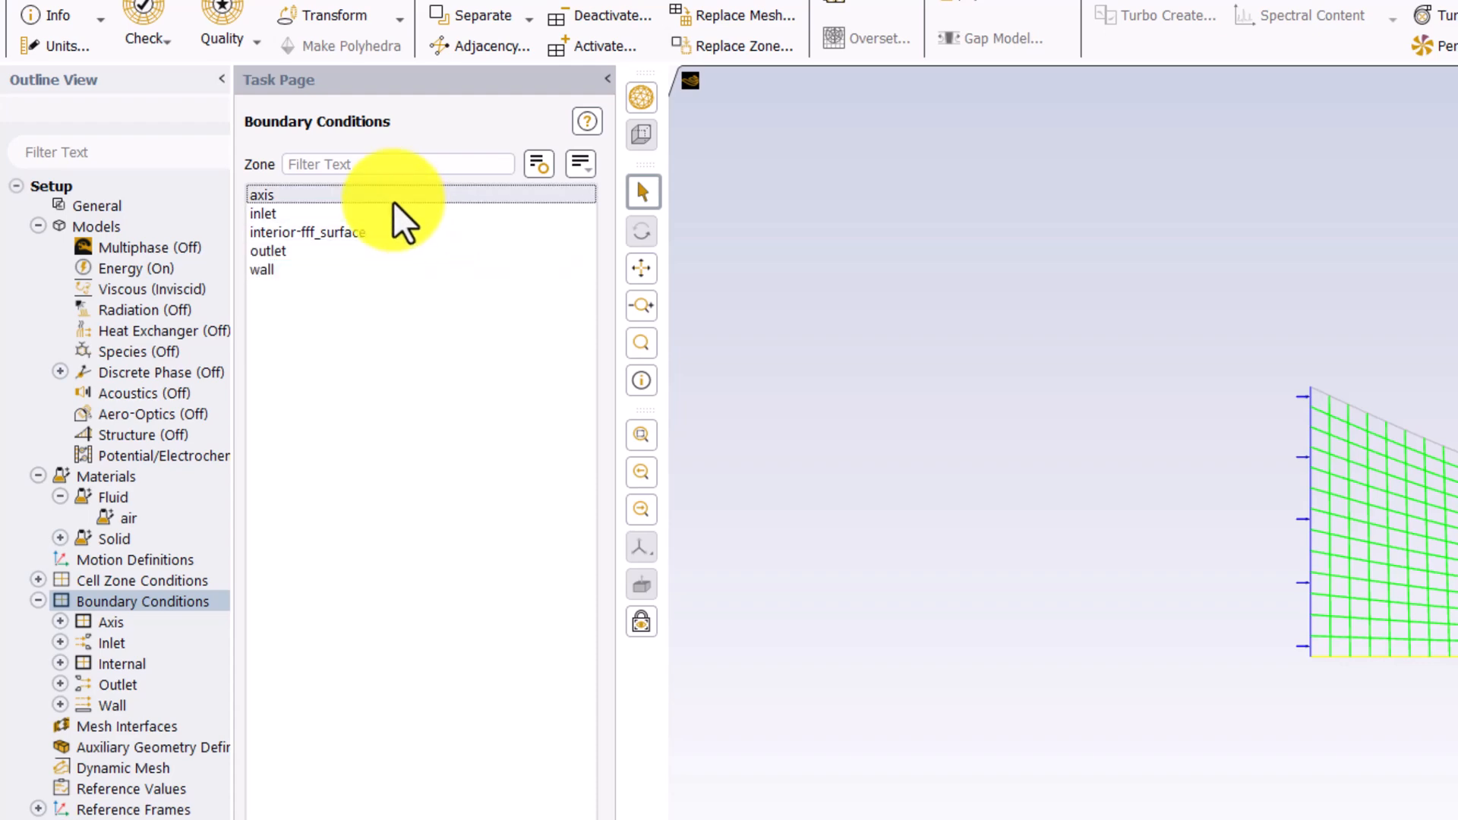
{"action": "double_click", "coordinate": [261, 194]}
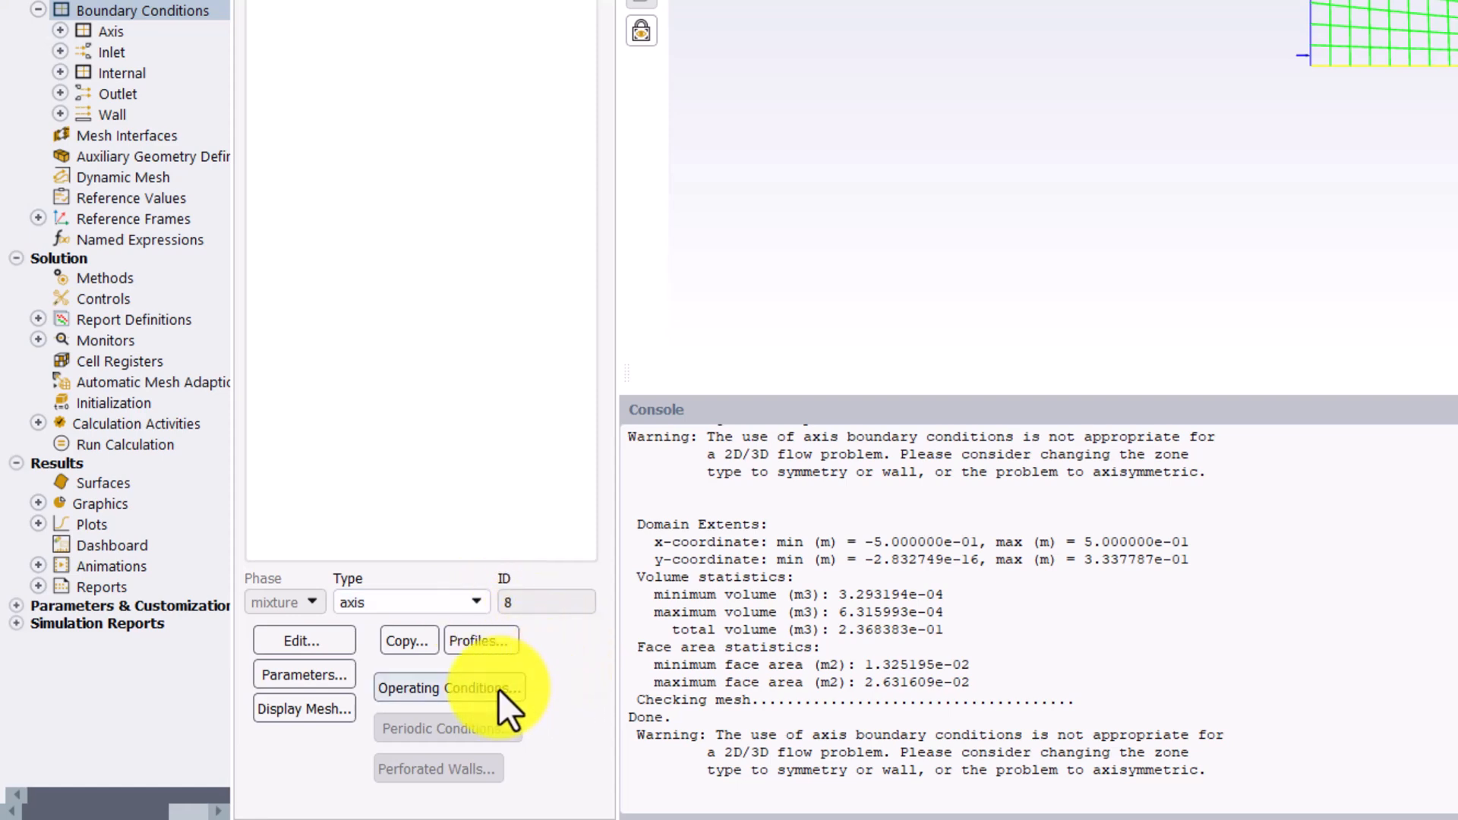
Bring up Operating Conditions, currently showing 101325 Pa with gravity off.
{"action": "left_click", "coordinate": [447, 688]}
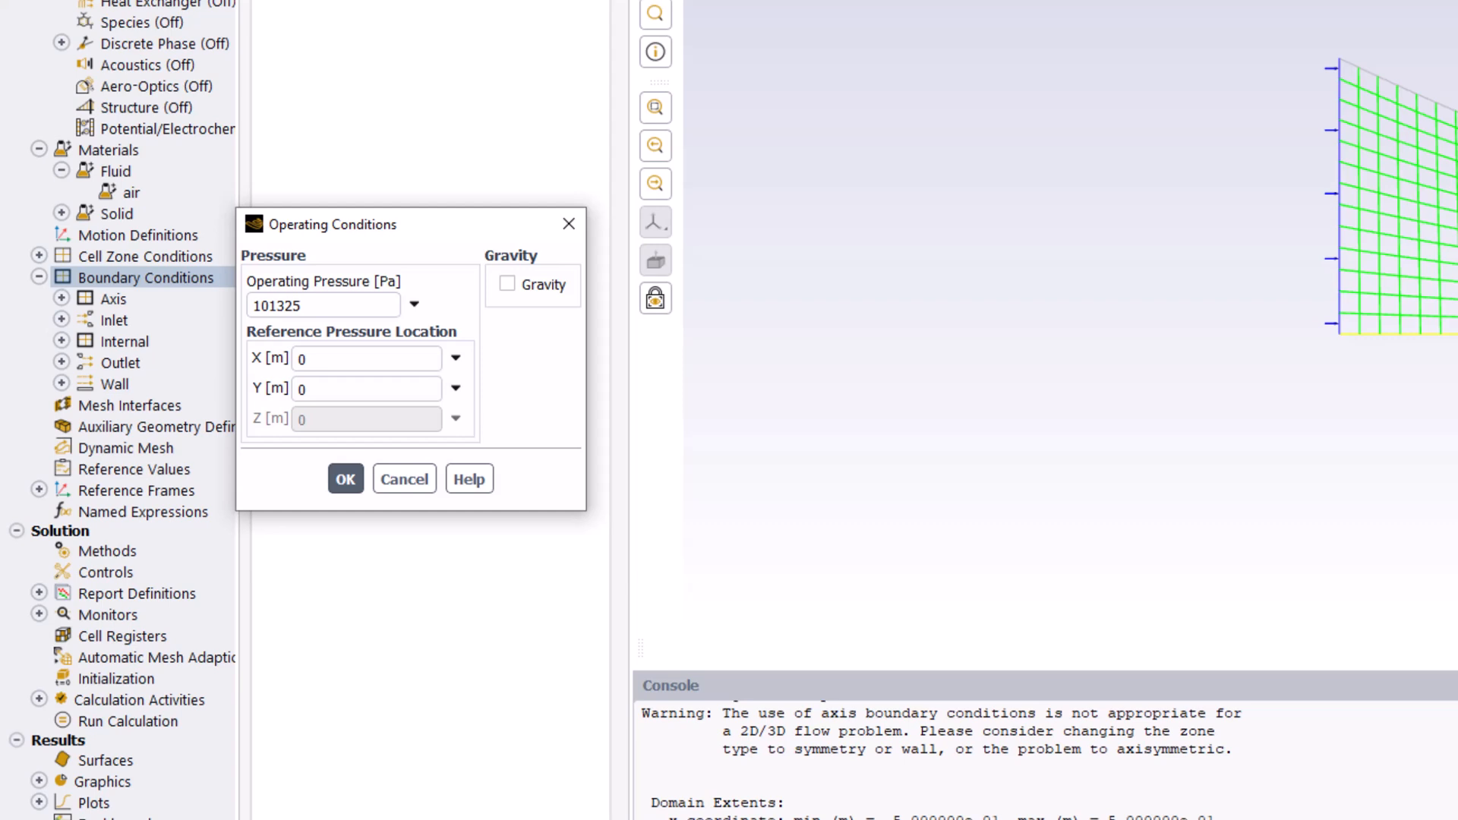
{"action": "mouse_move", "coordinate": [409, 358]}
{"action": "type", "text": "0"}
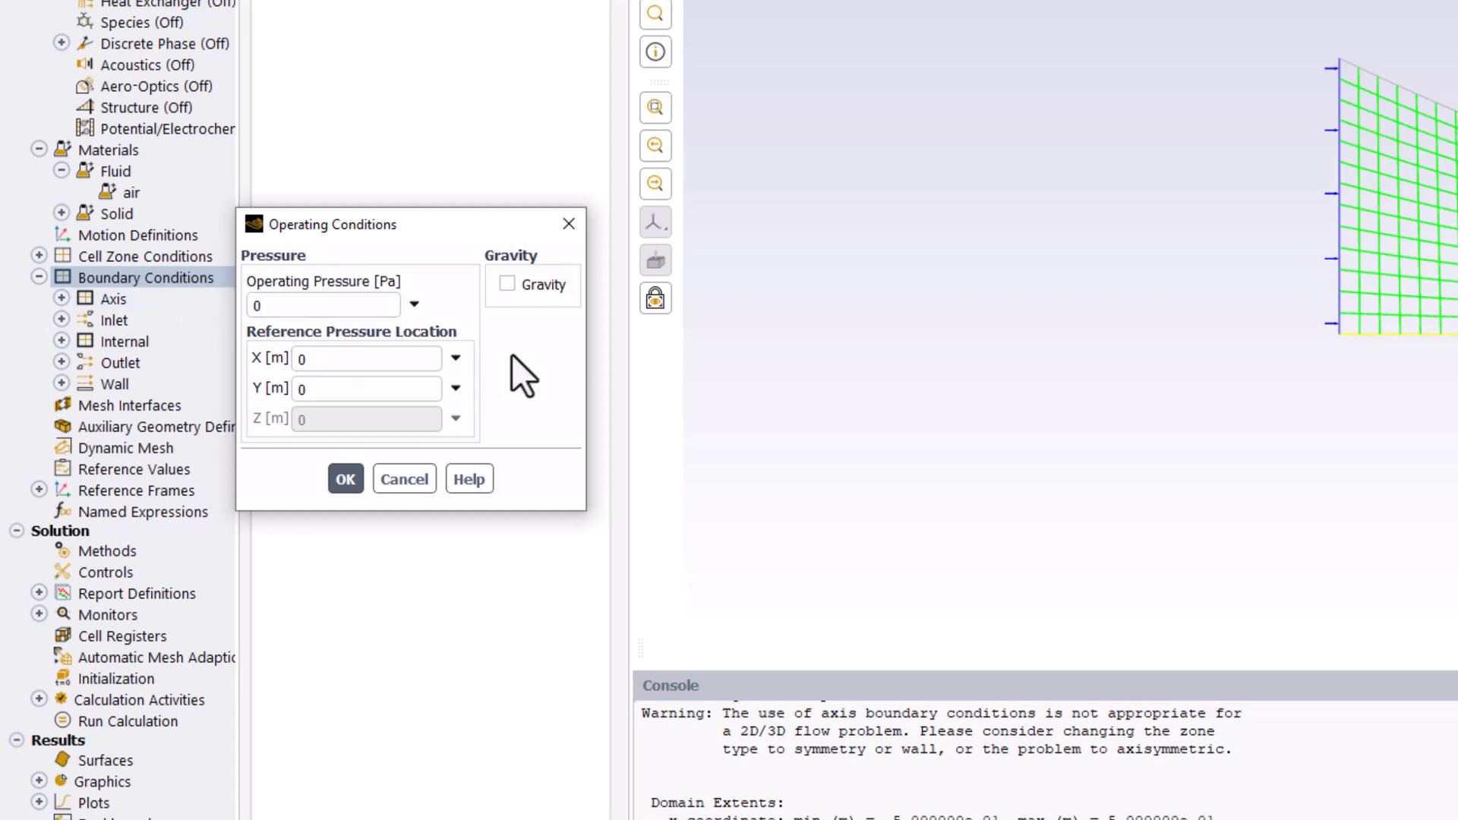
{"action": "mouse_move", "coordinate": [395, 473]}
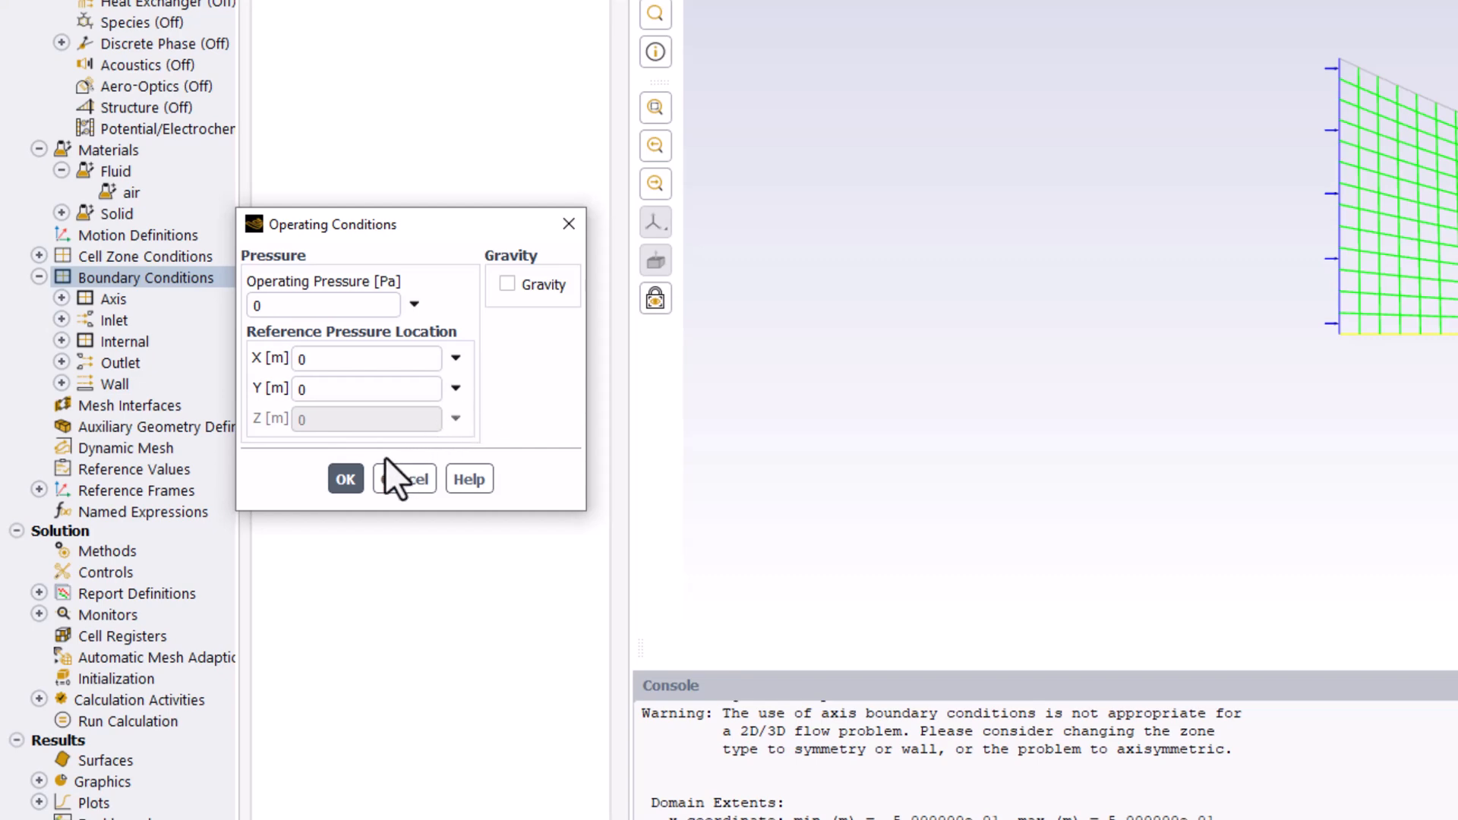